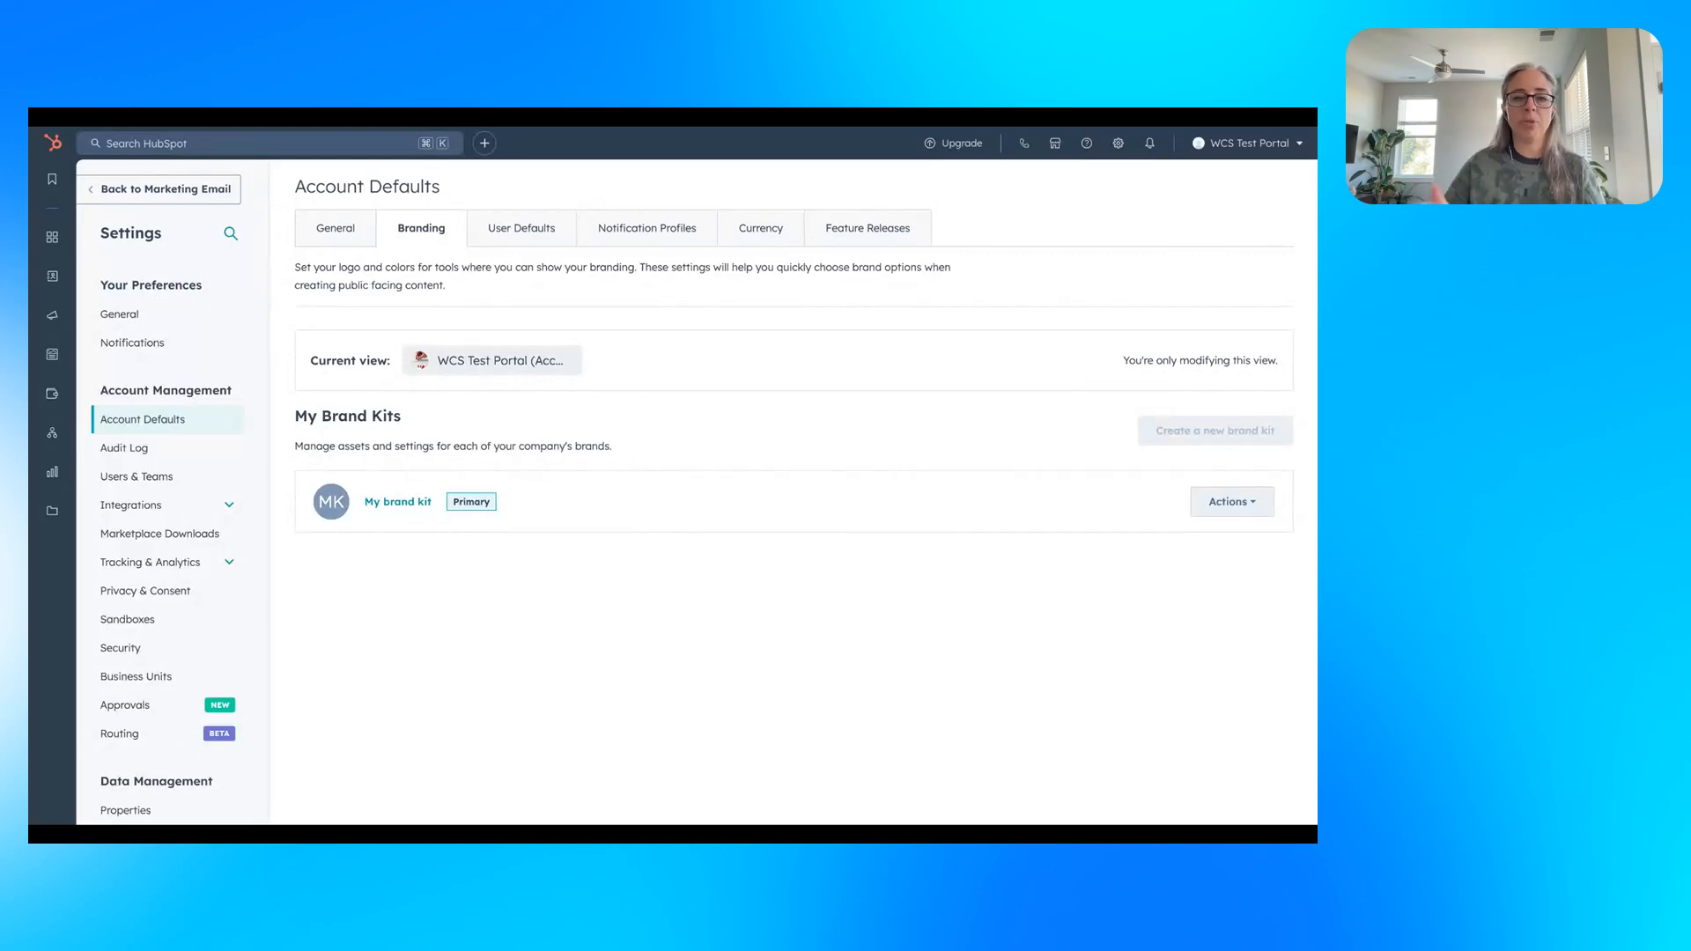
mouse_move(405, 606)
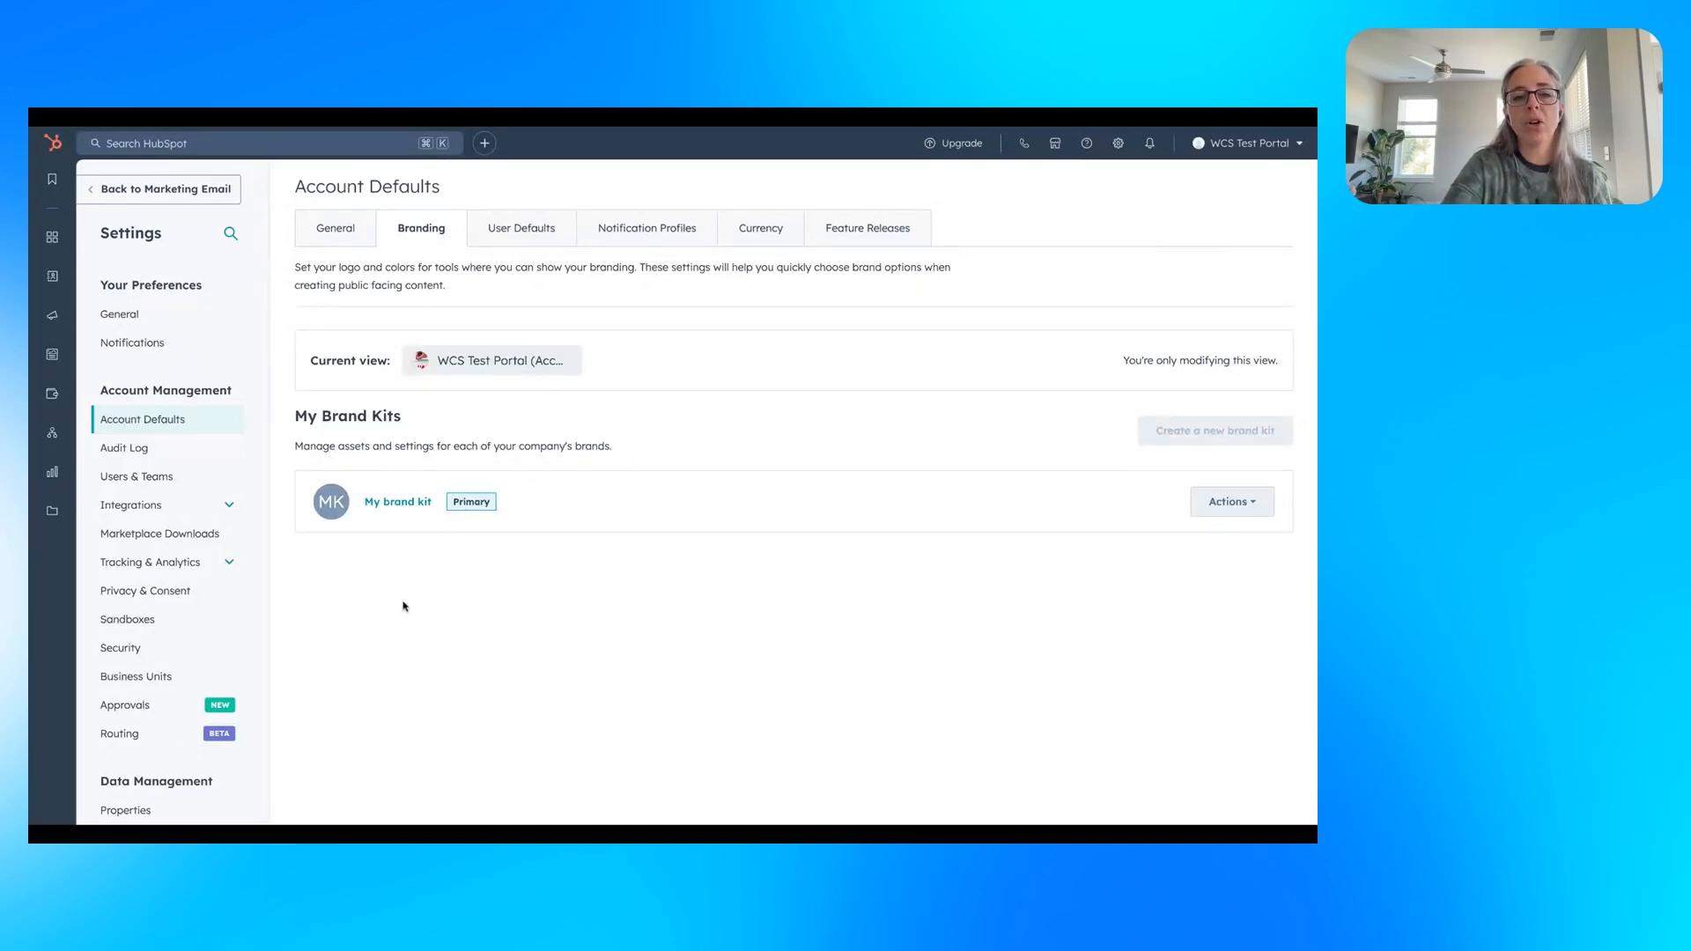
Browse the primary brand kit's Logo, Colors and Brand voice tabs.
click(397, 501)
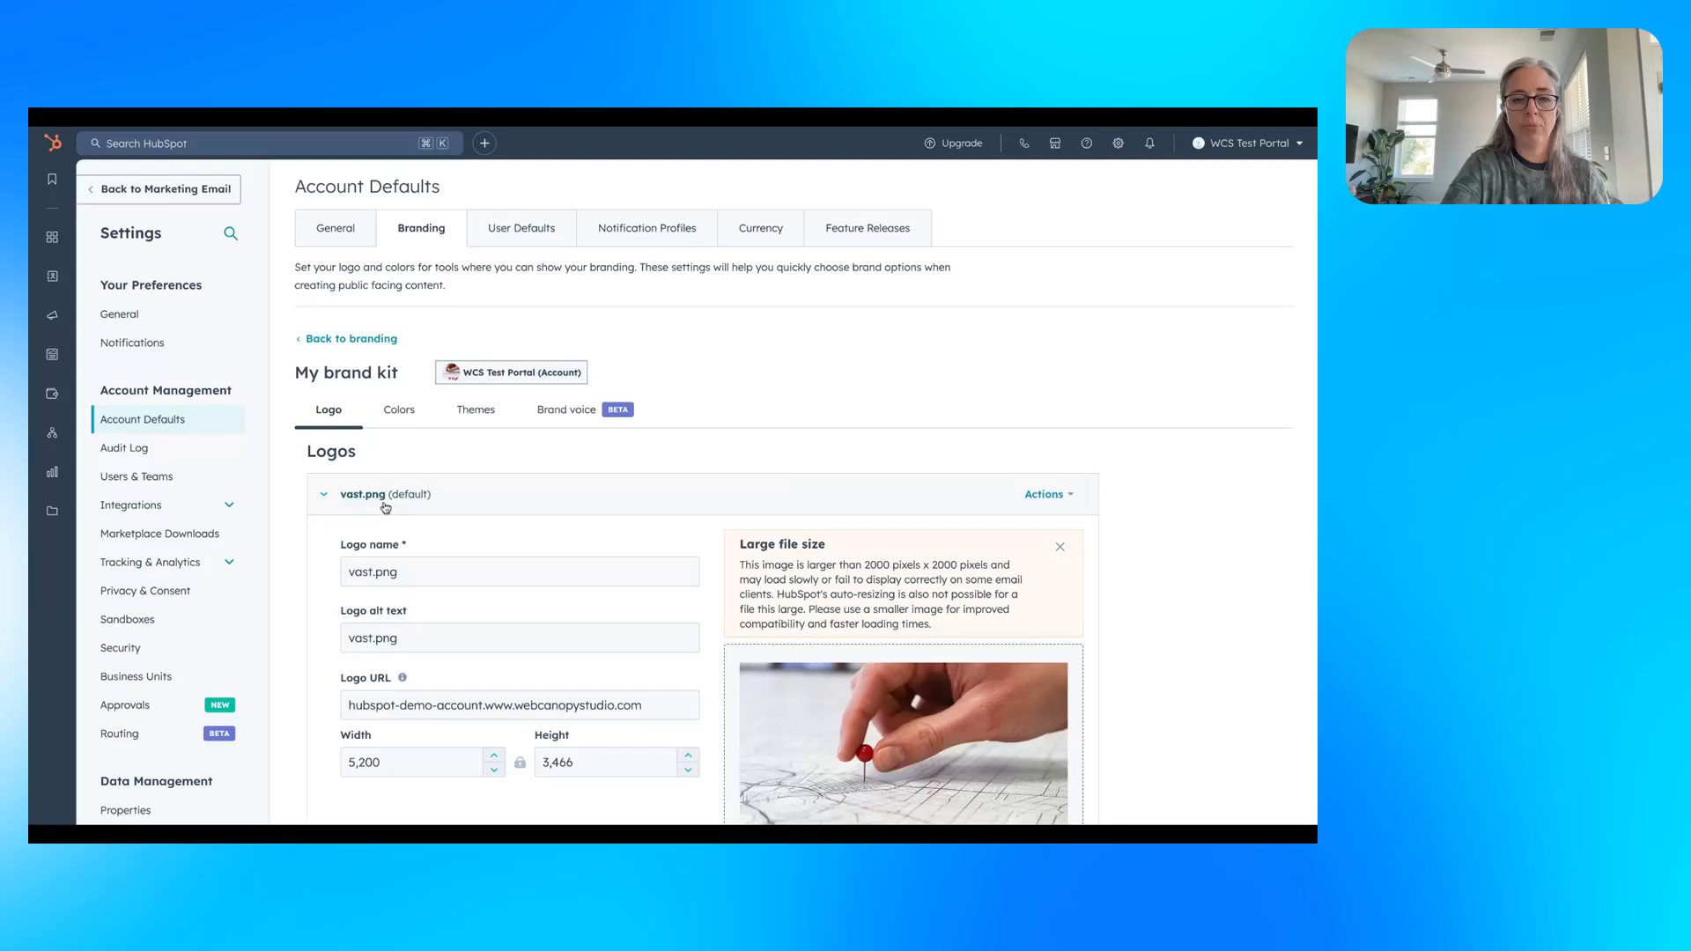
scroll(down, 3)
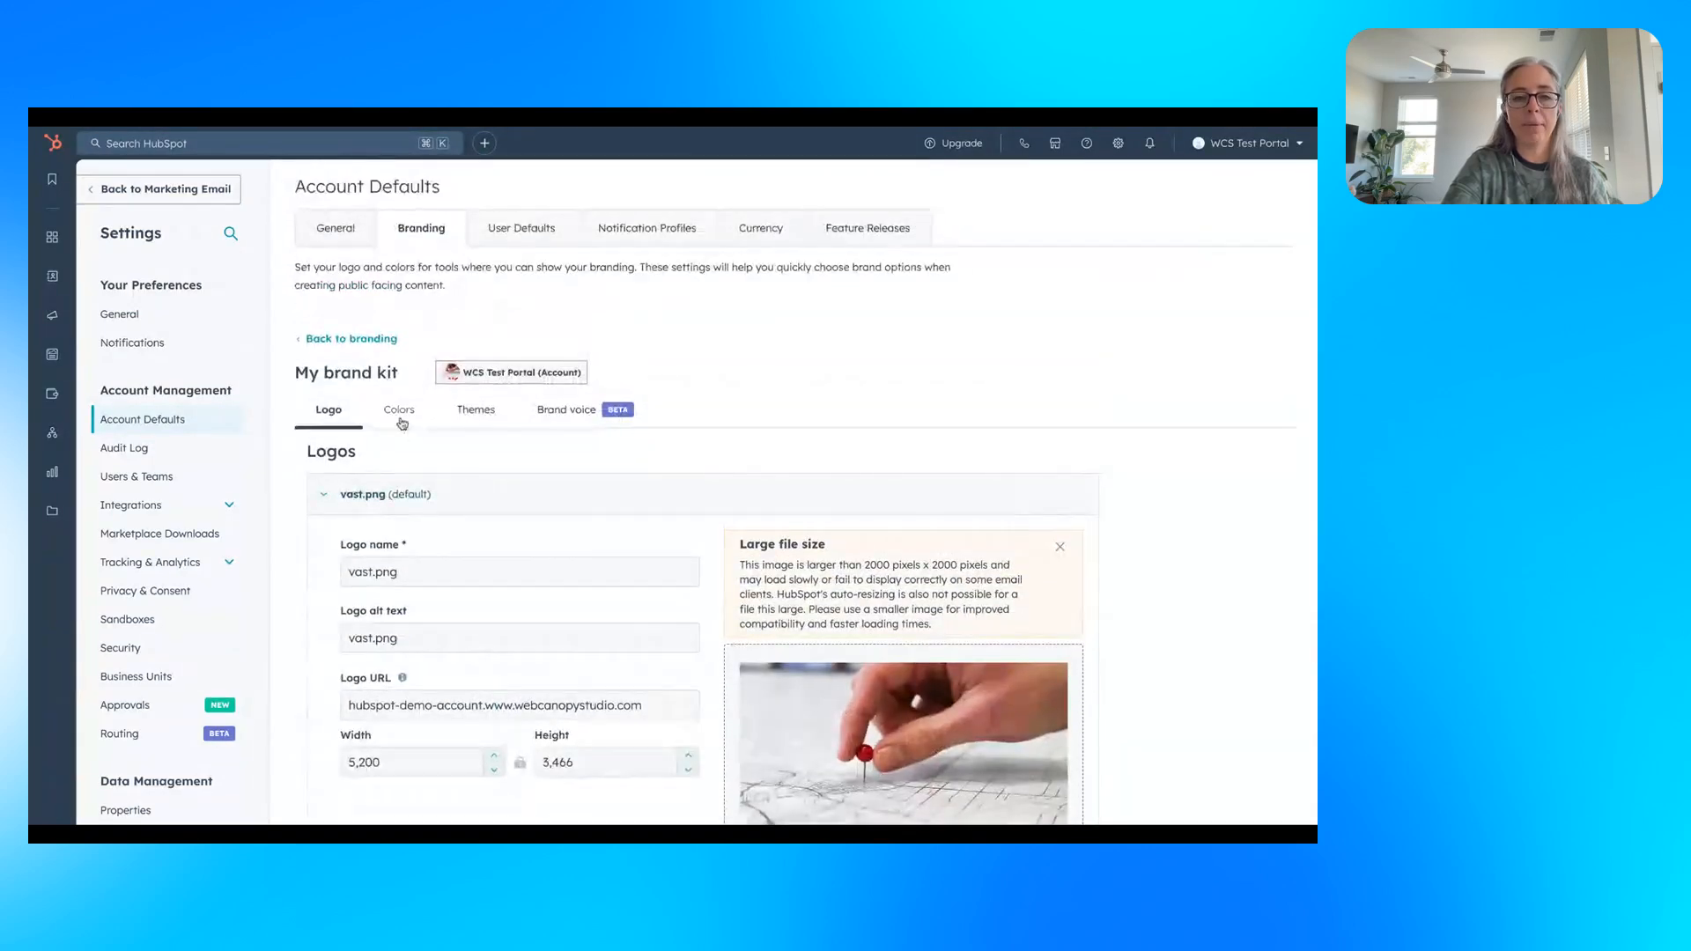
click(399, 409)
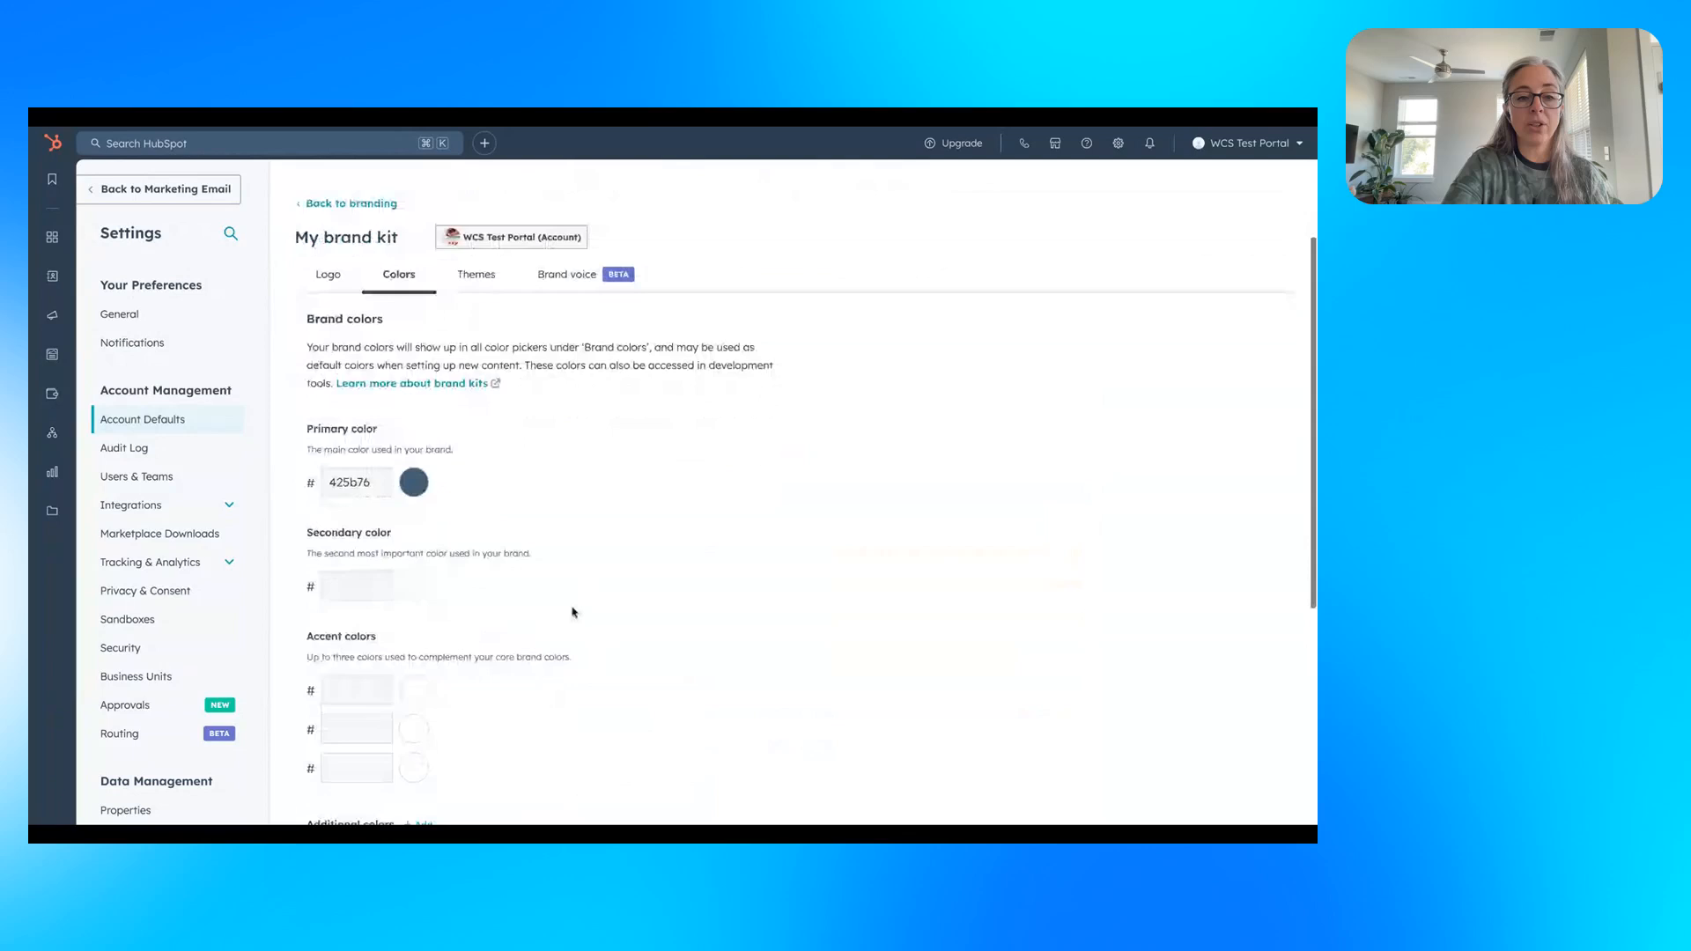
scroll(down, 3)
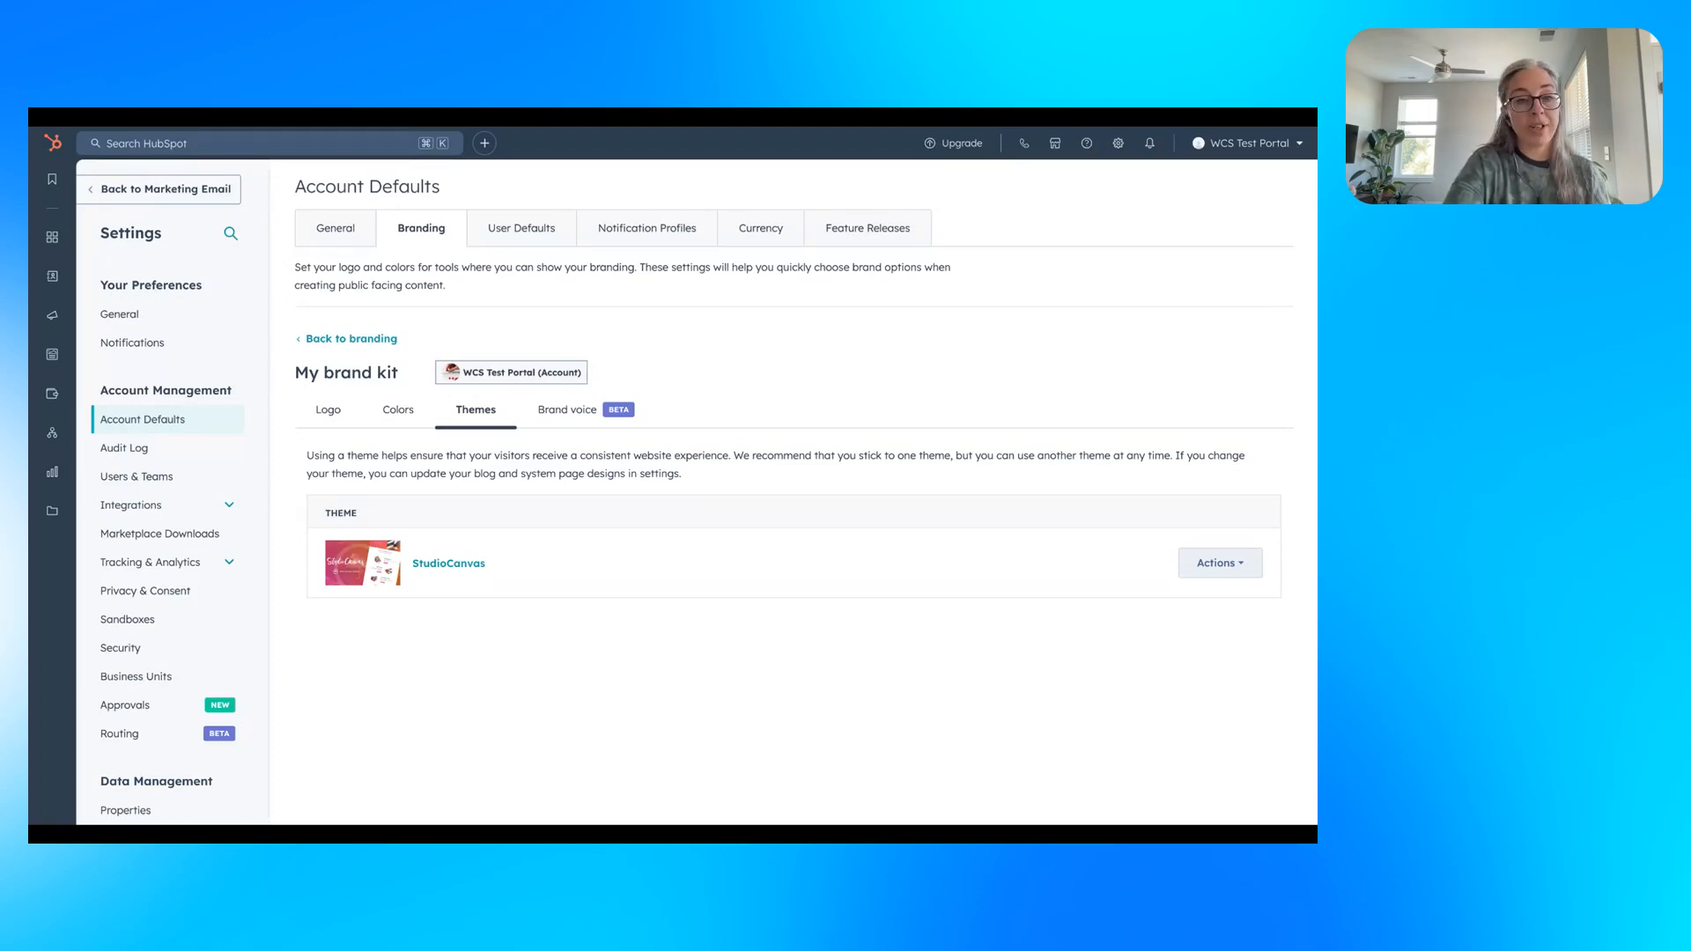
mouse_move(459, 555)
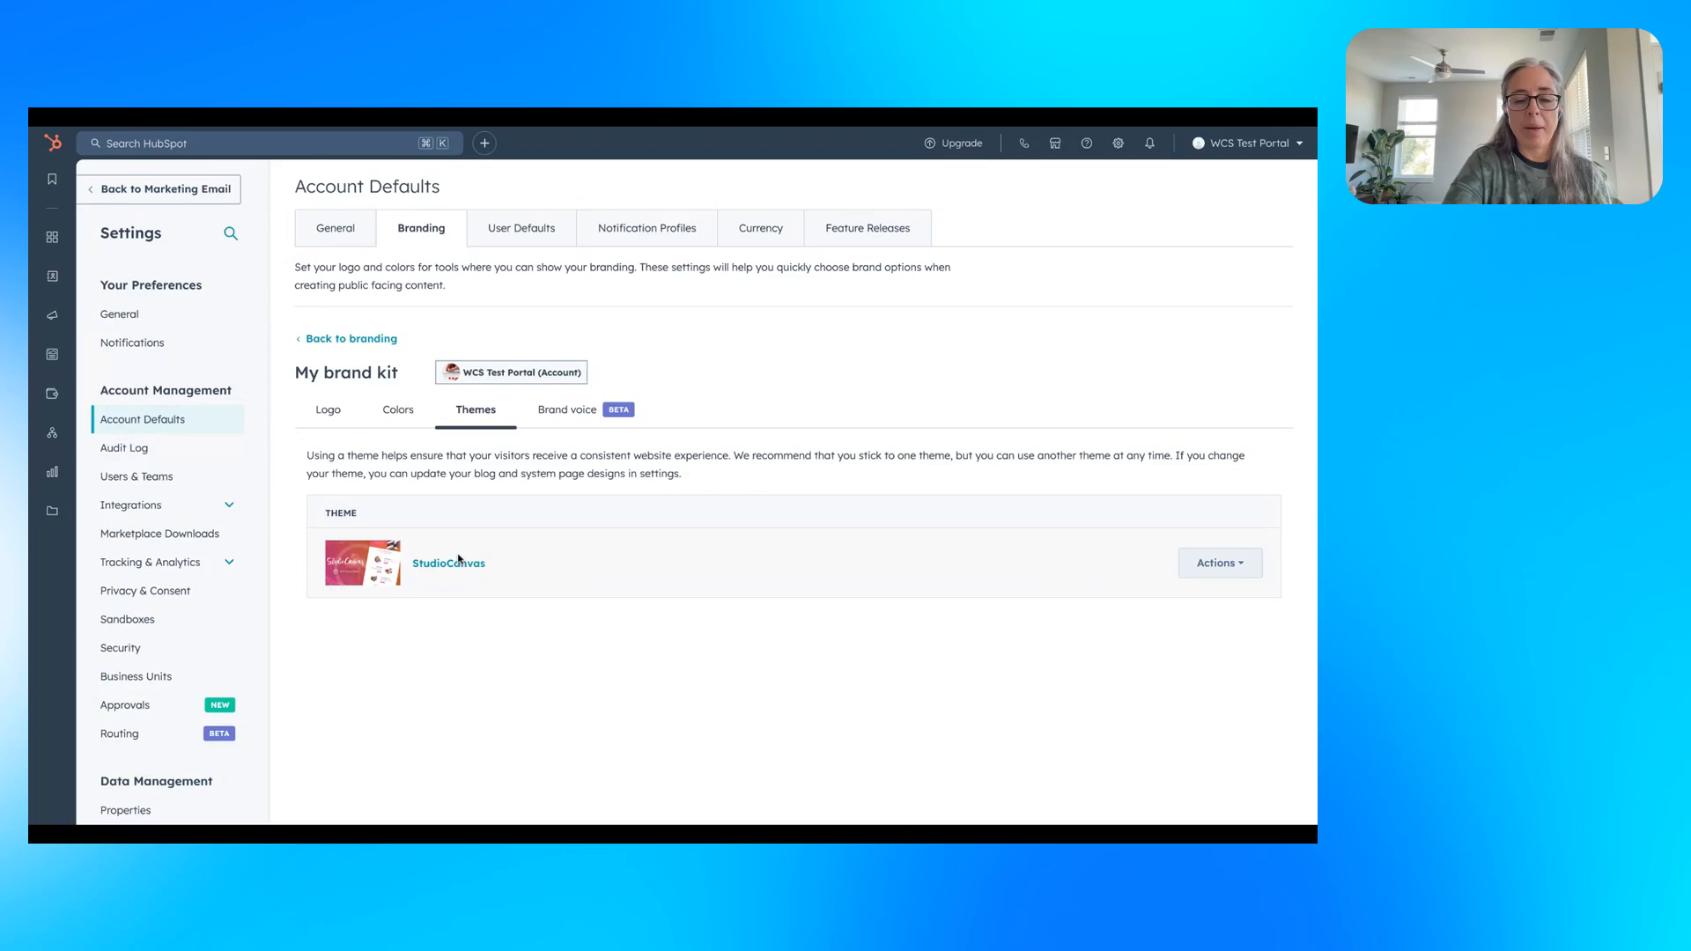
click(566, 409)
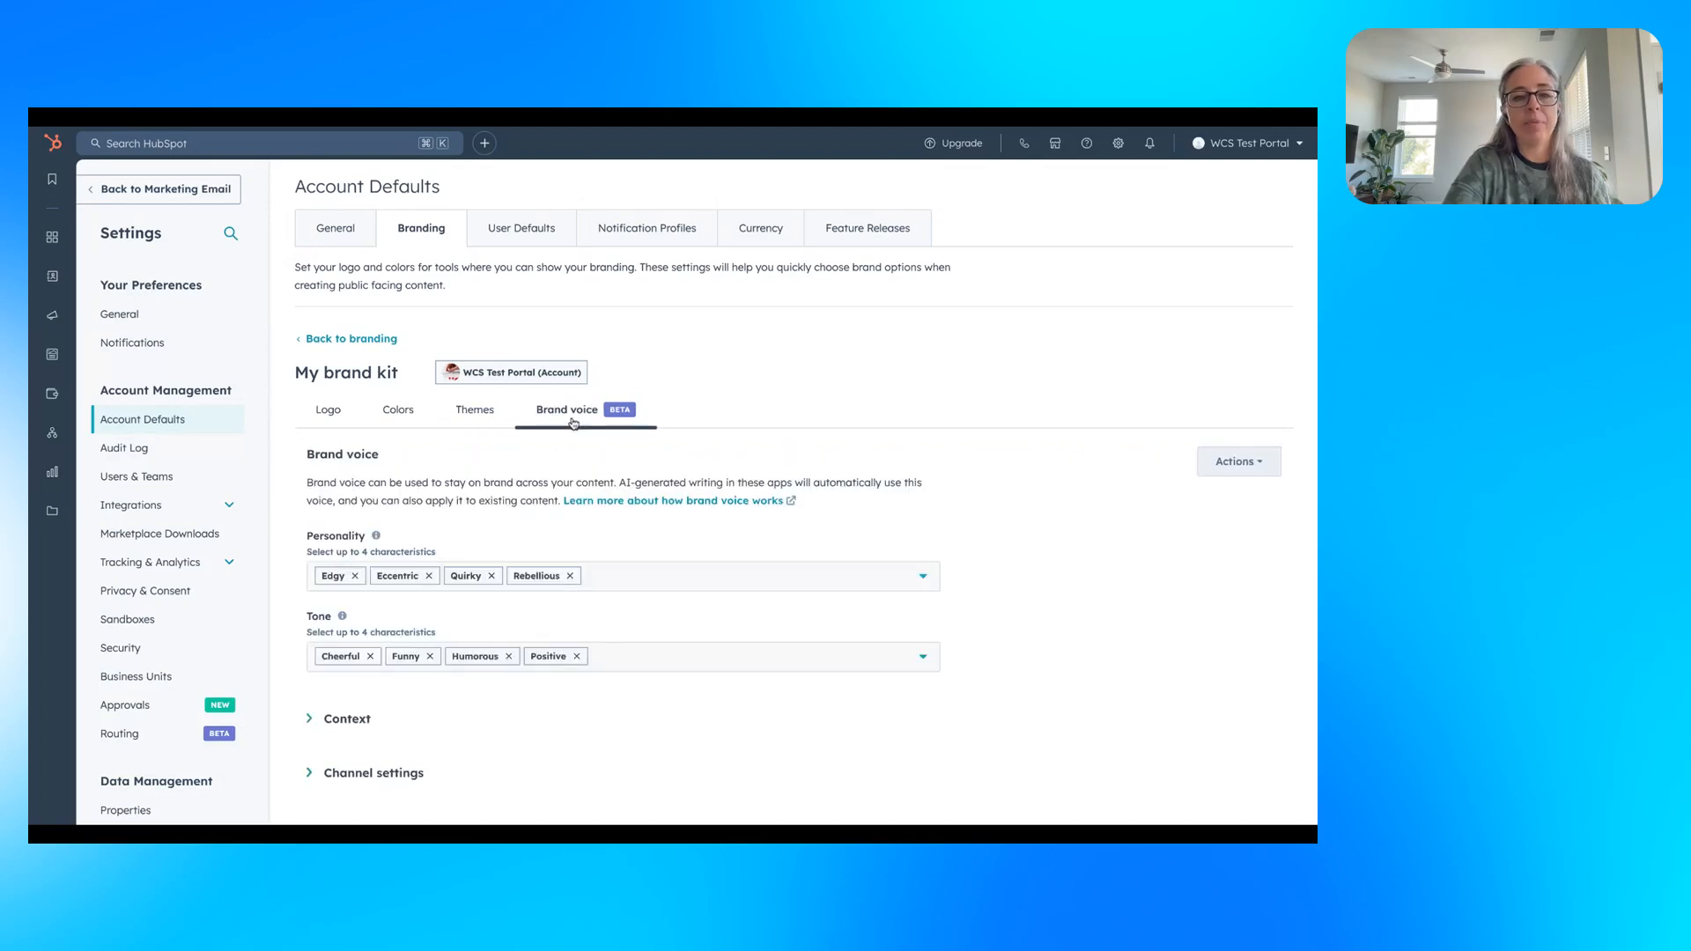
click(327, 410)
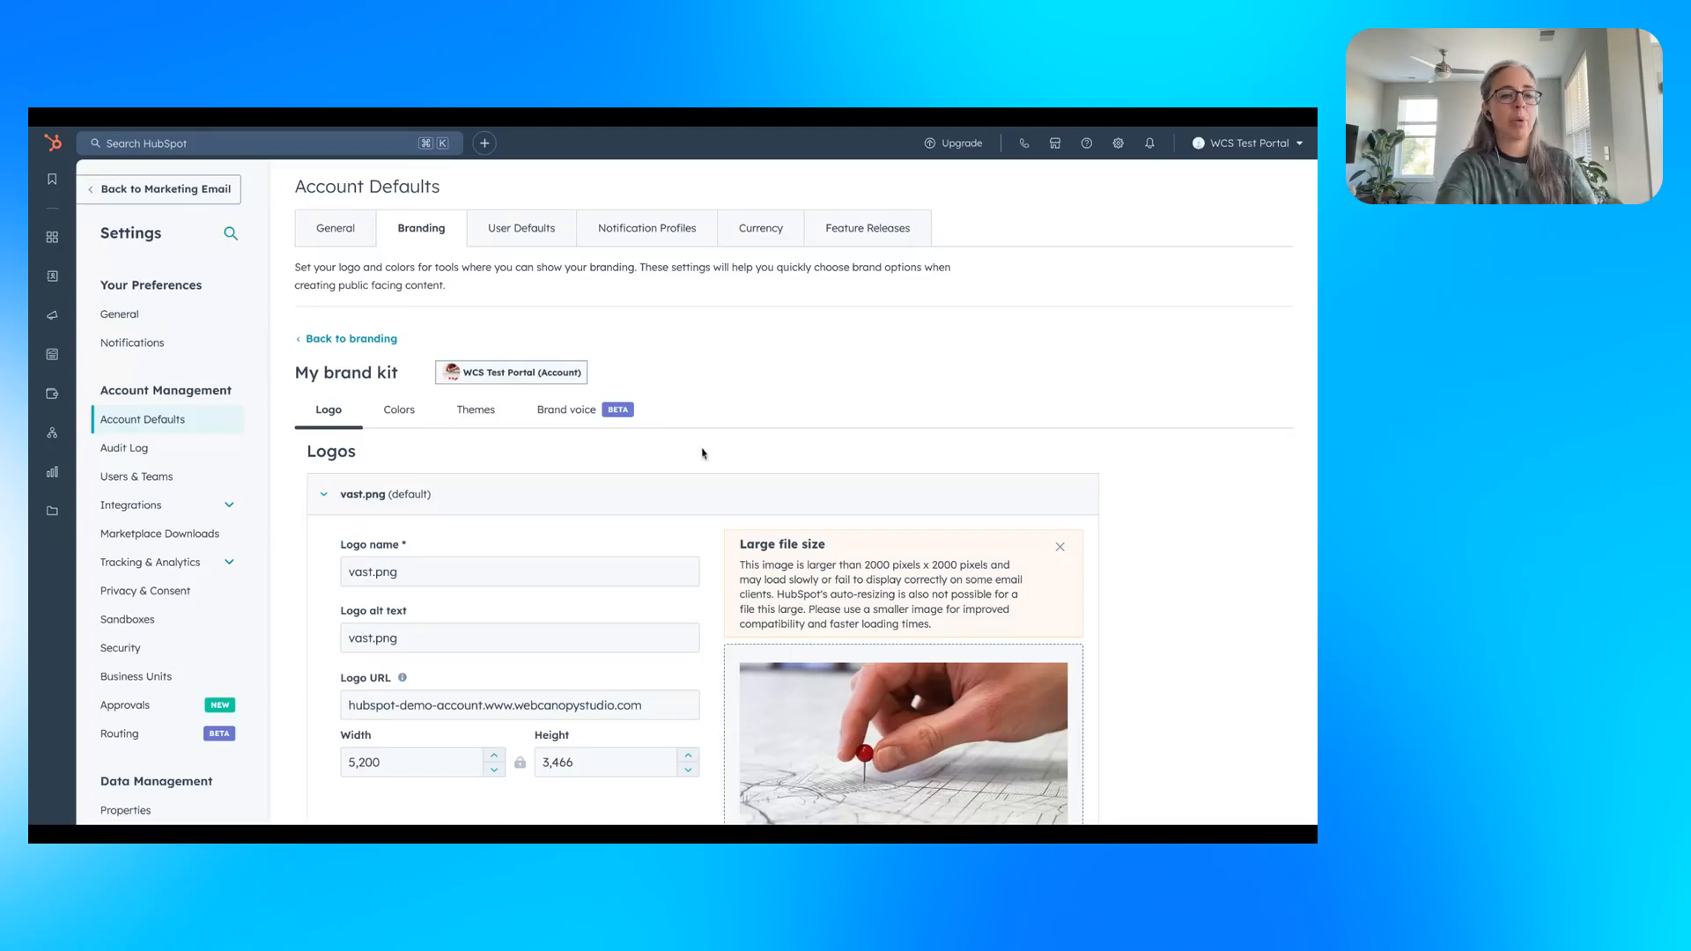
mouse_move(152, 566)
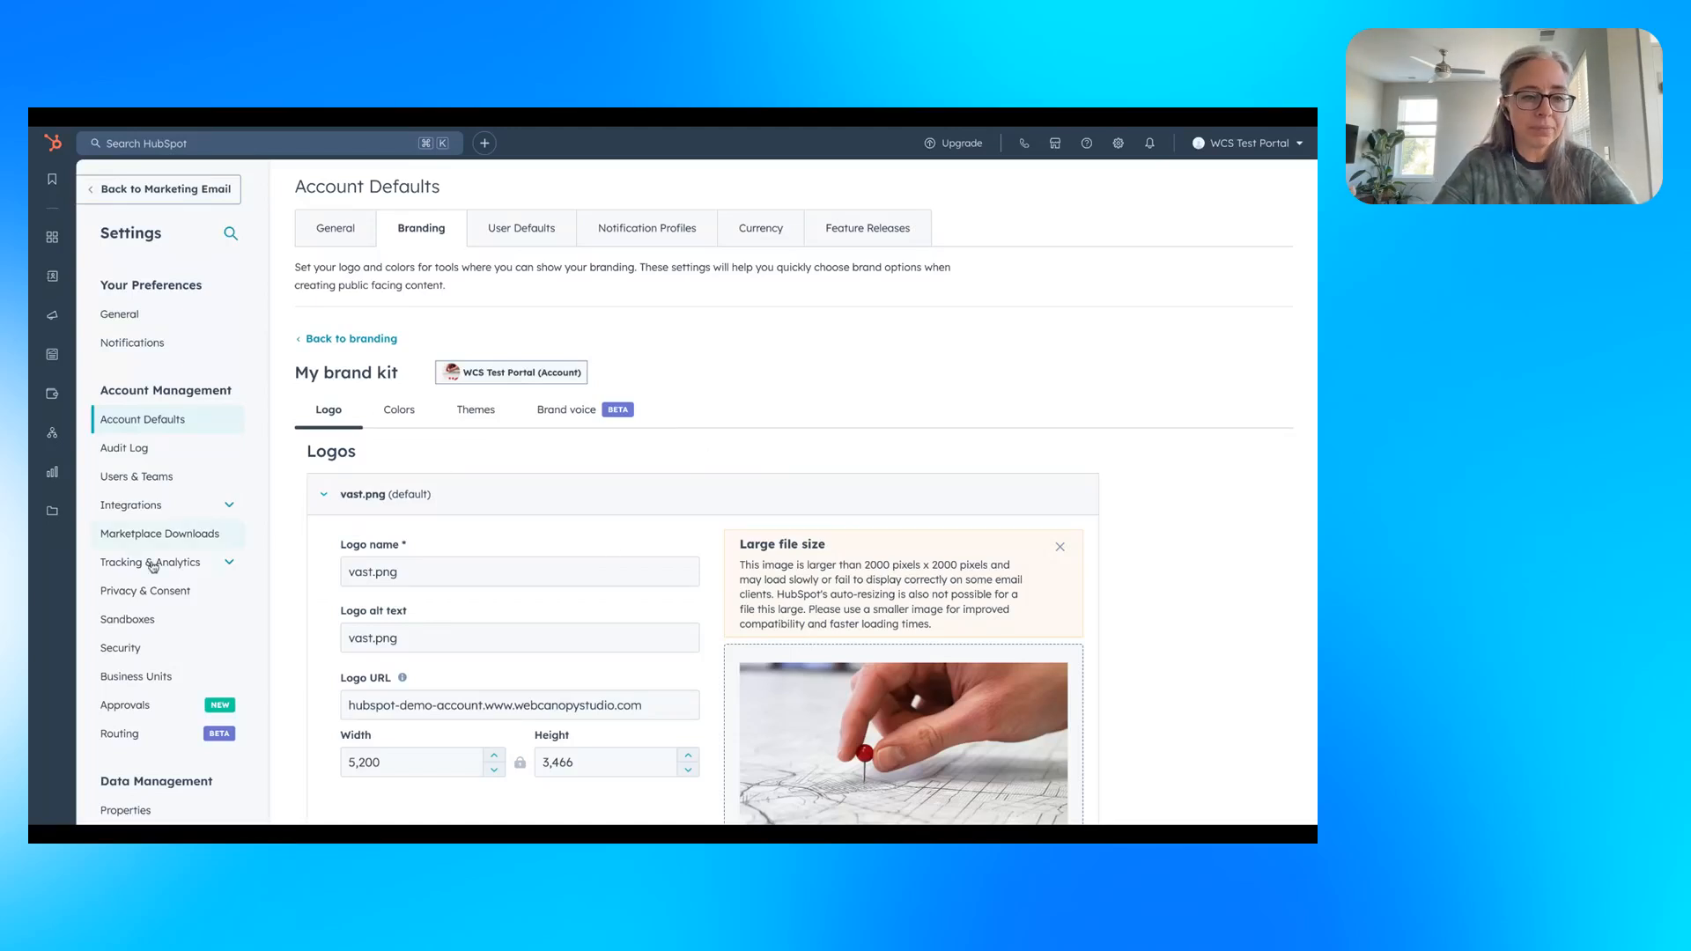
scroll(down, 3)
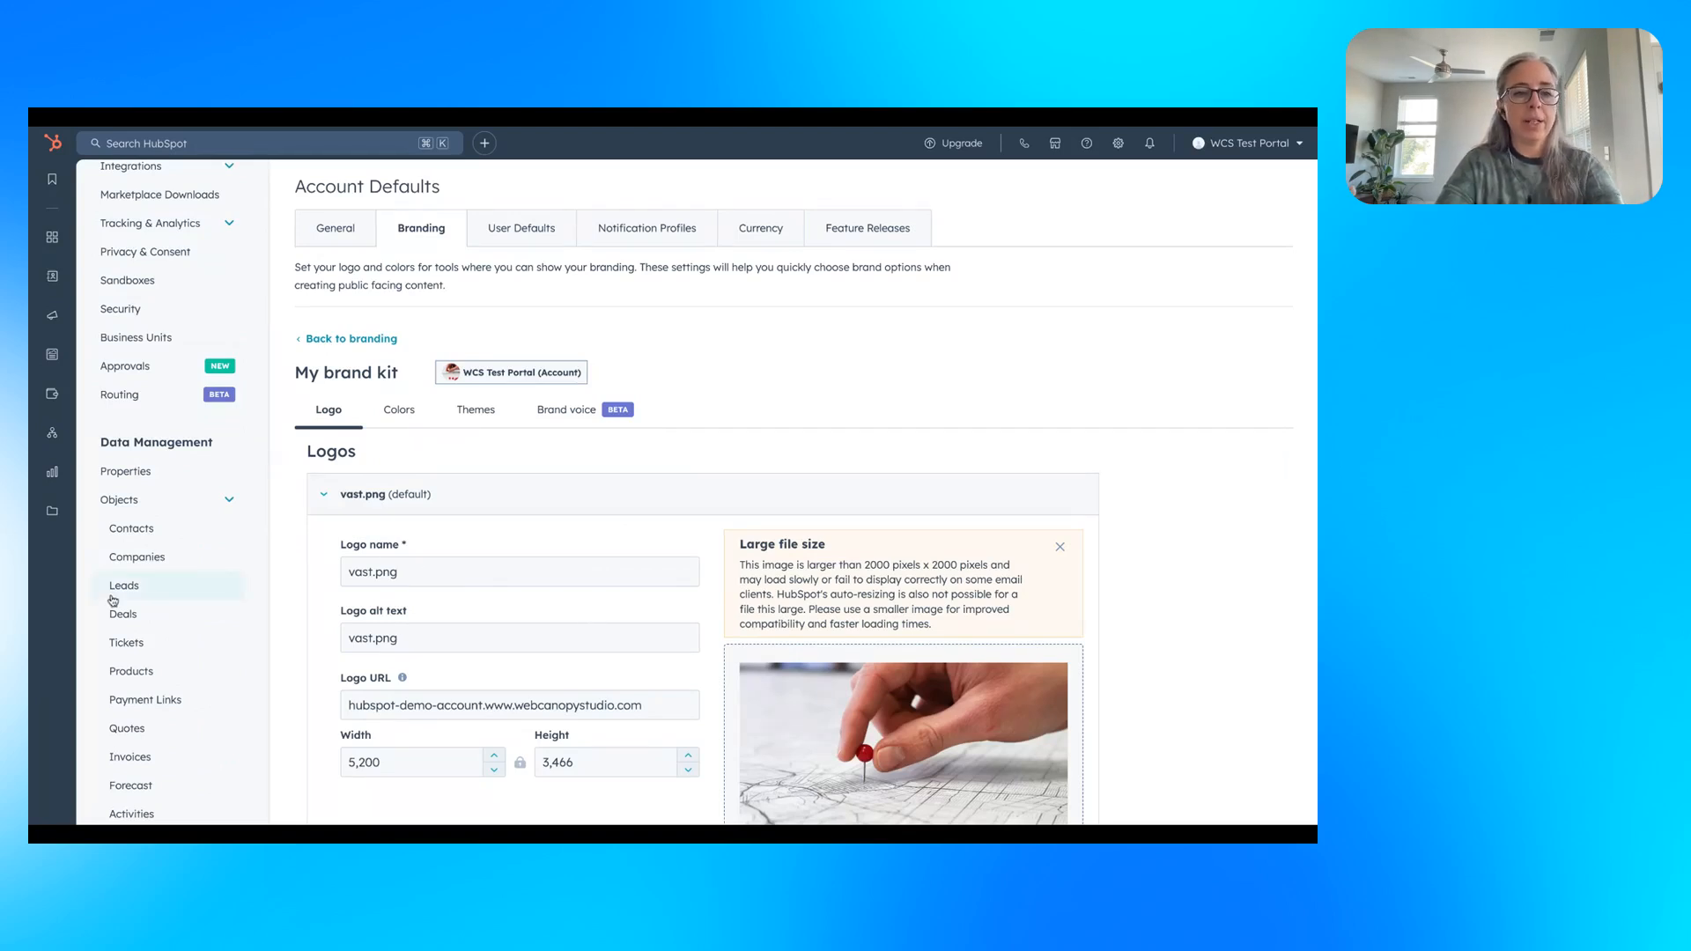
scroll(down, 3)
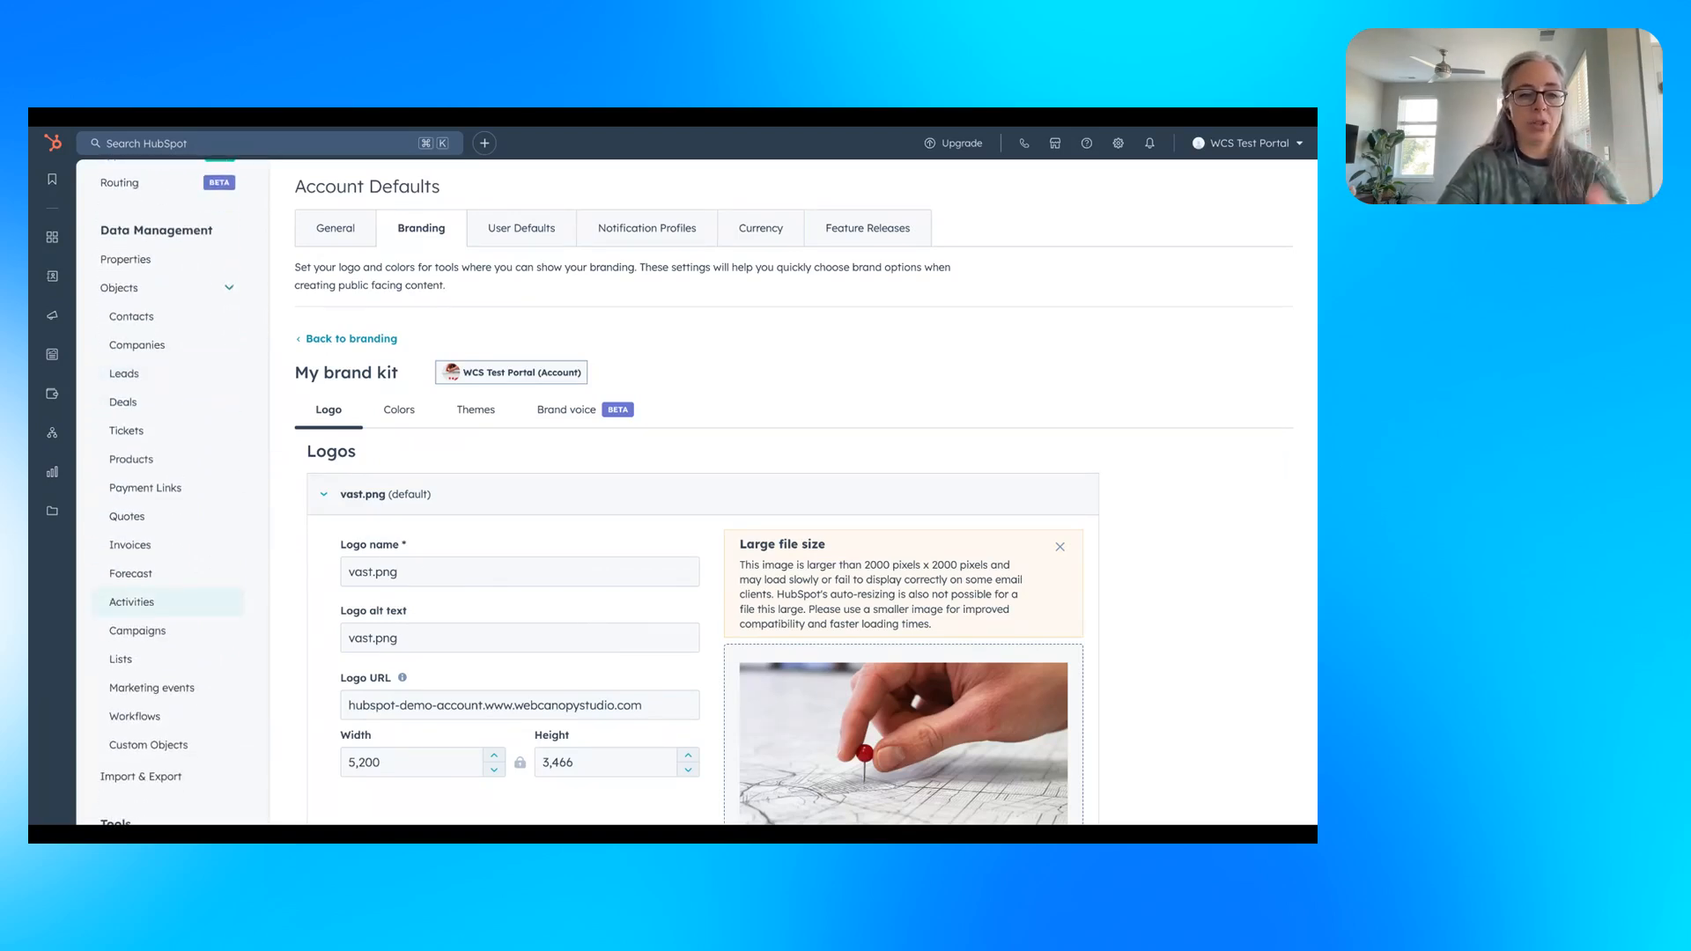
scroll(down, 3)
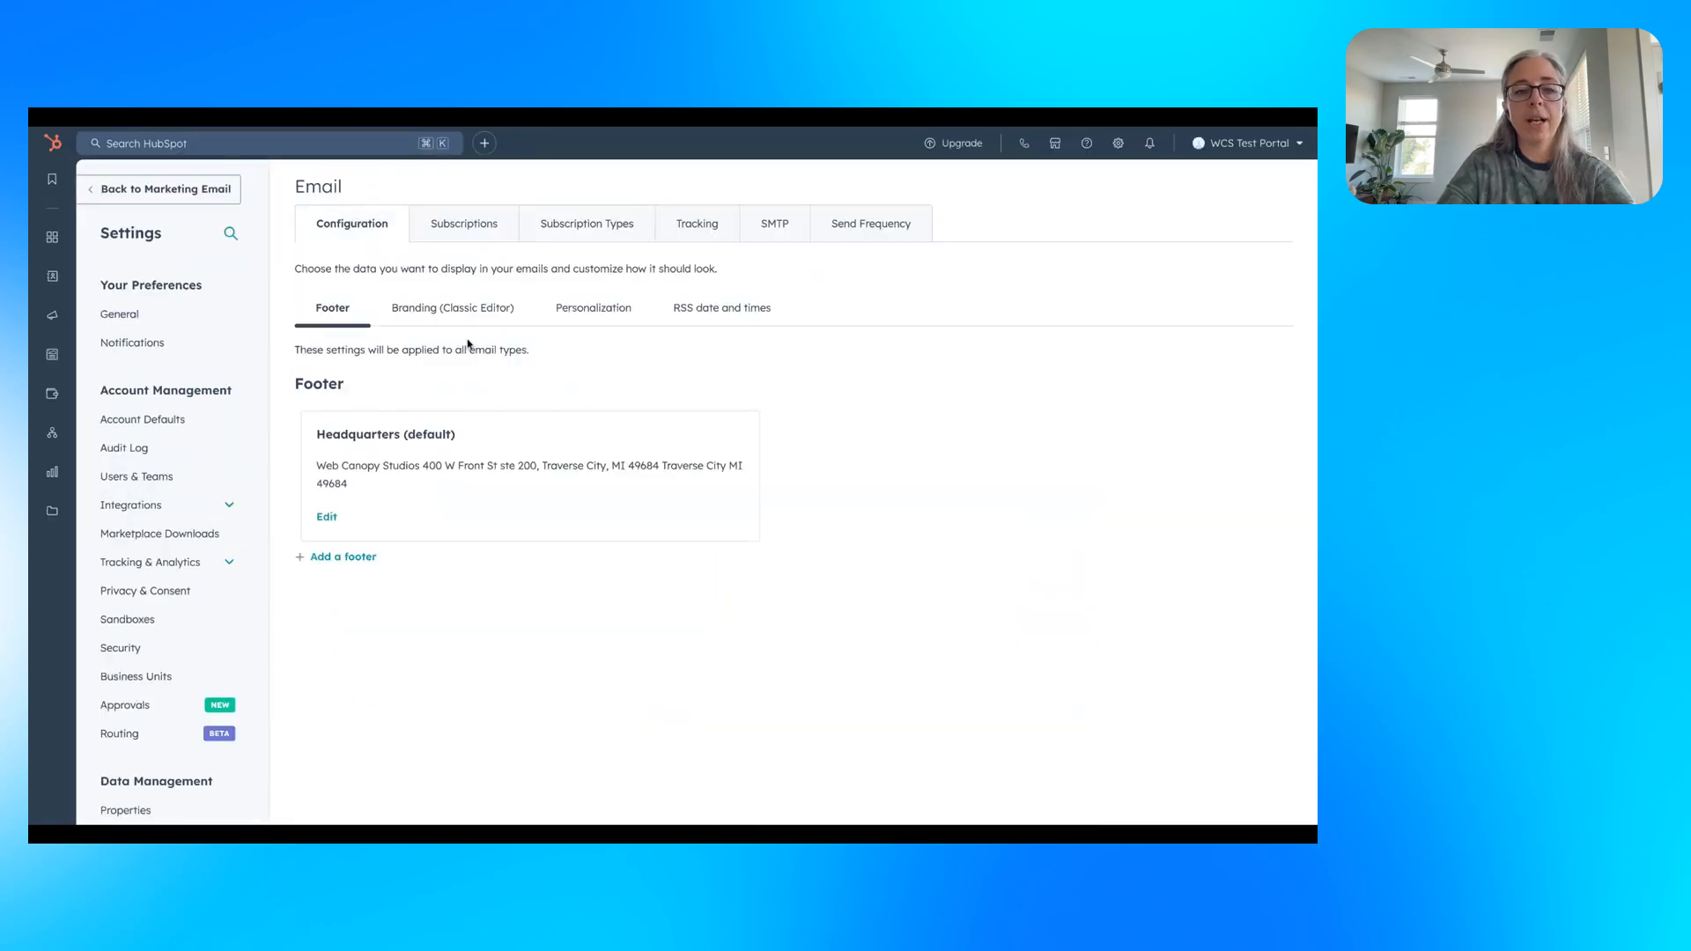
mouse_move(489, 424)
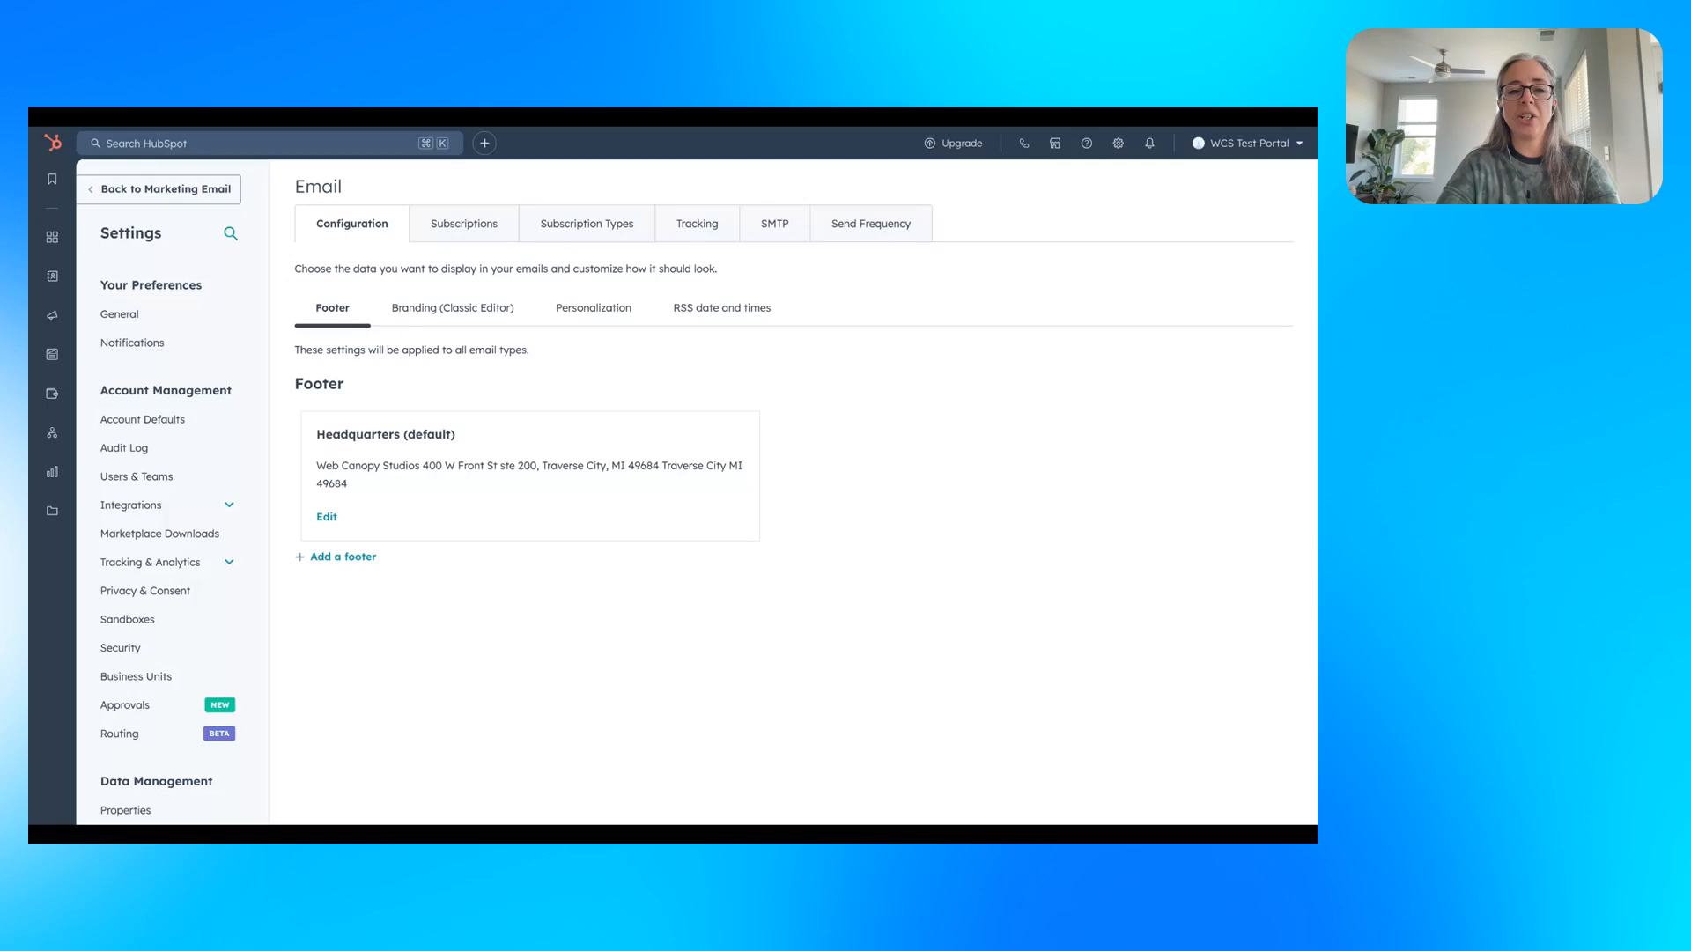
mouse_move(466, 408)
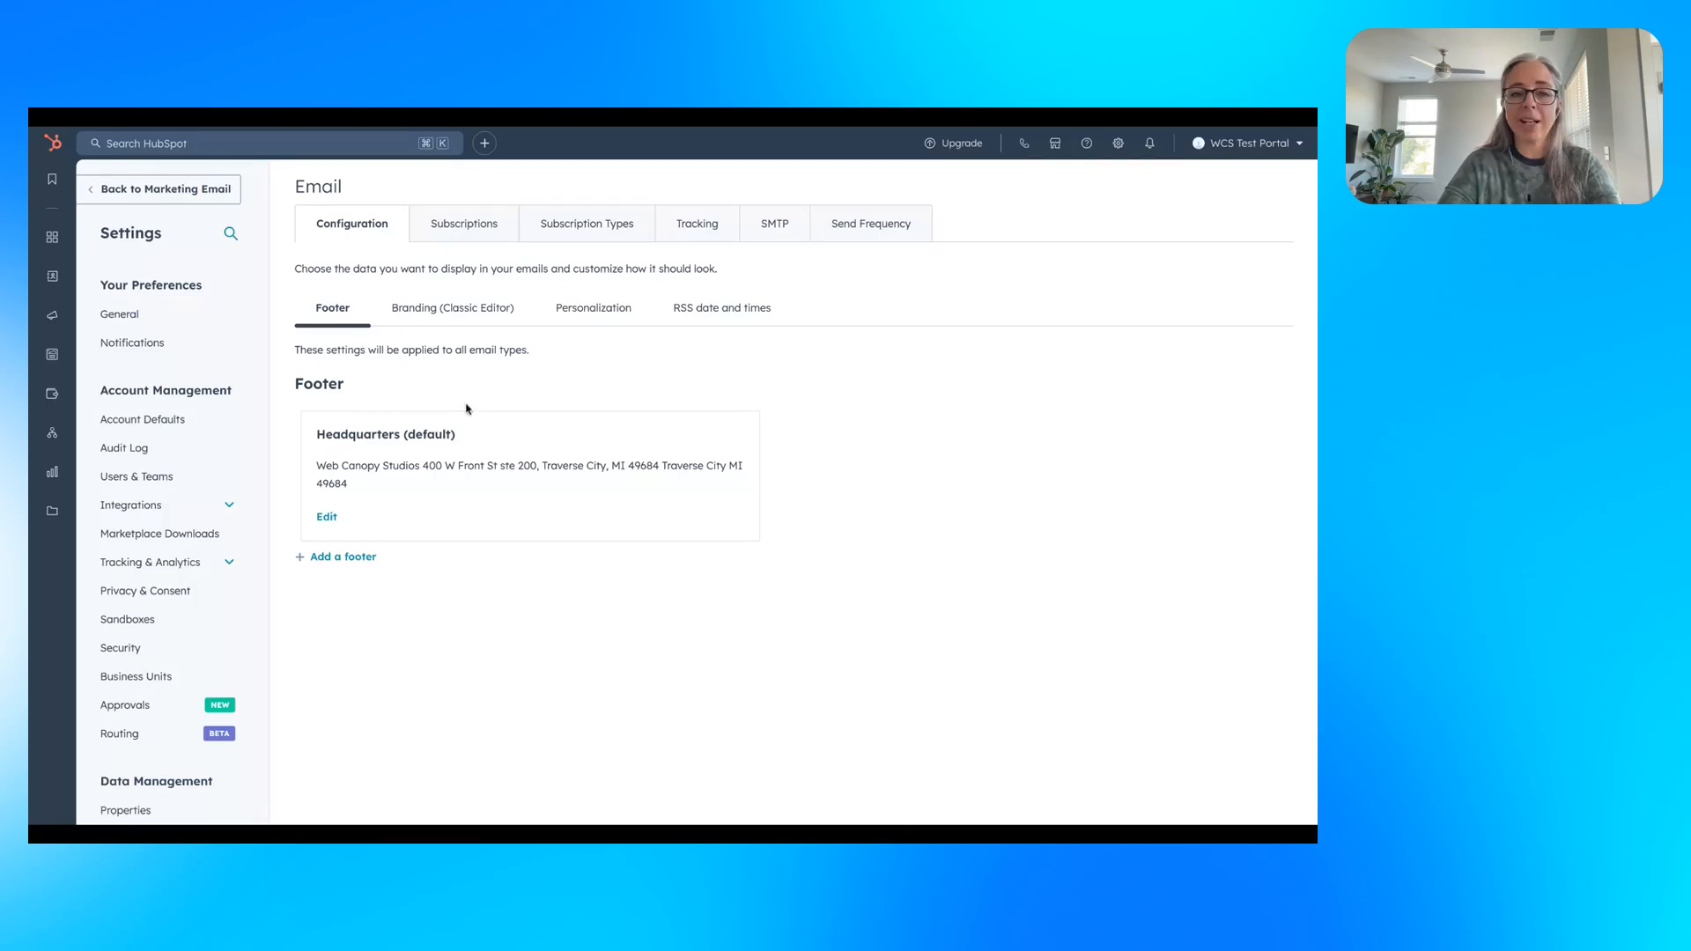
mouse_move(368, 473)
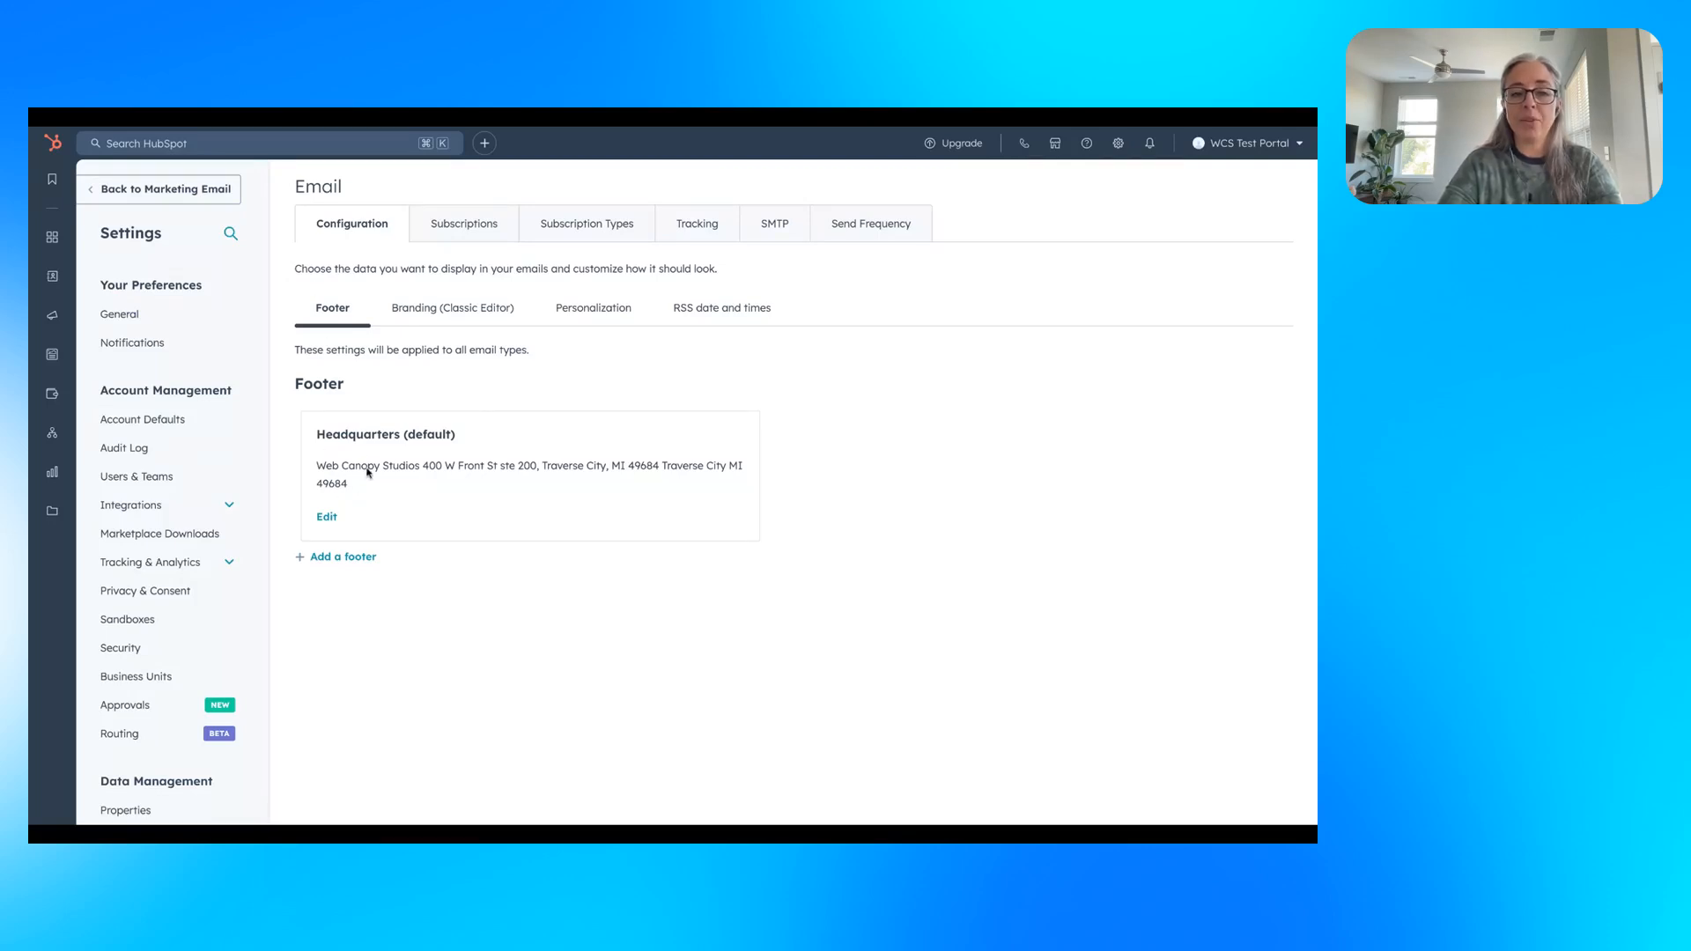
mouse_move(379, 508)
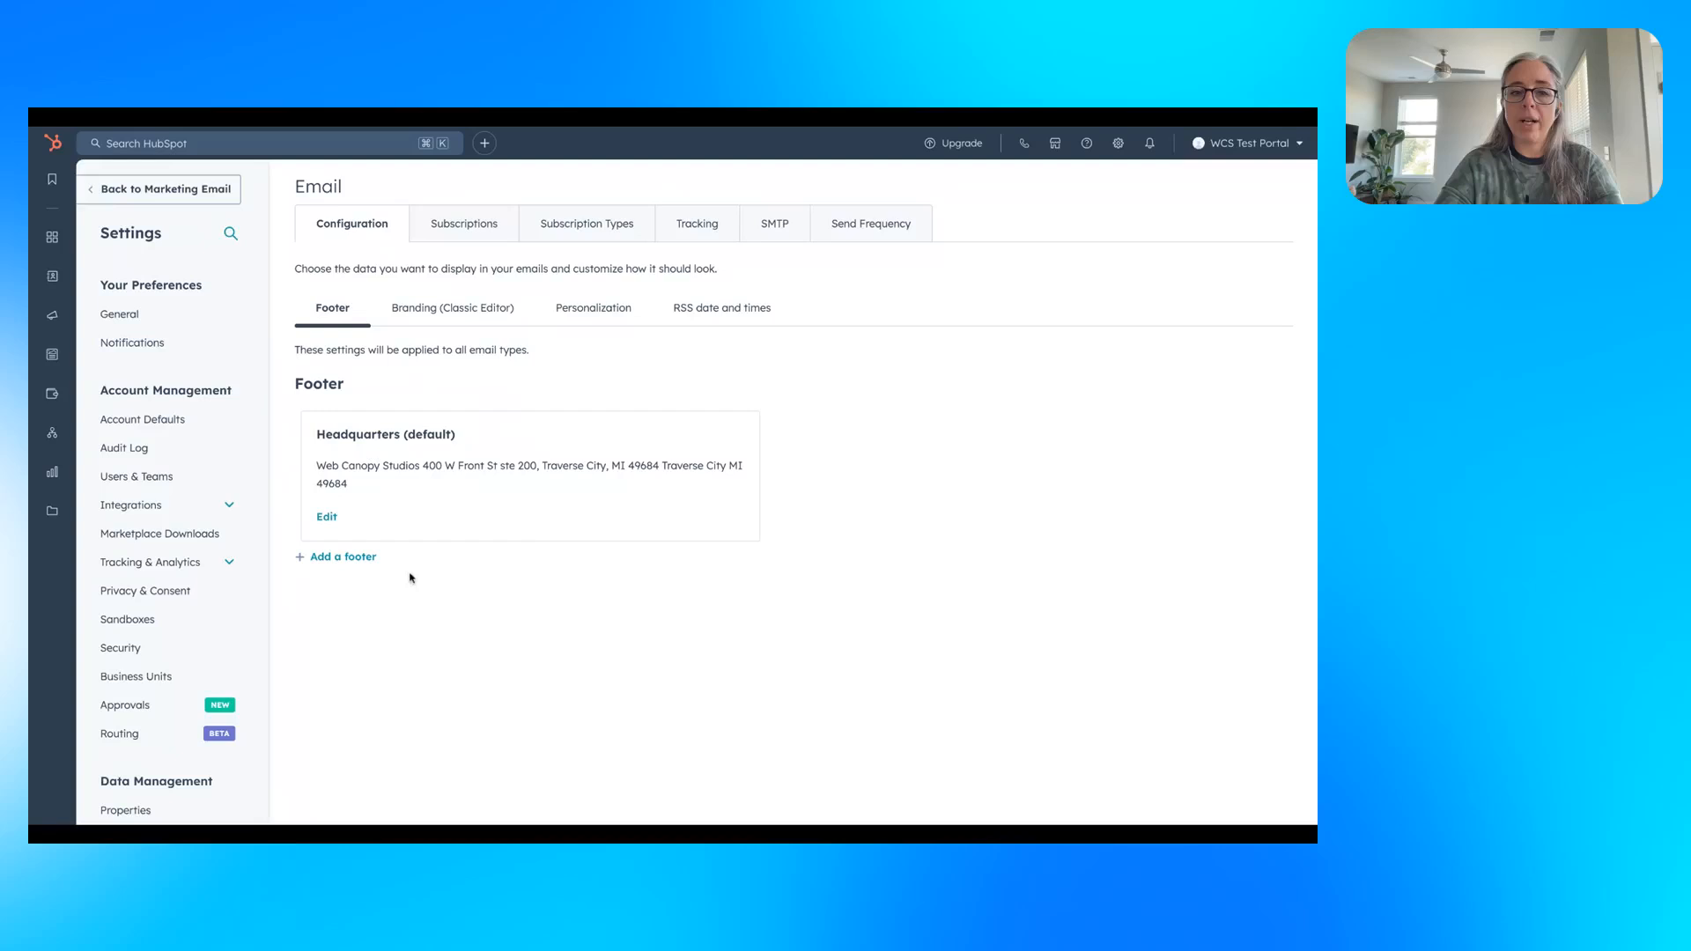
mouse_move(436, 316)
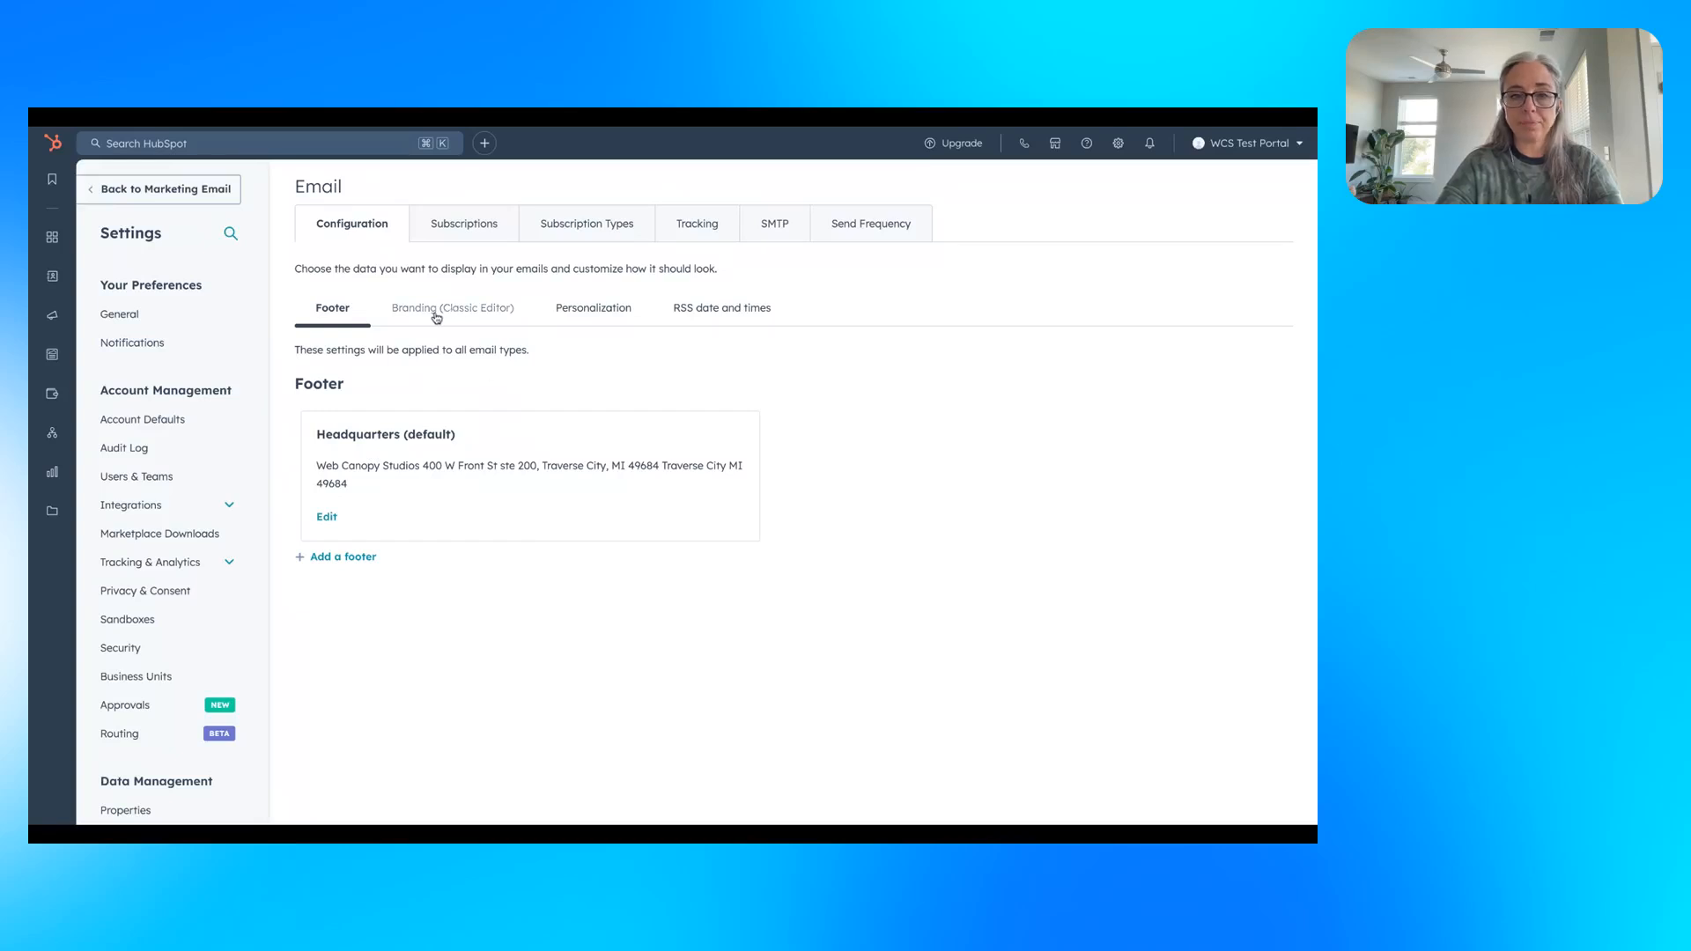
Show the Branding (Classic Editor) defaults for body size, fonts and colours.
click(453, 308)
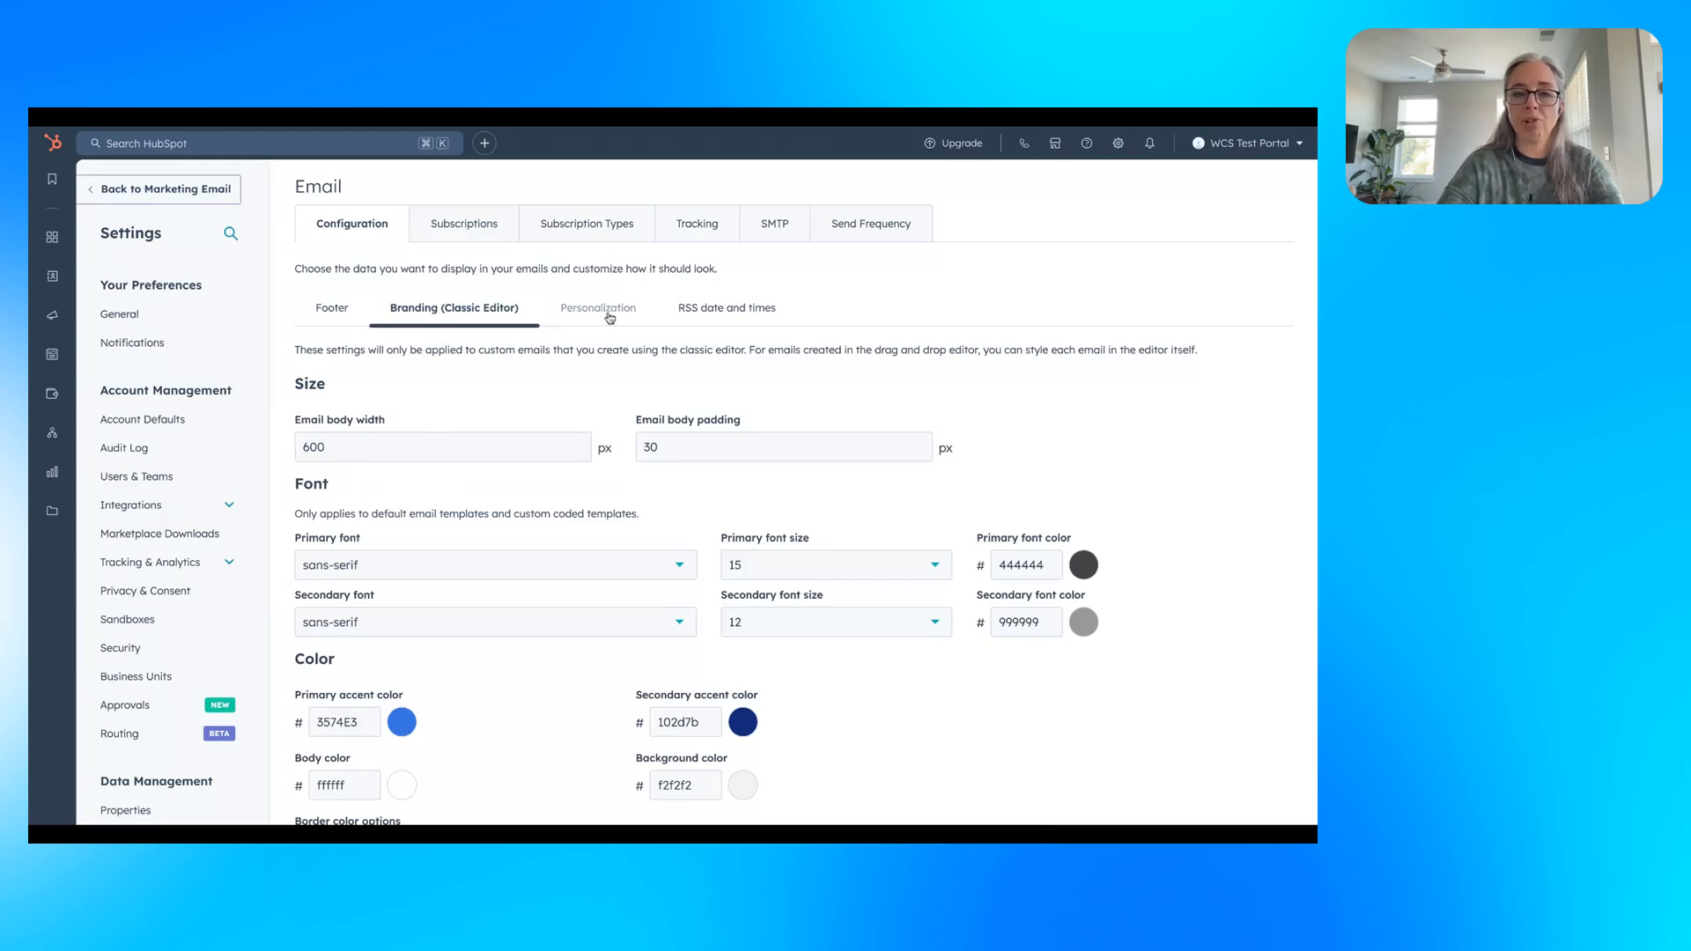
Show the Personalization defaults for contact, company and owner properties.
click(597, 307)
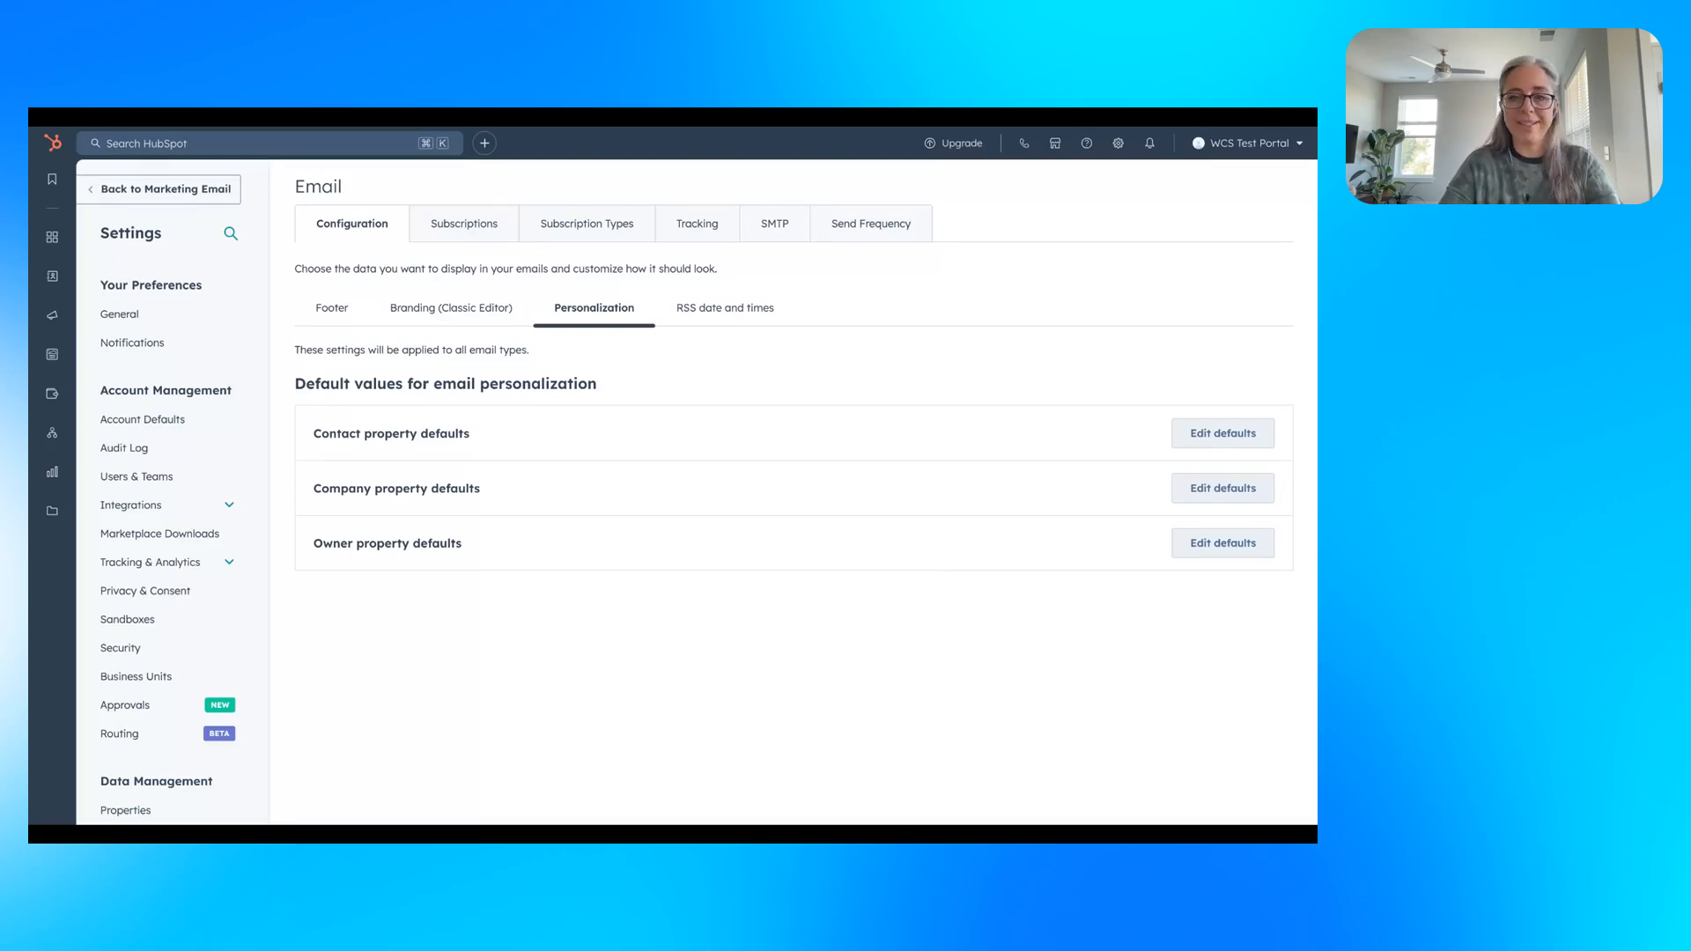
mouse_move(586, 504)
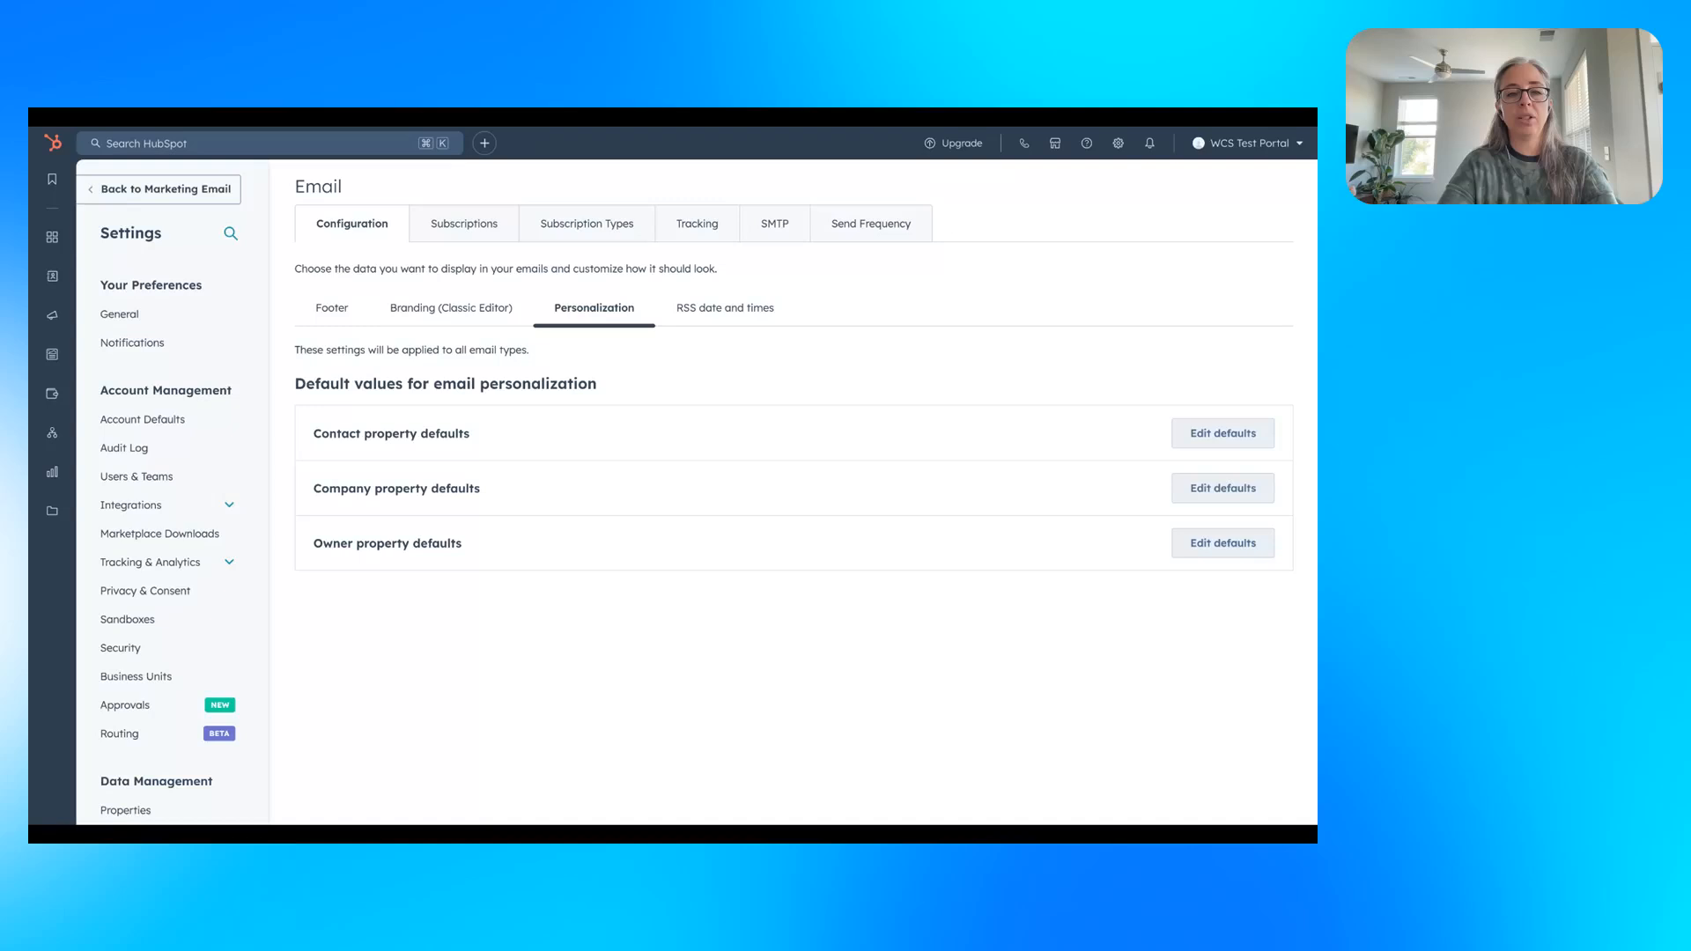
mouse_move(404, 451)
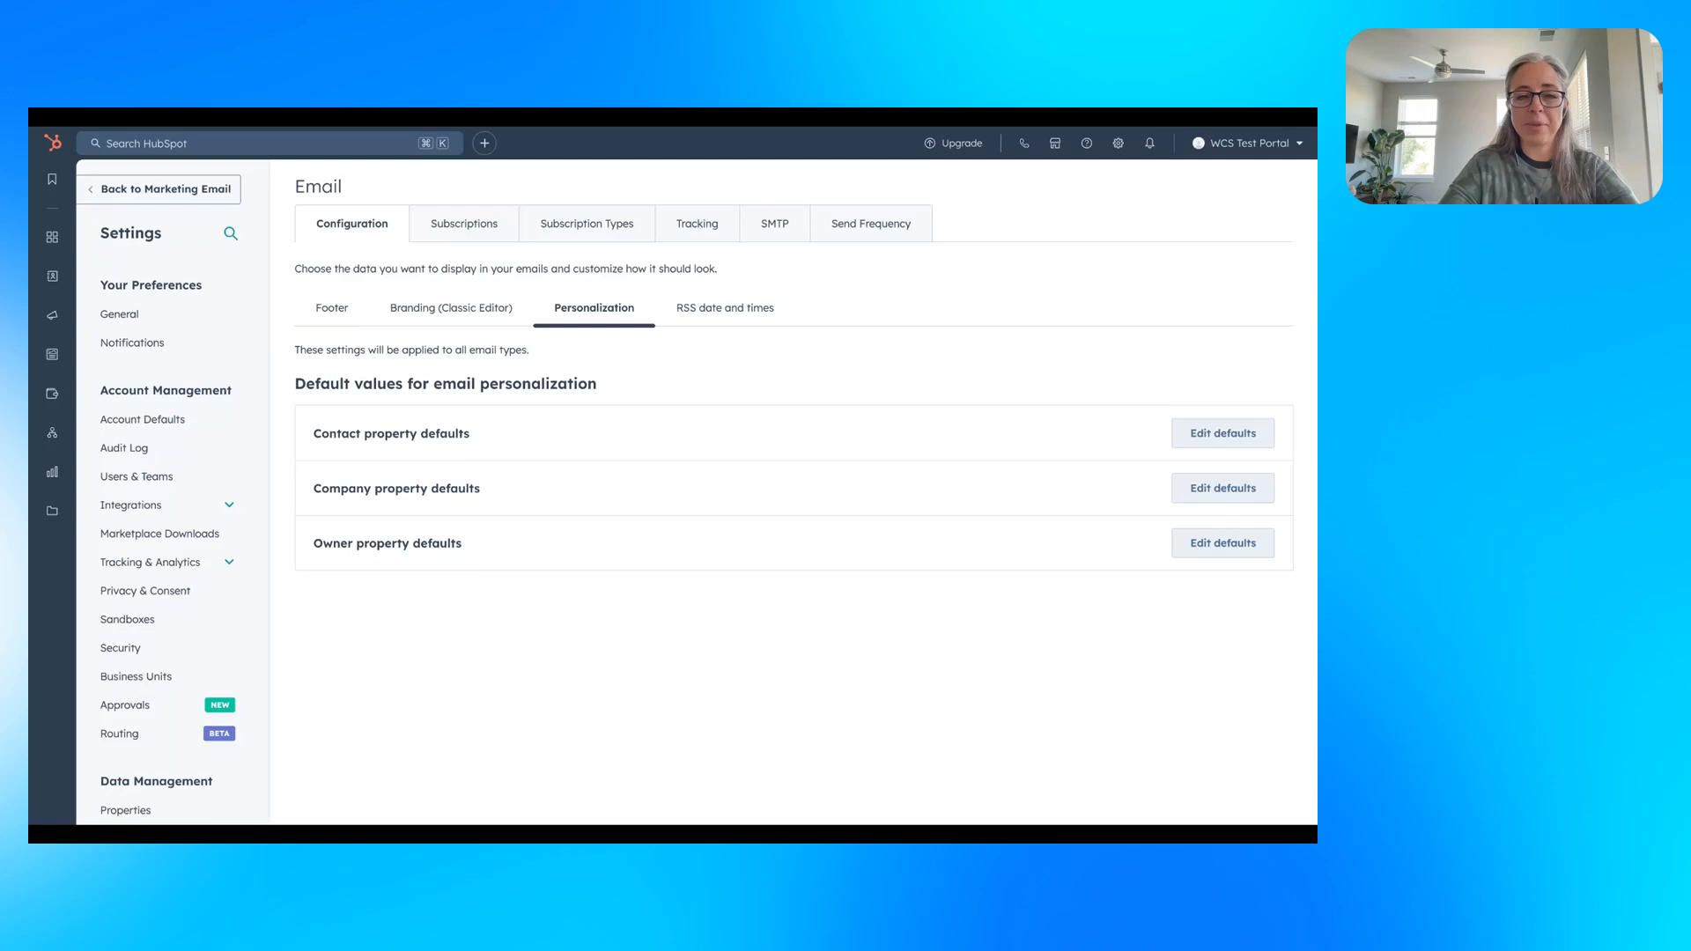
mouse_move(760, 494)
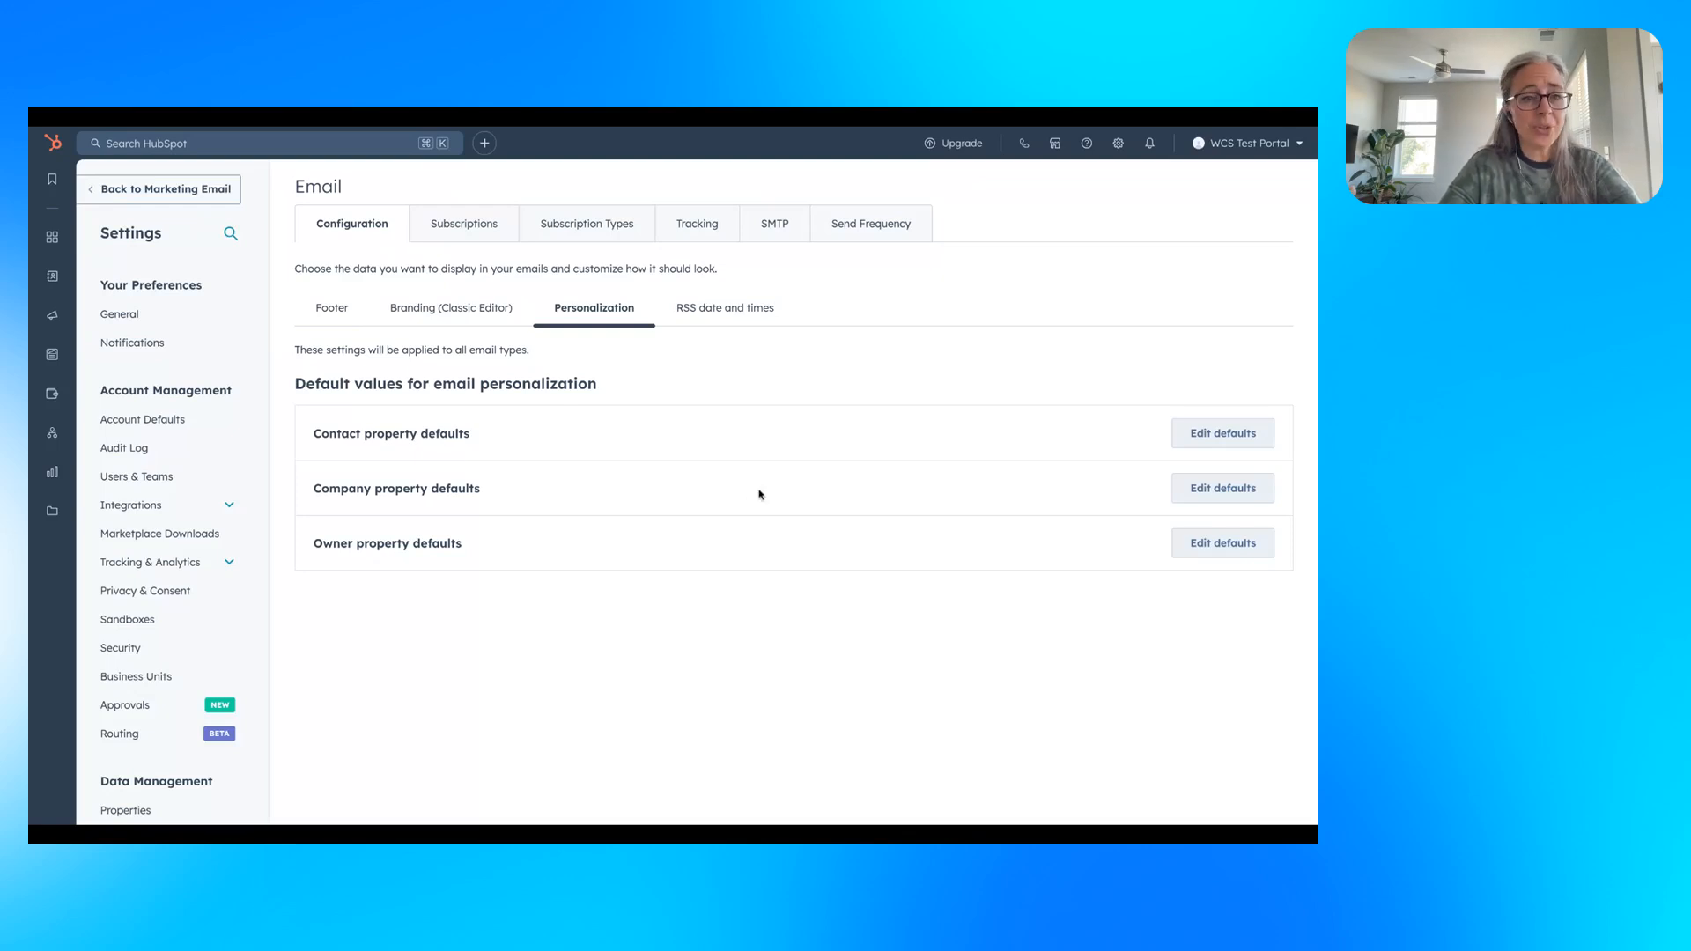
mouse_move(437, 479)
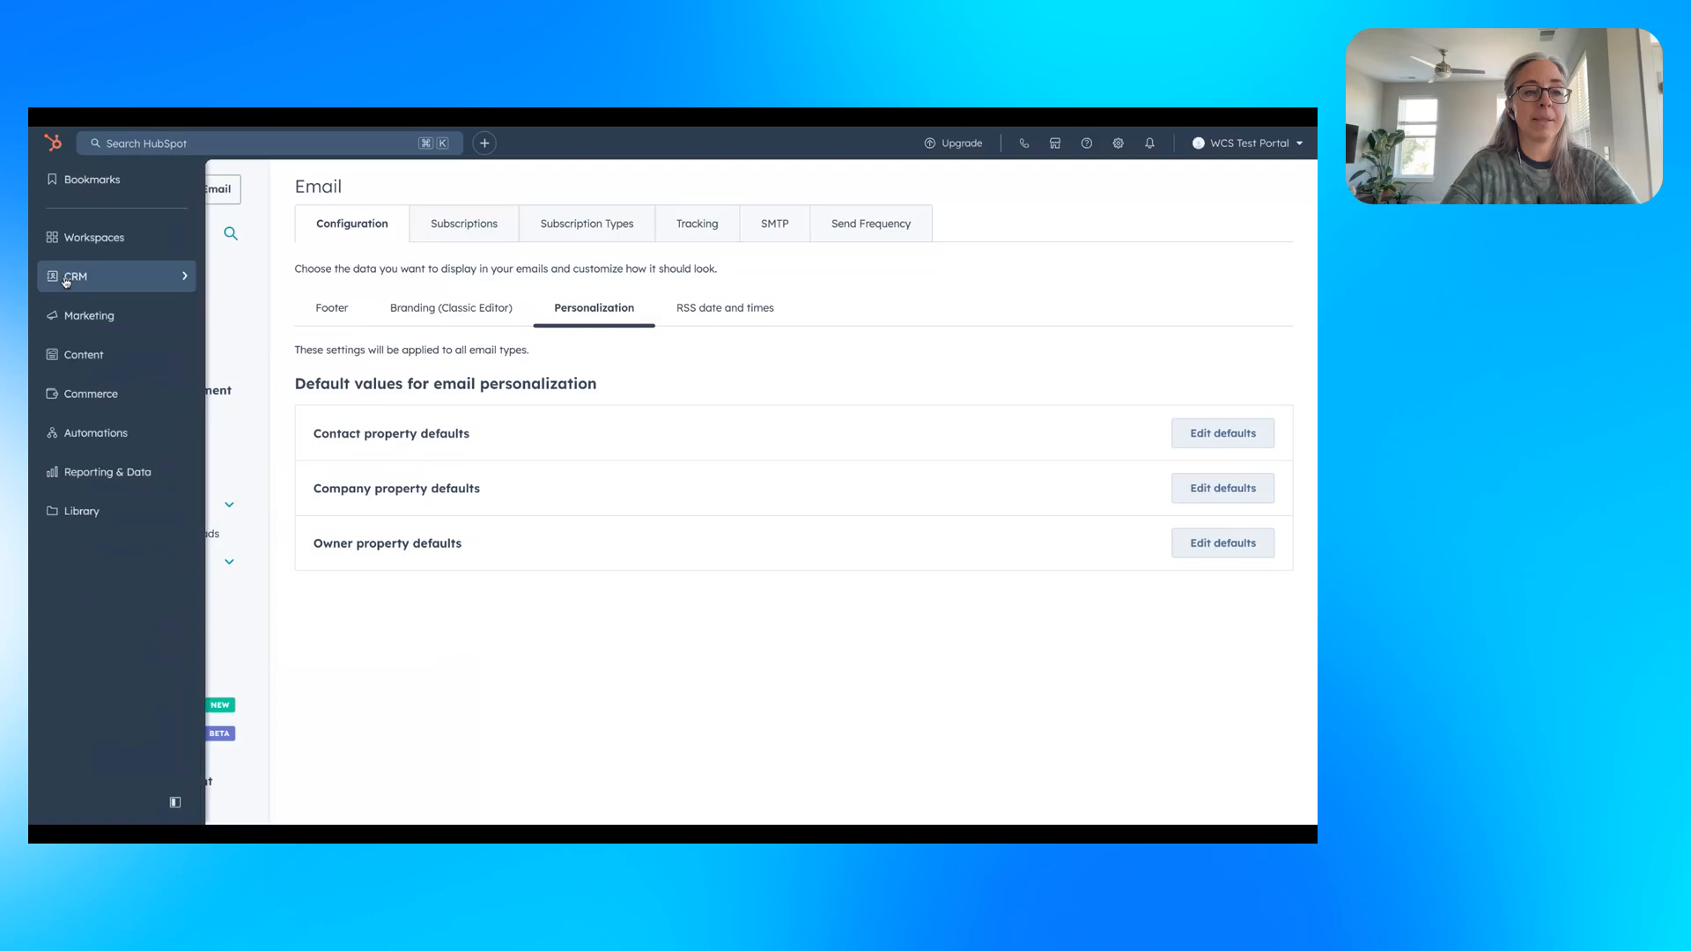
Start a new regular marketing email and view the drag-and-drop template gallery.
click(88, 315)
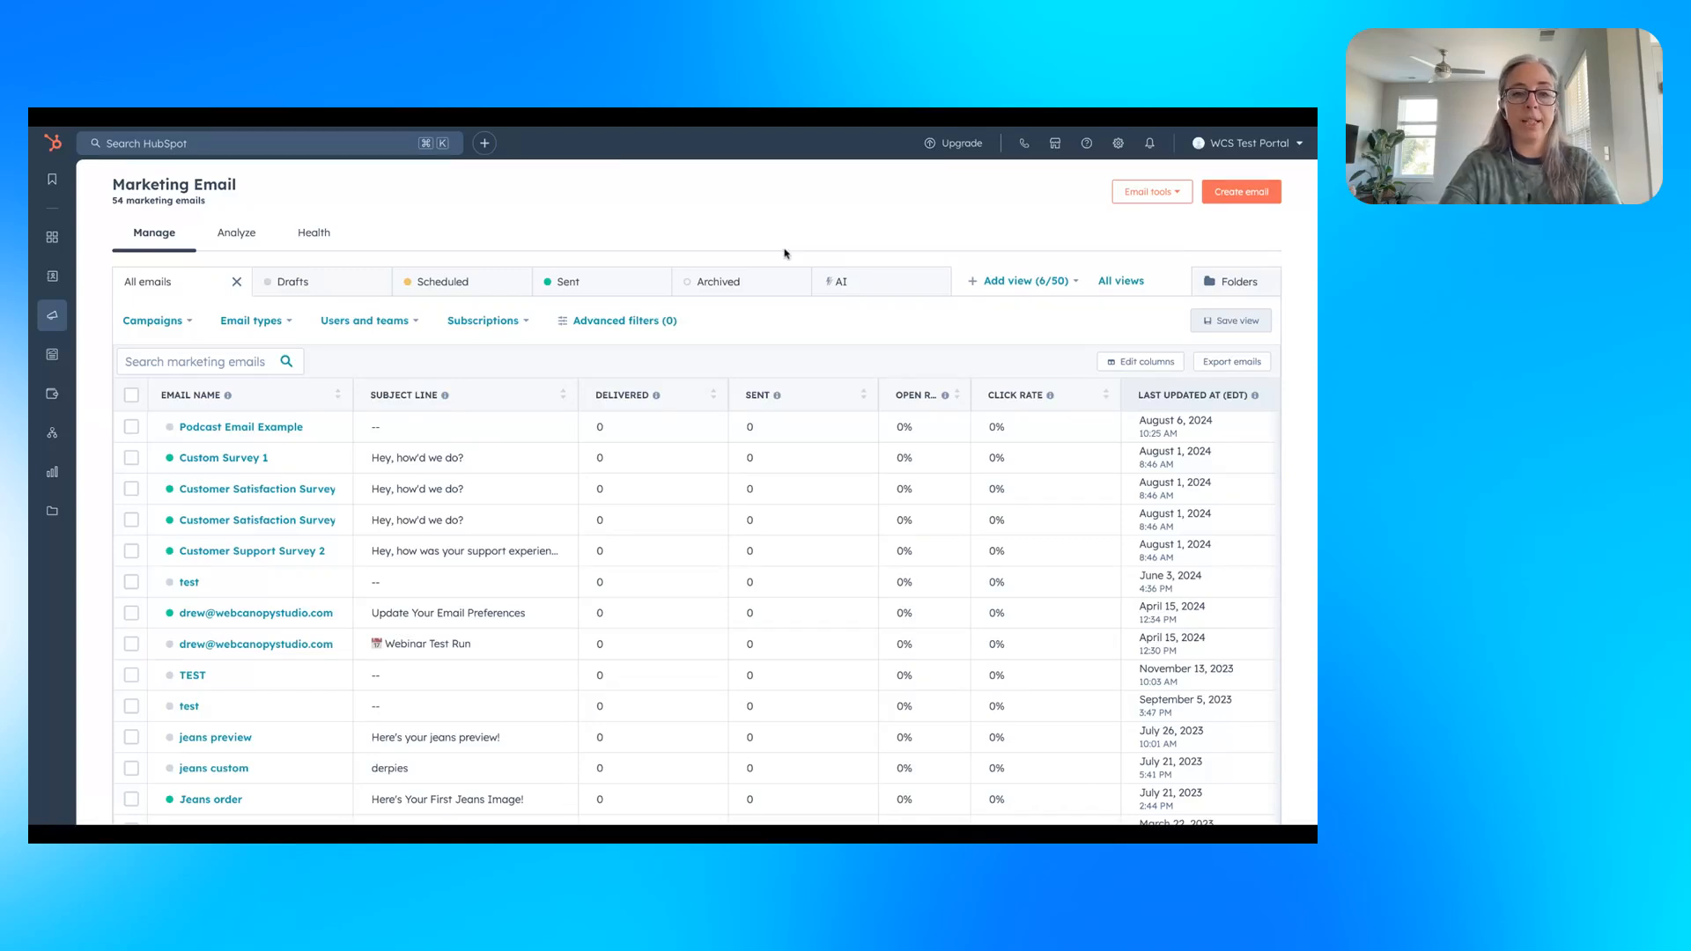
click(1241, 191)
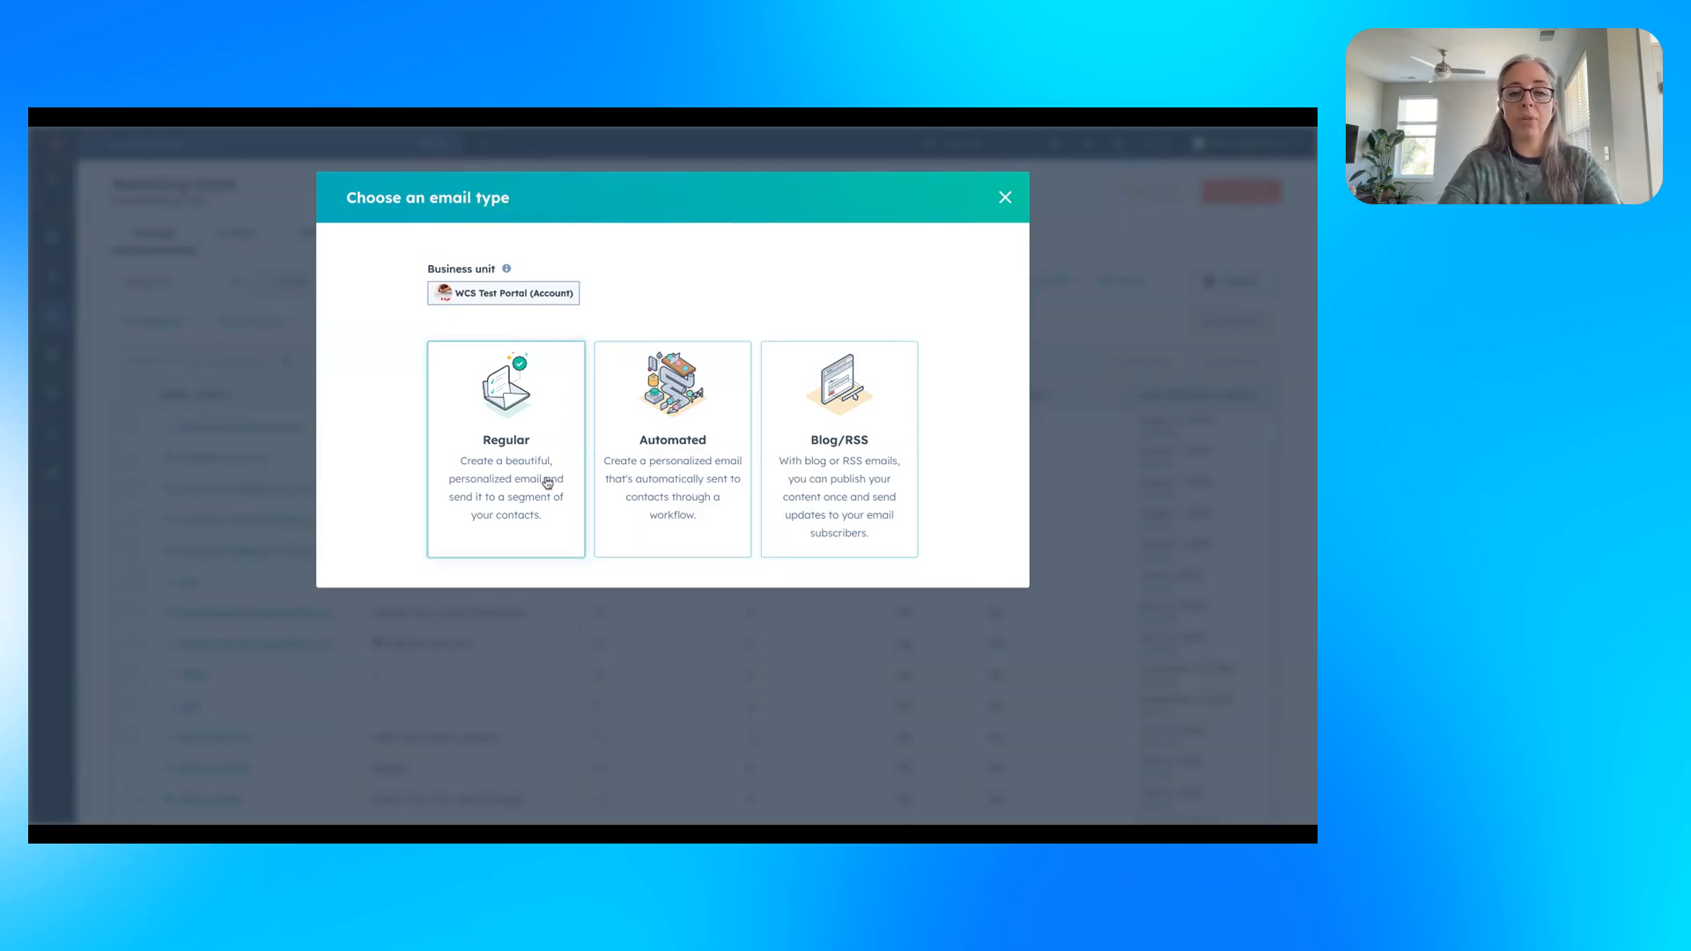
click(505, 448)
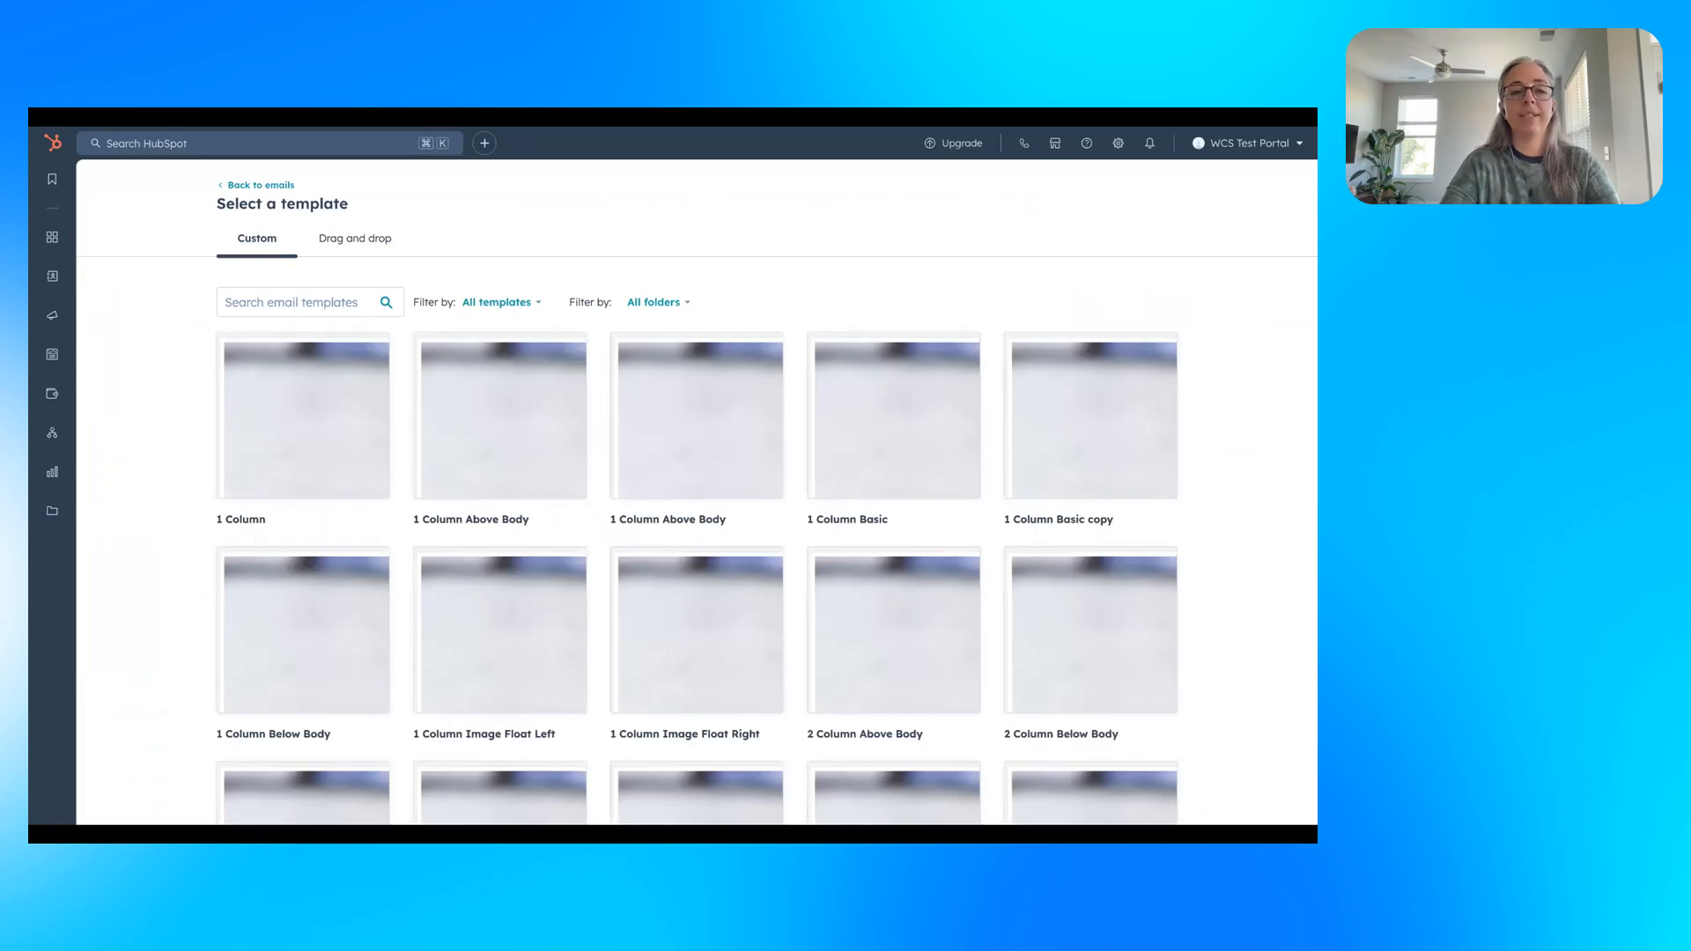
click(355, 239)
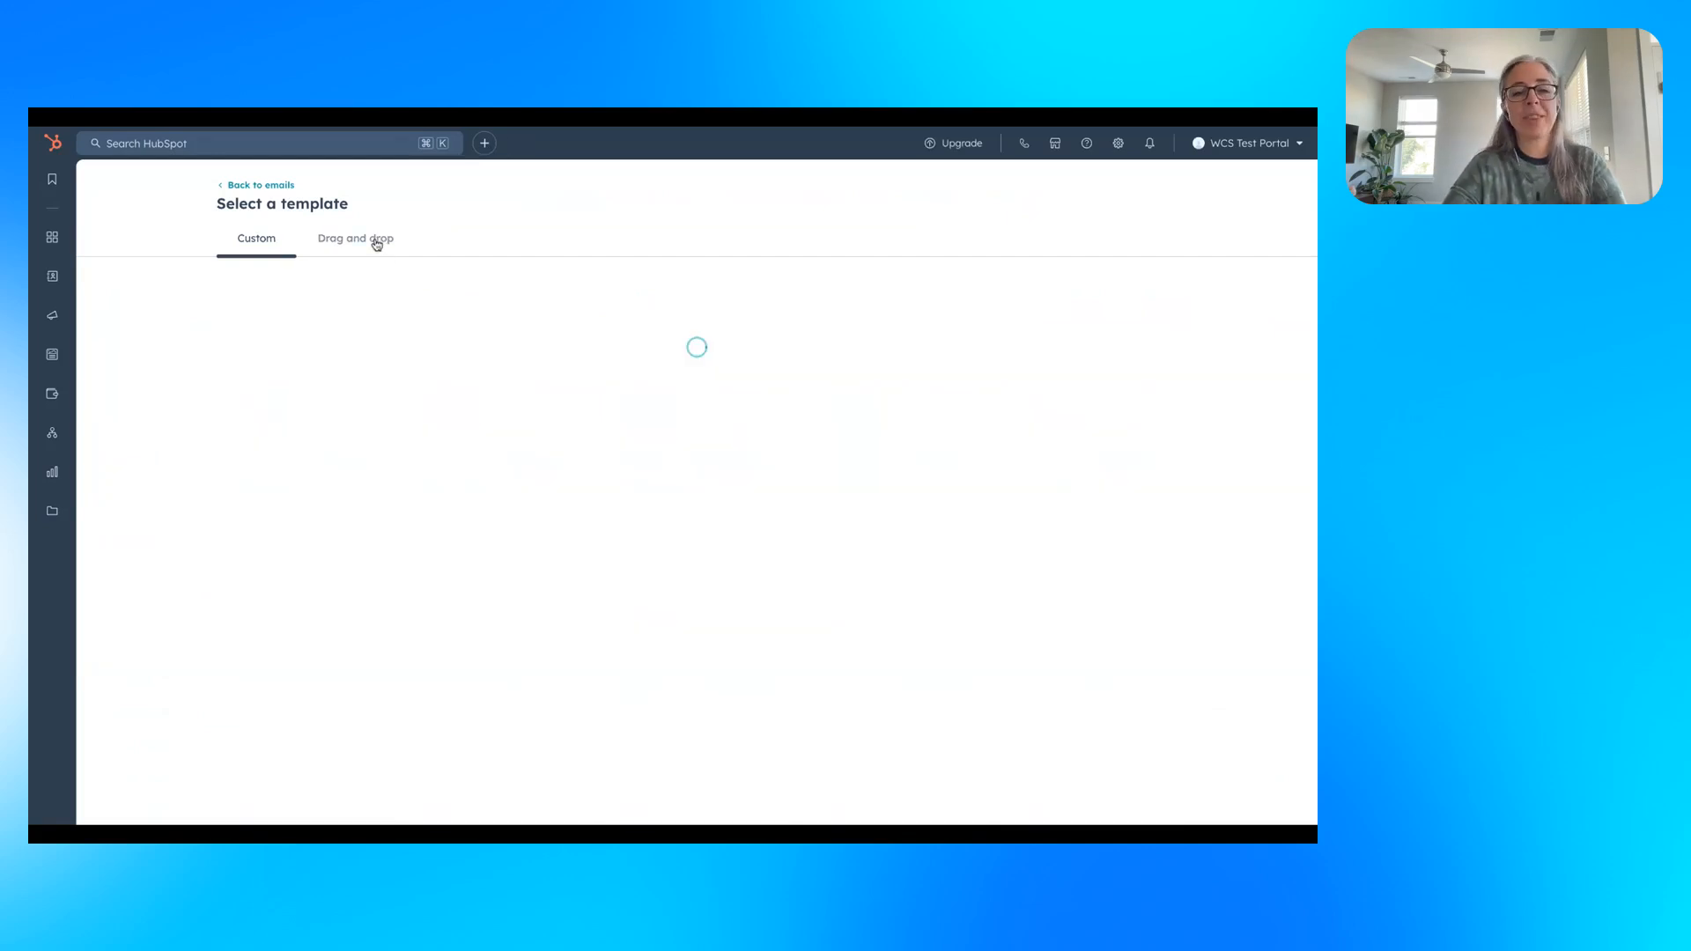
click(355, 238)
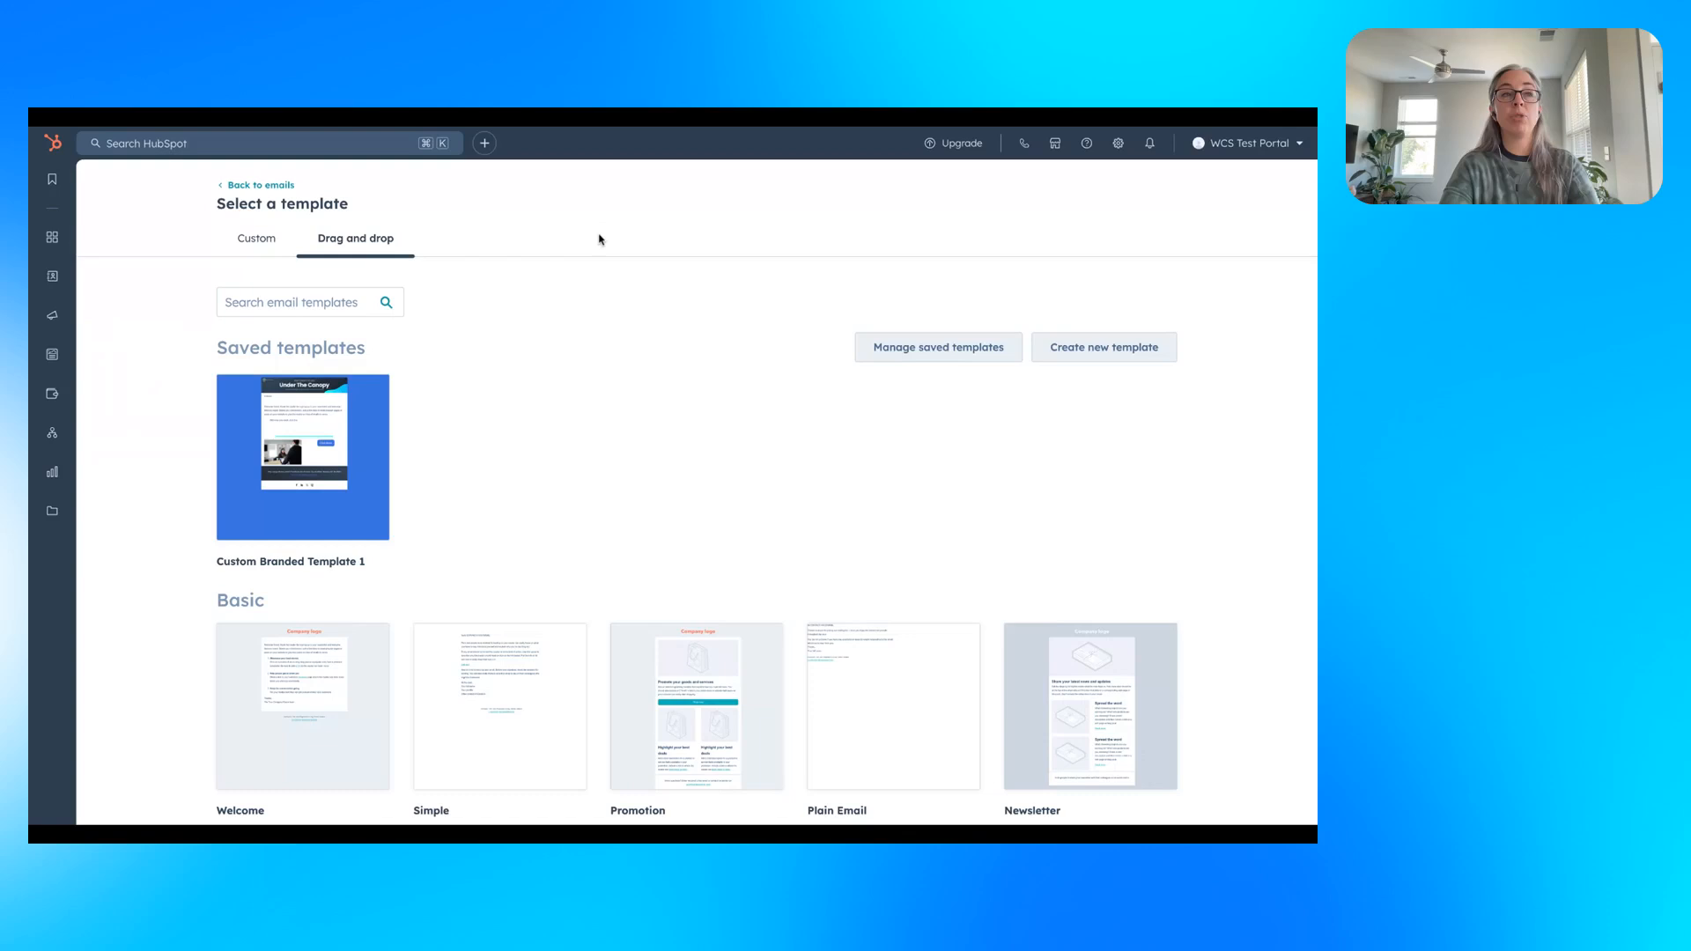
mouse_move(573, 554)
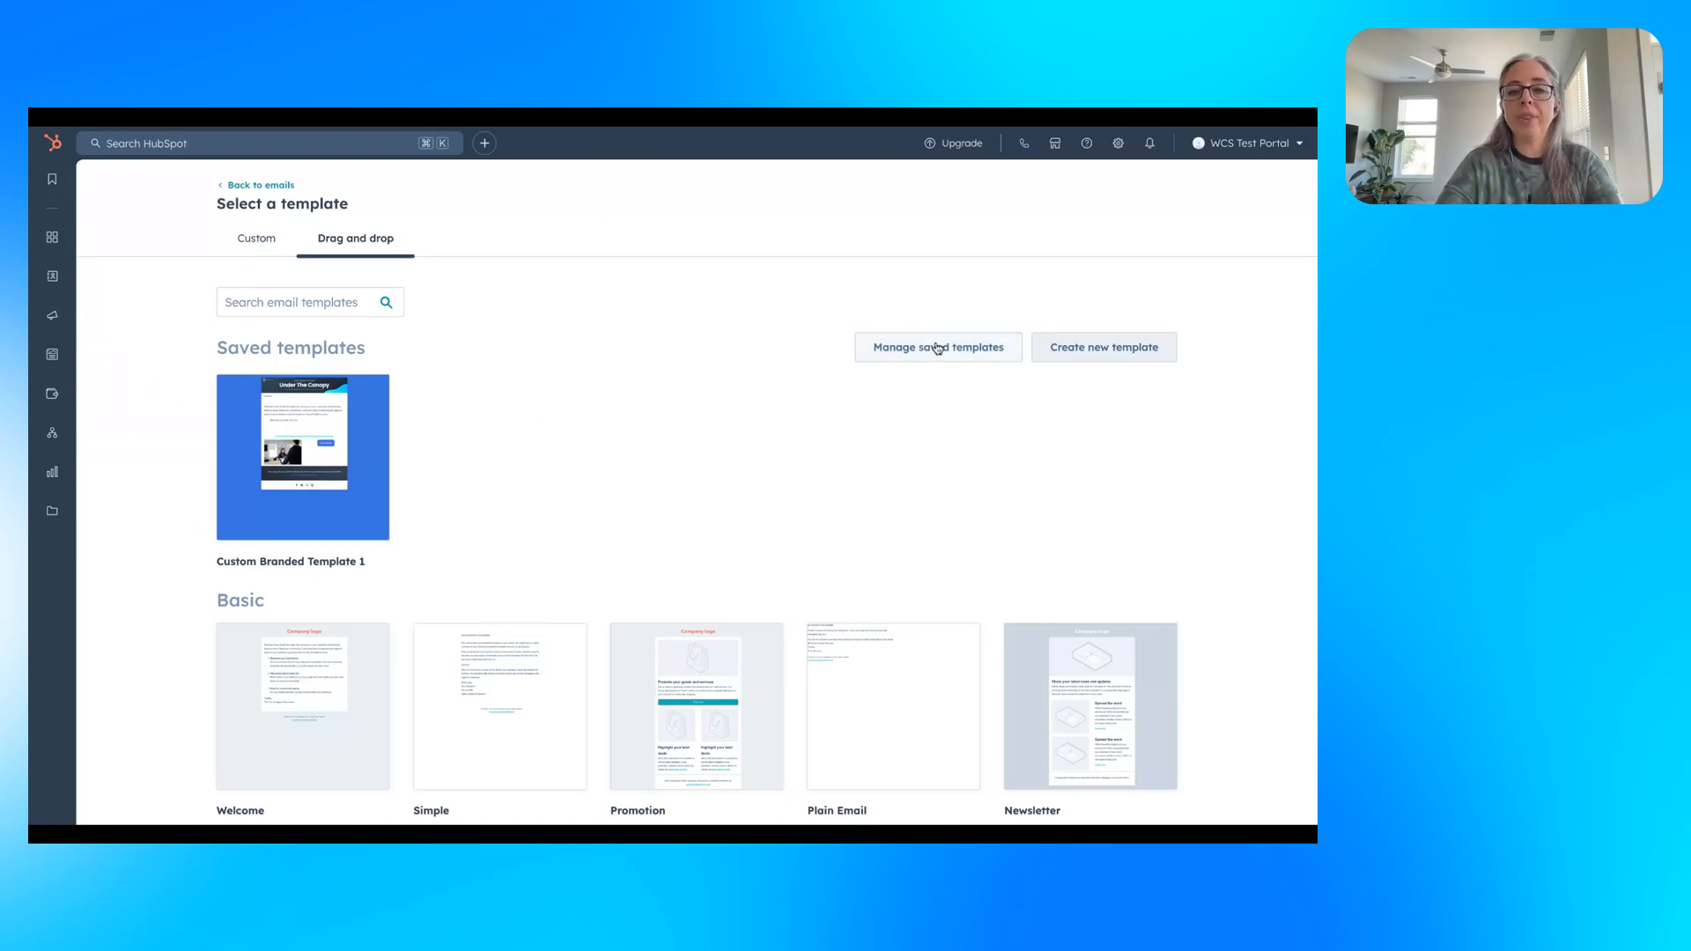
mouse_move(1128, 353)
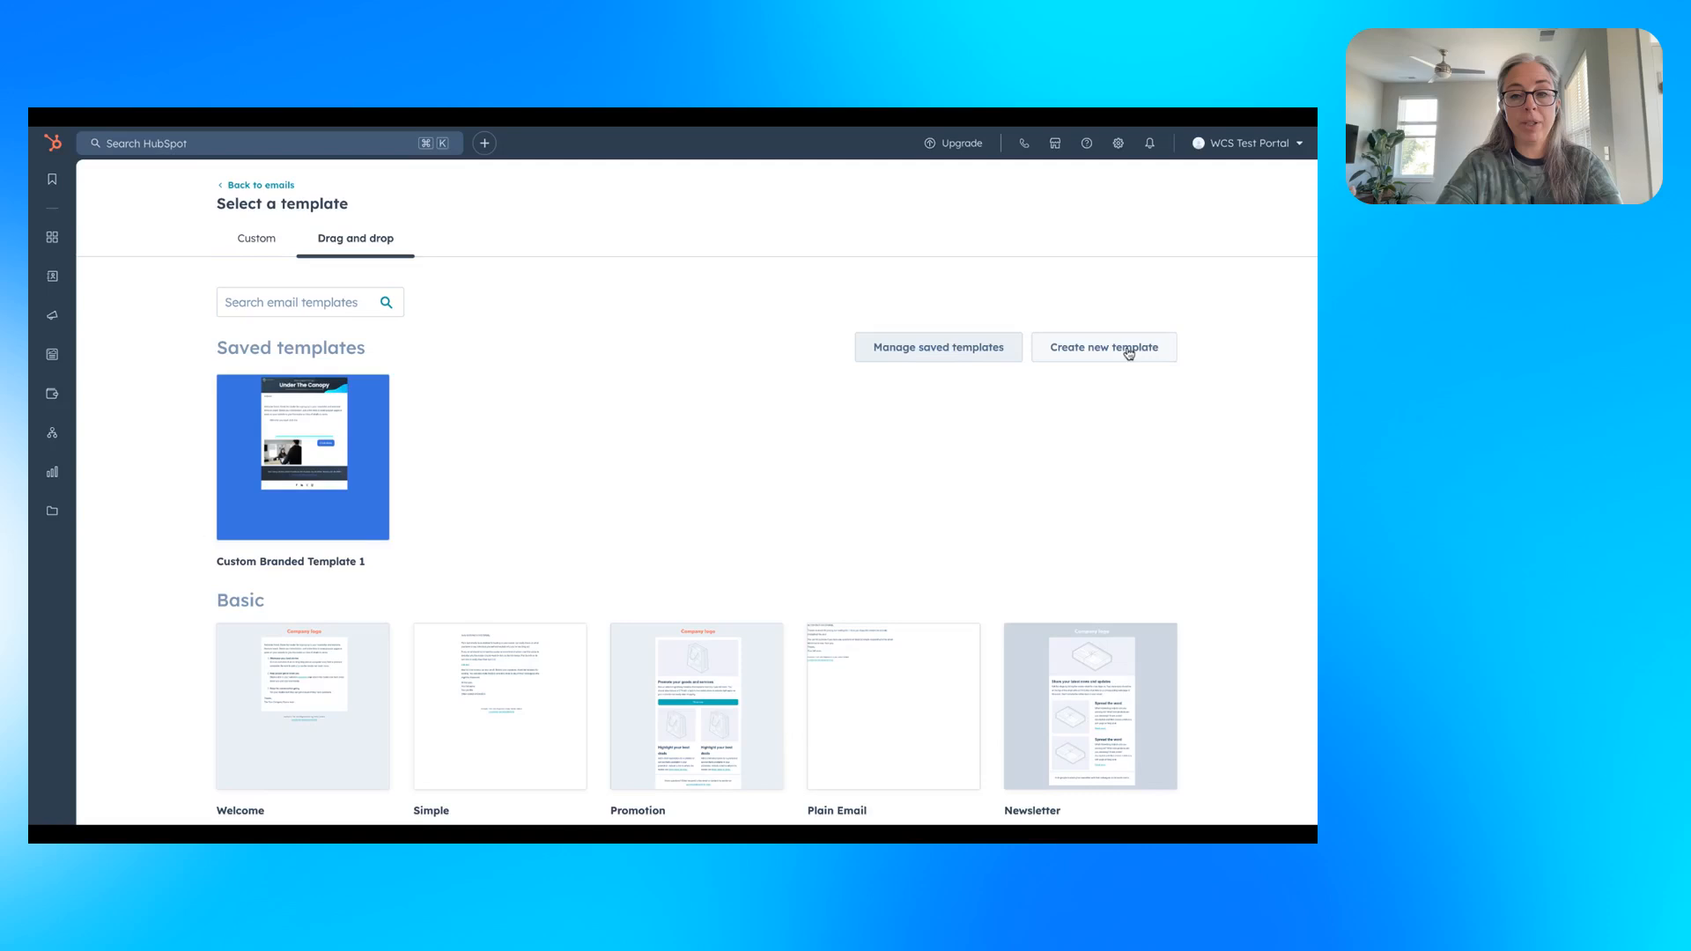
Edit Custom Branded Template 1 from the saved templates manager.
click(1103, 347)
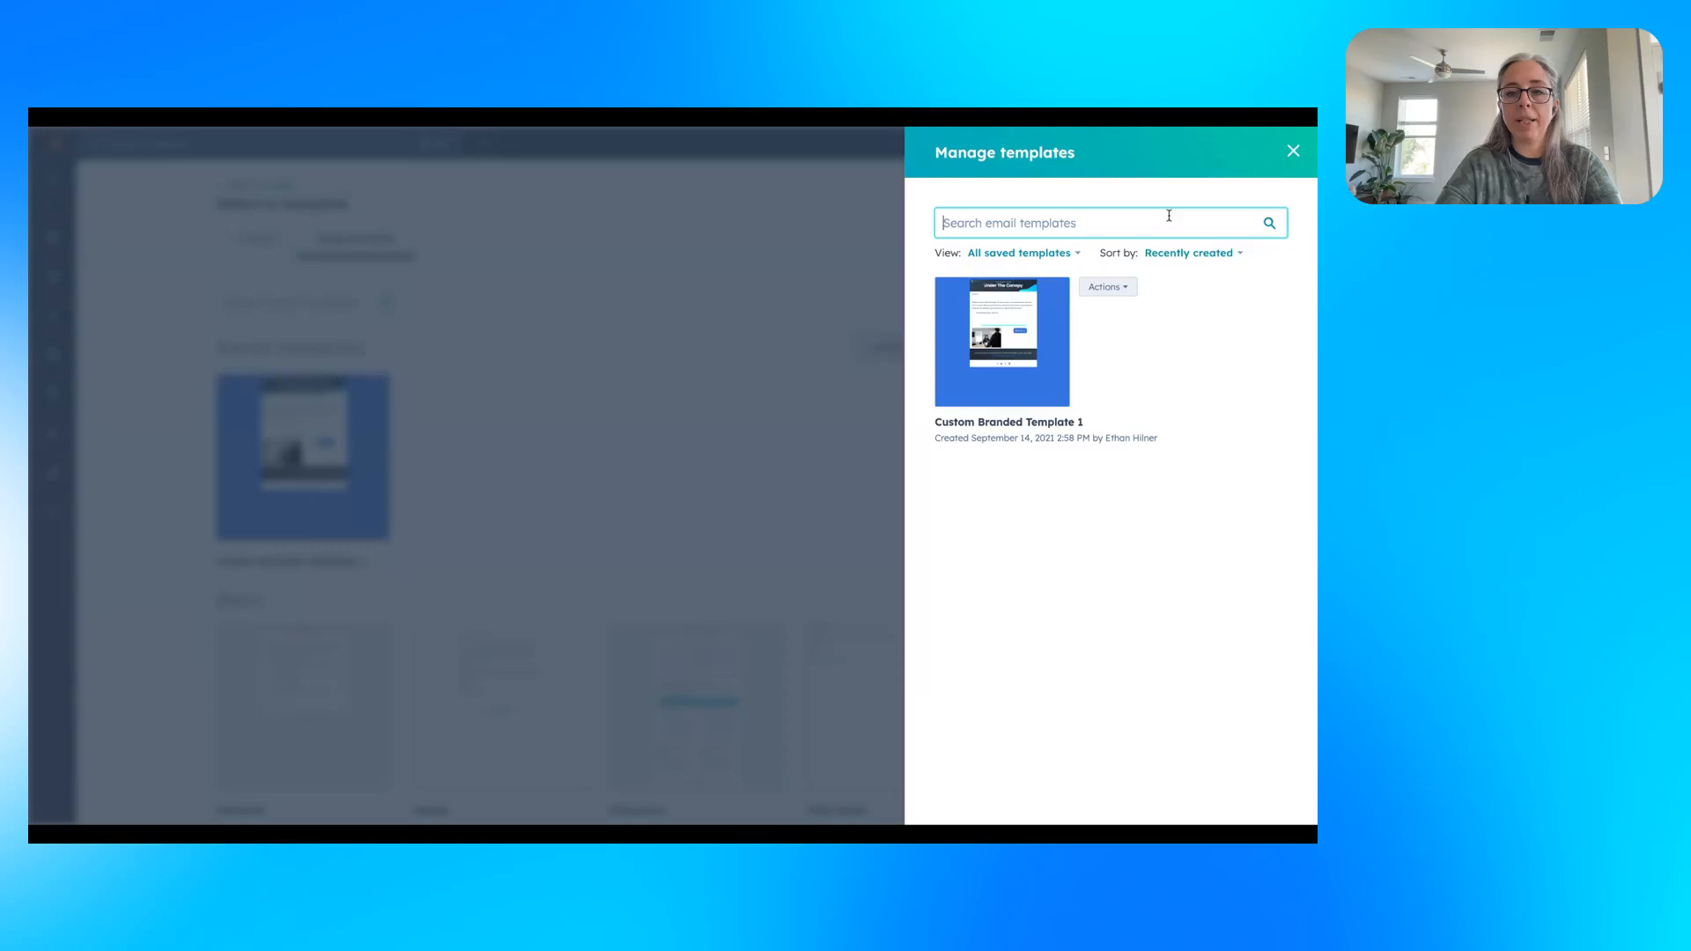
click(1107, 286)
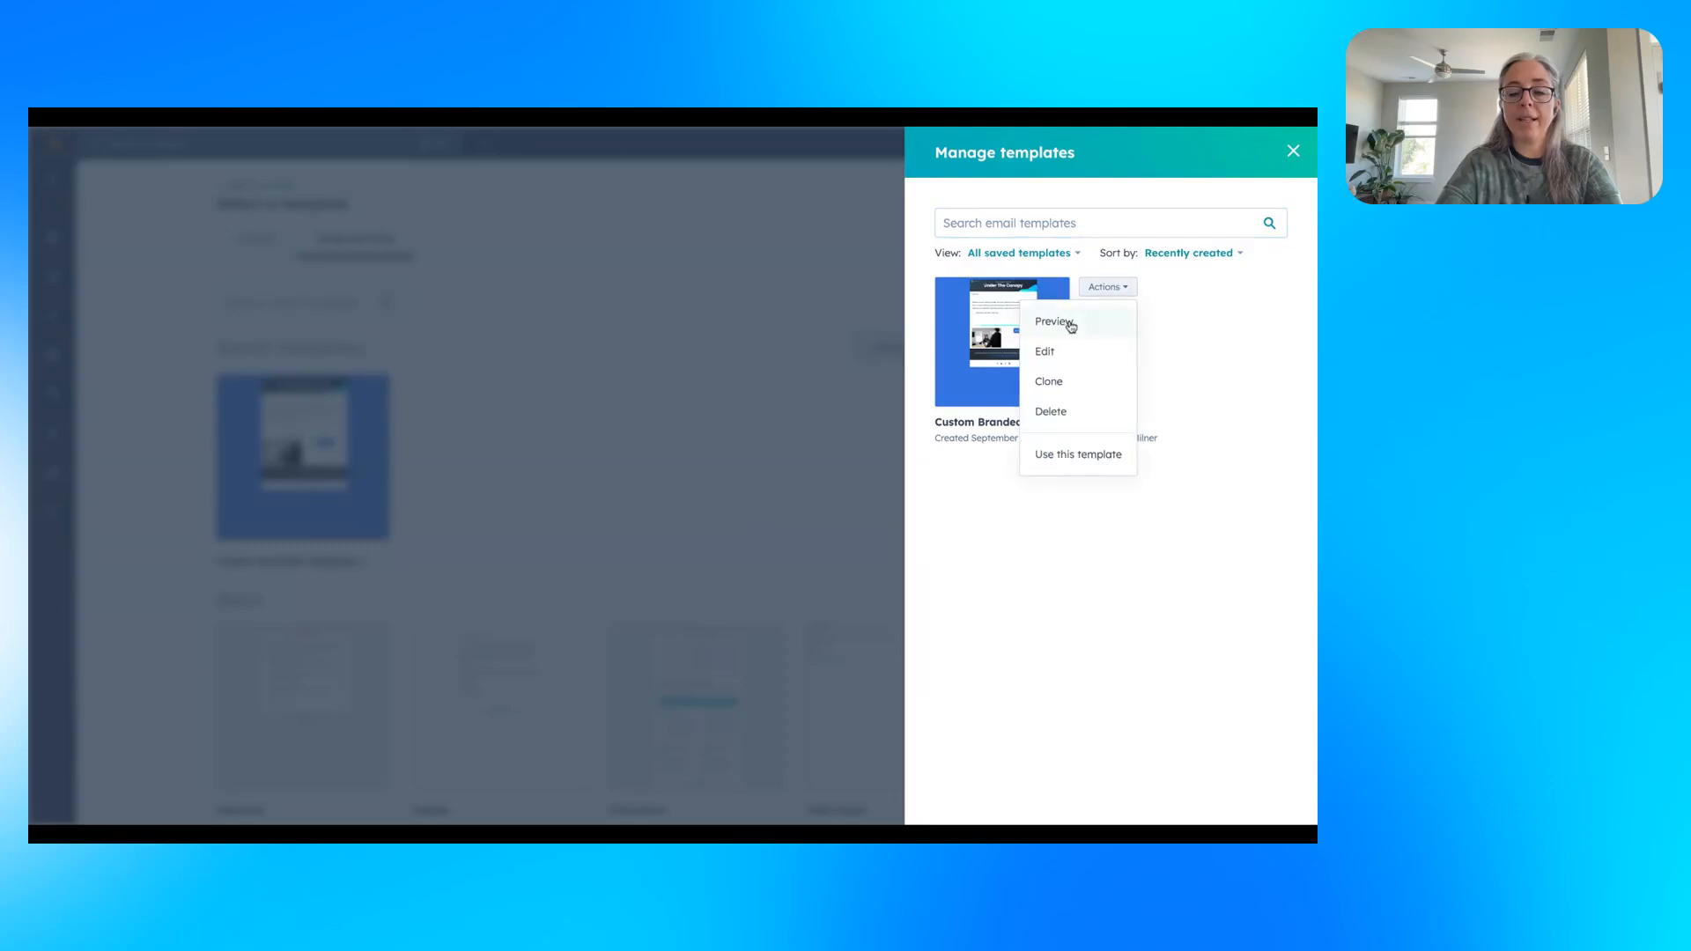
click(1044, 351)
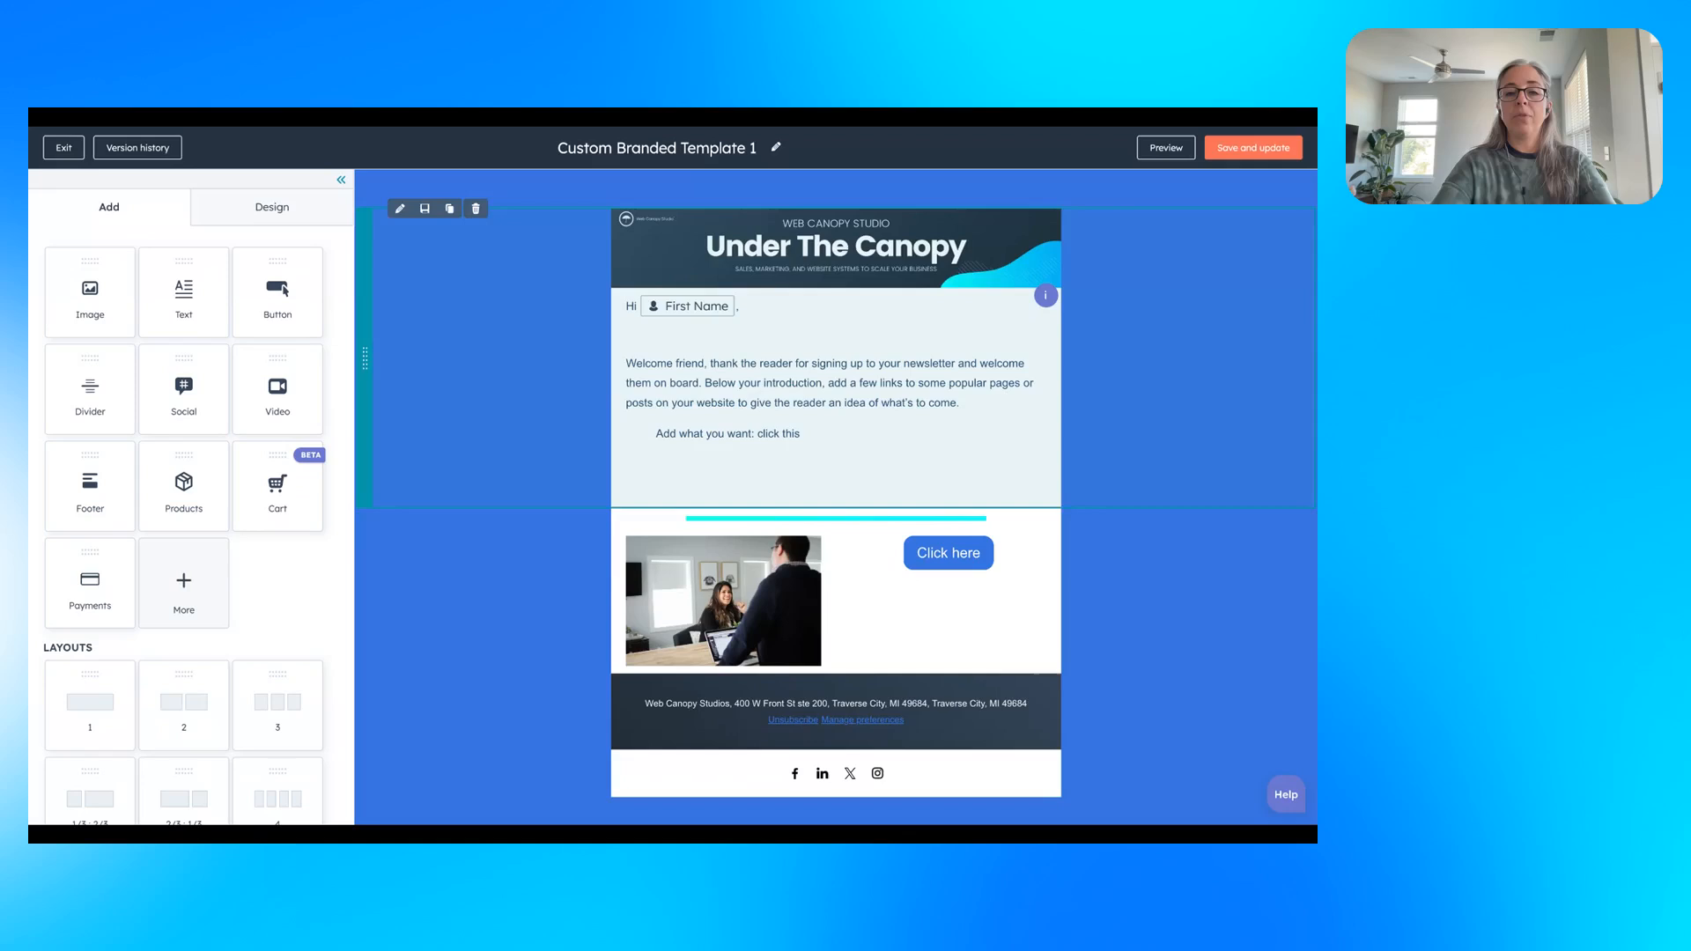
Inspect the photo section's save options, then exit the template editor to the emails list.
click(948, 553)
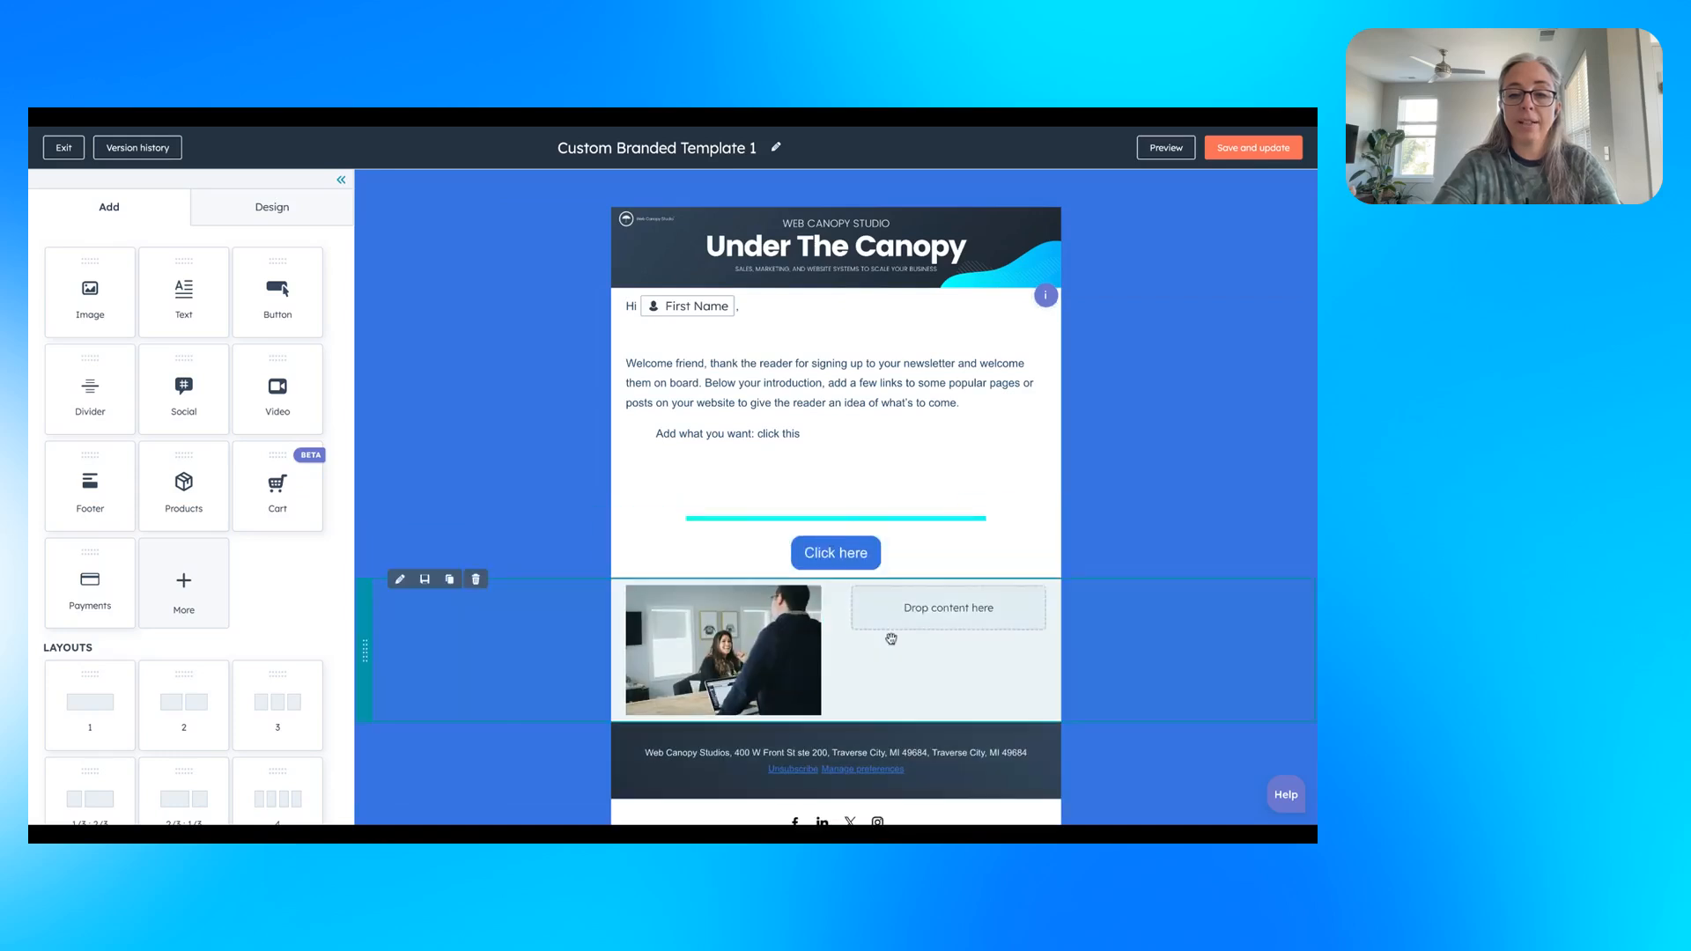
click(724, 650)
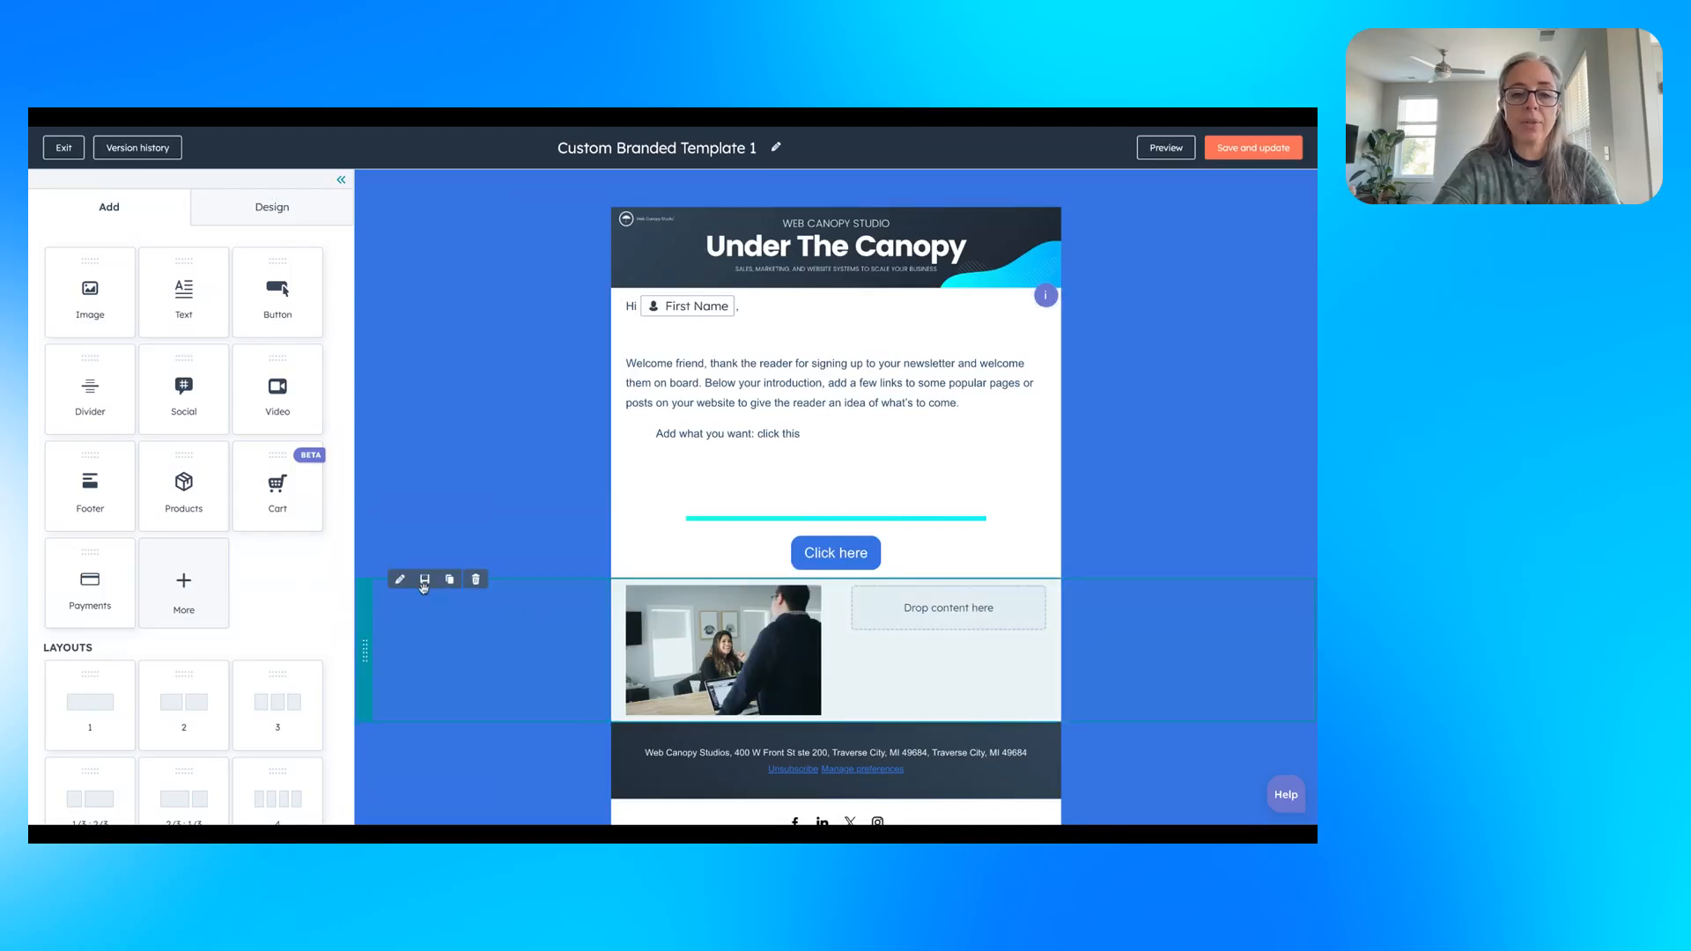
mouse_move(448, 579)
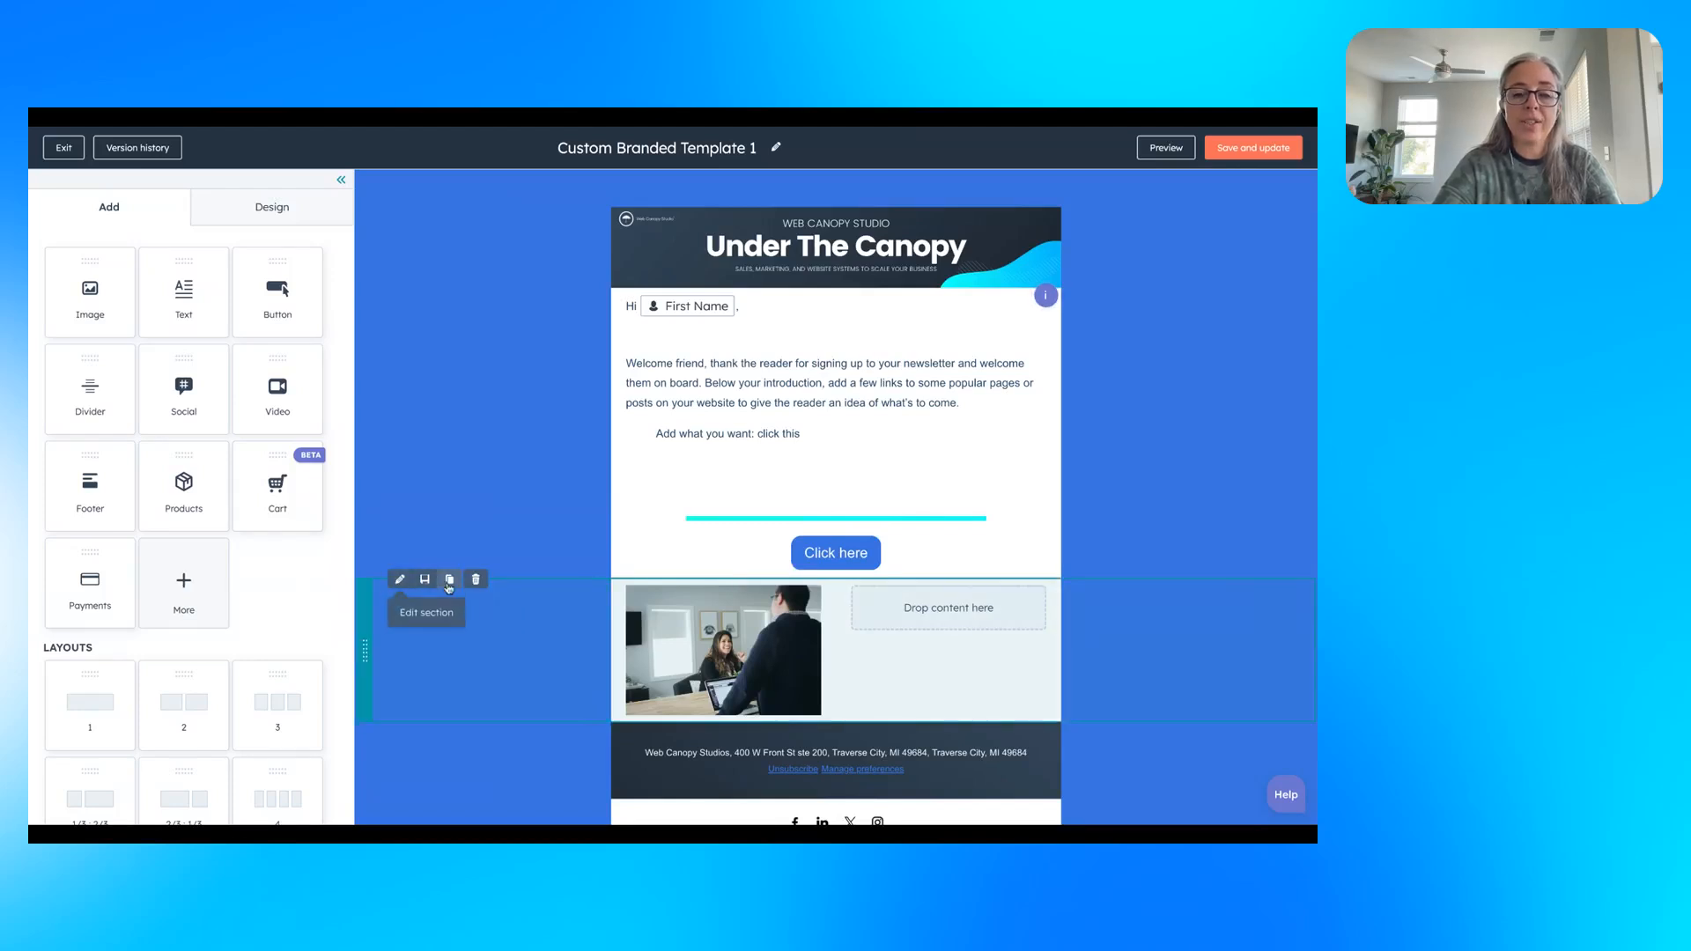
mouse_move(424, 579)
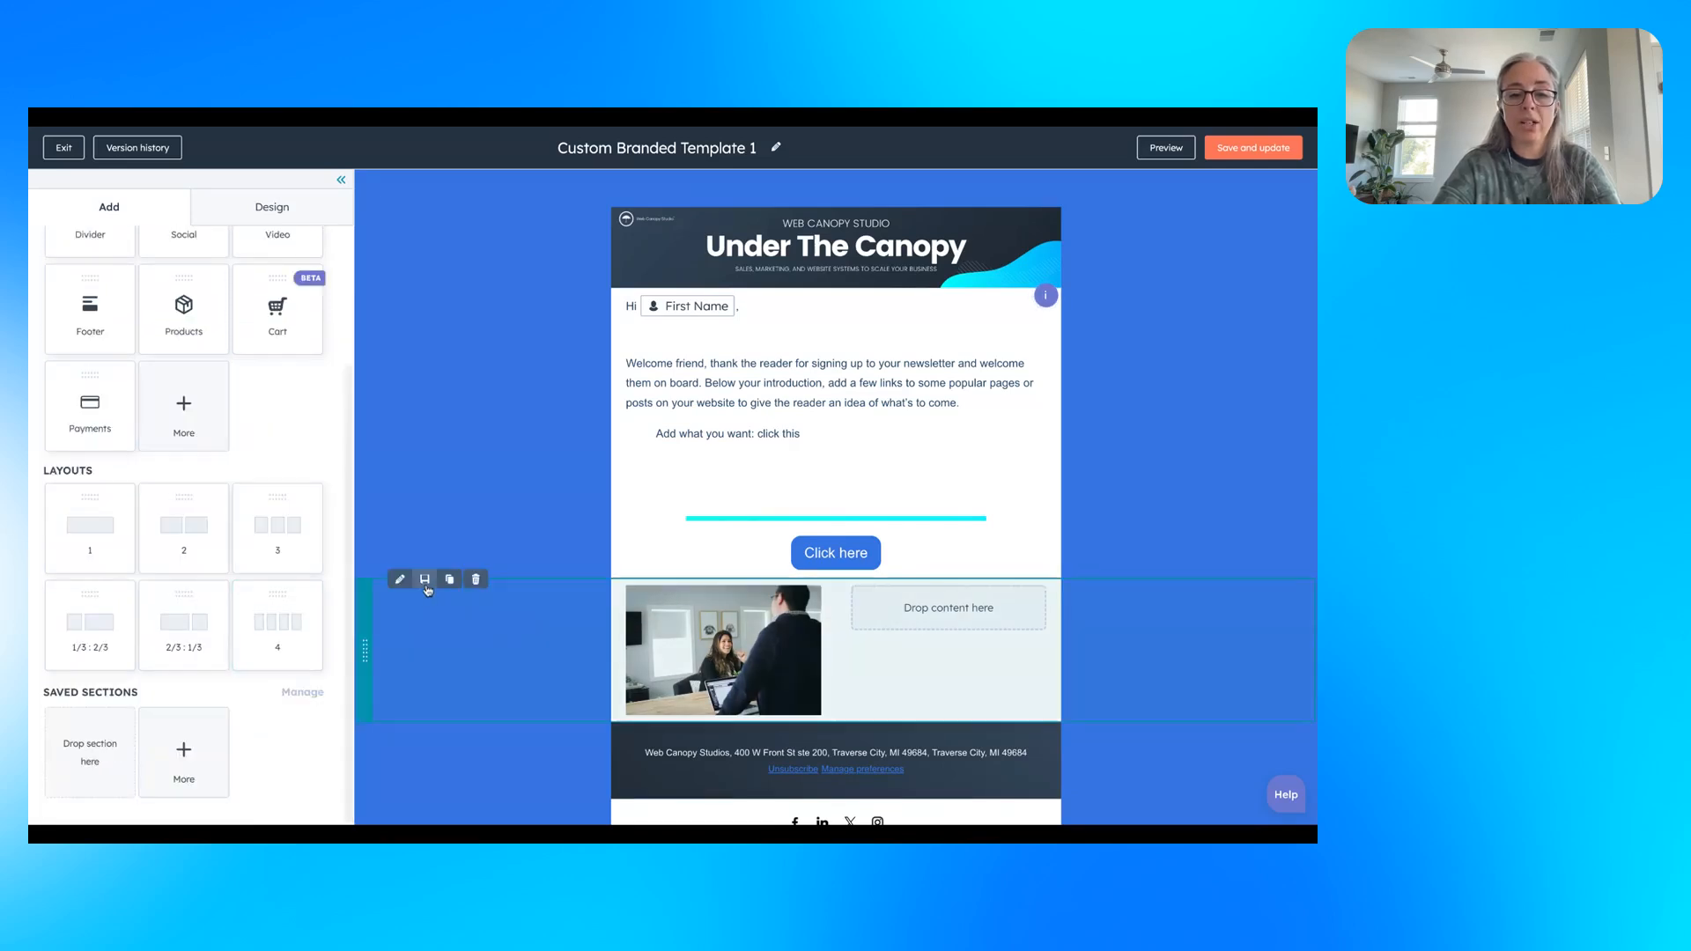
mouse_move(424, 583)
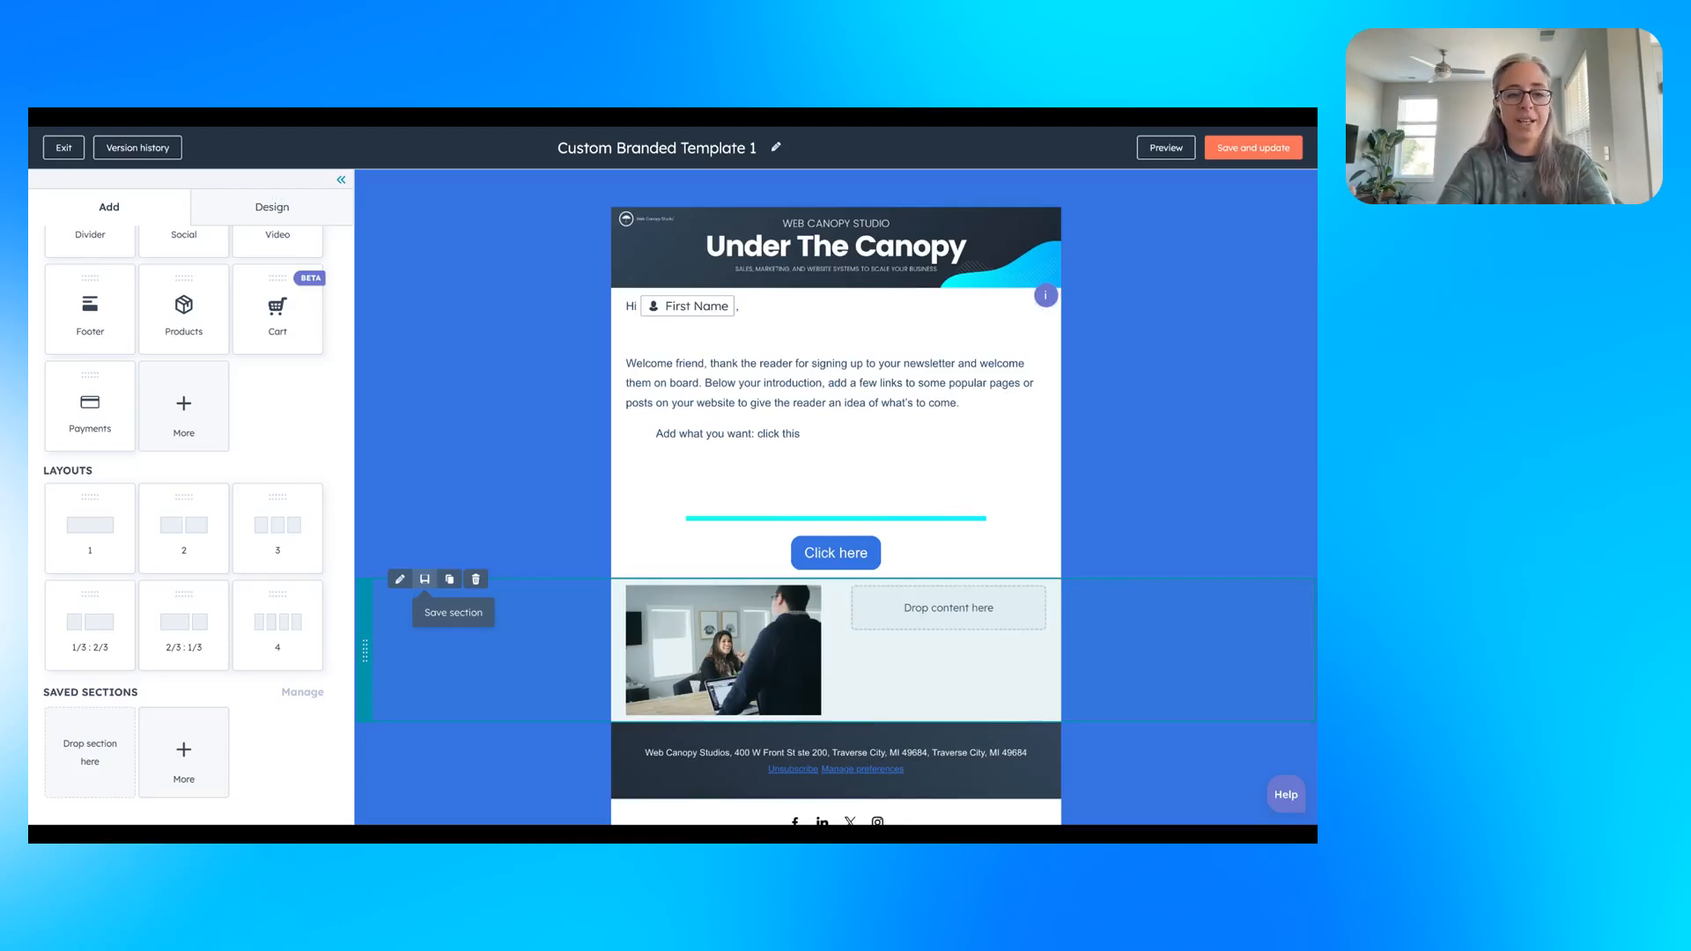
mouse_move(174, 754)
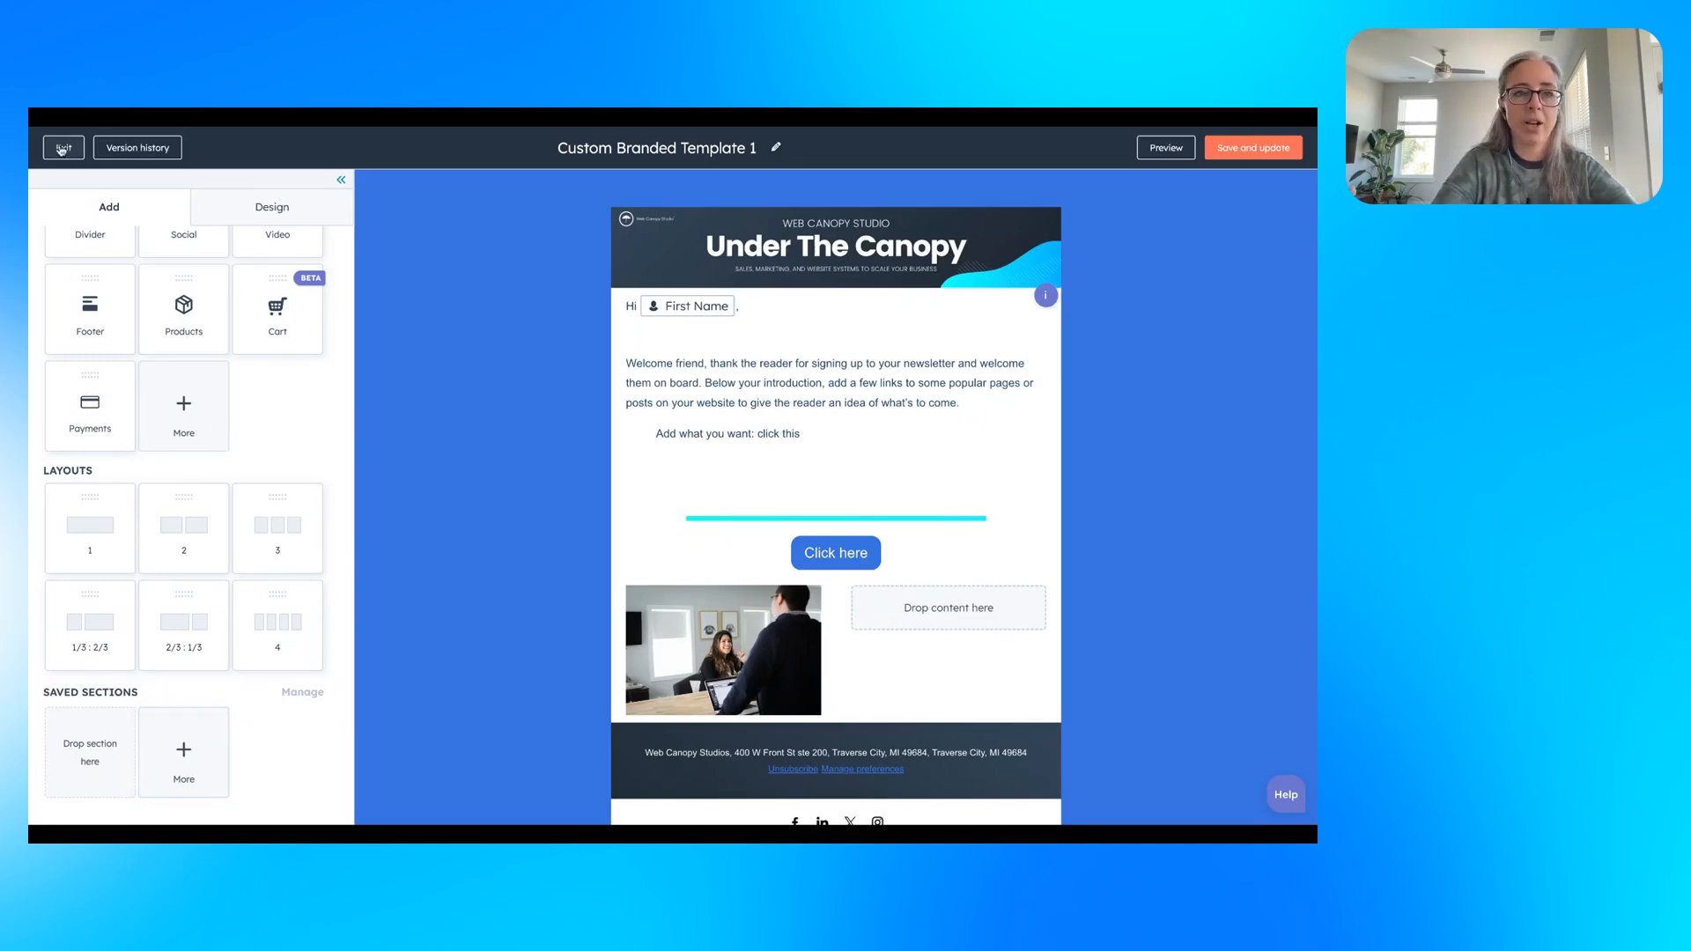
click(63, 147)
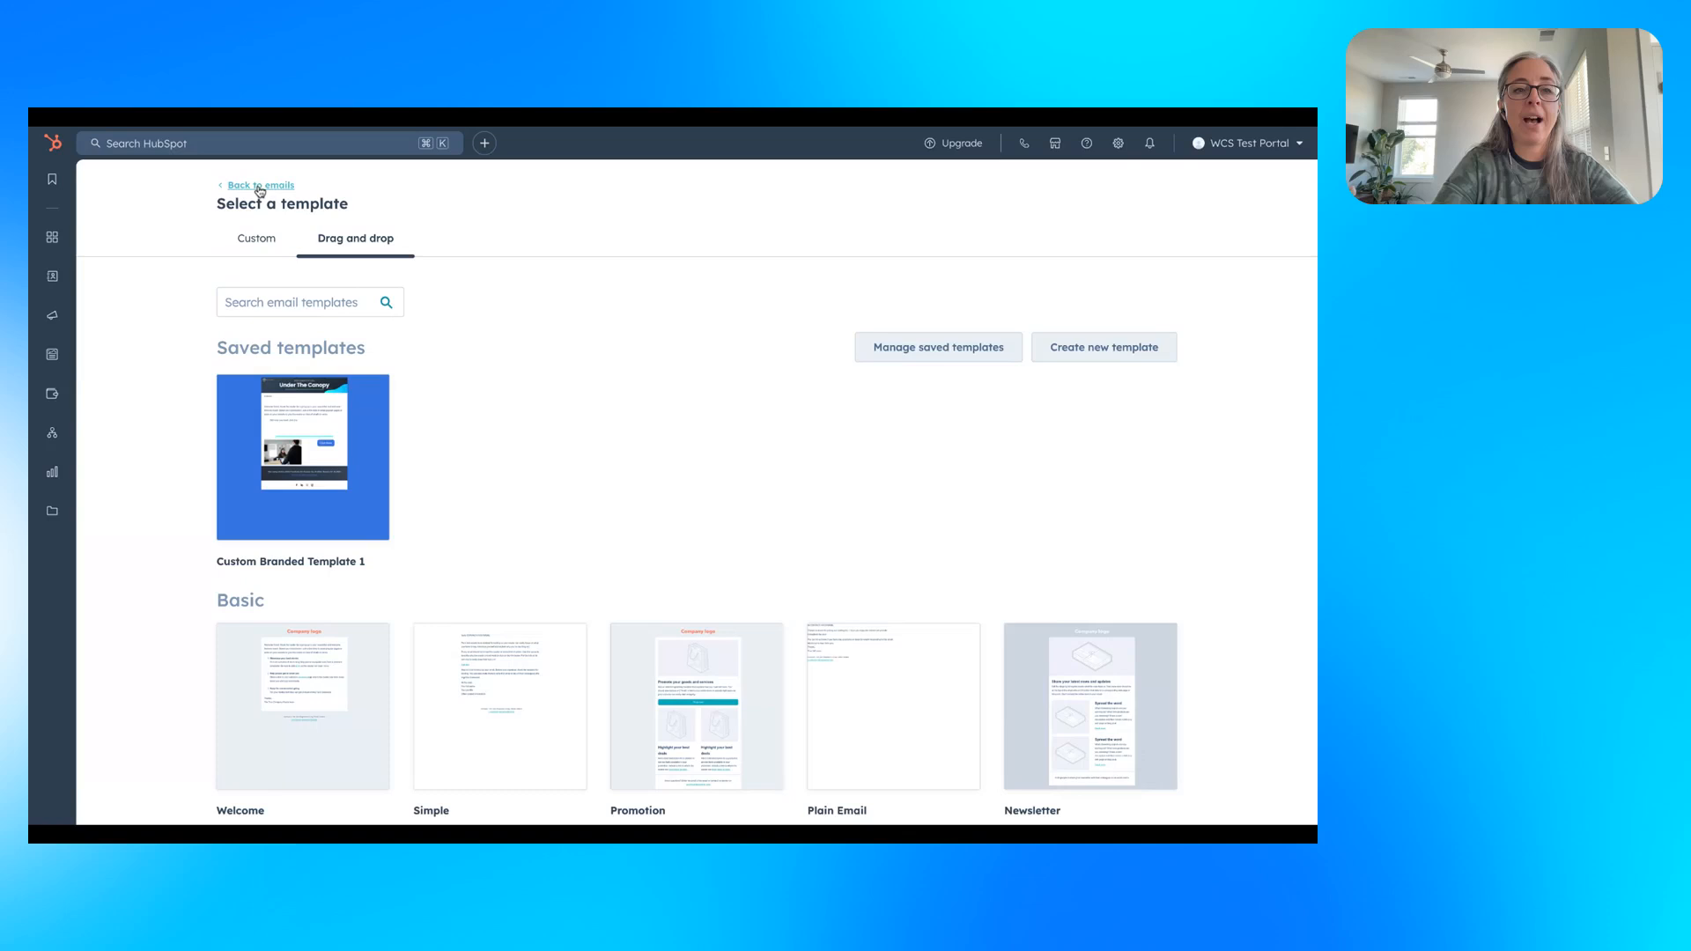
click(262, 185)
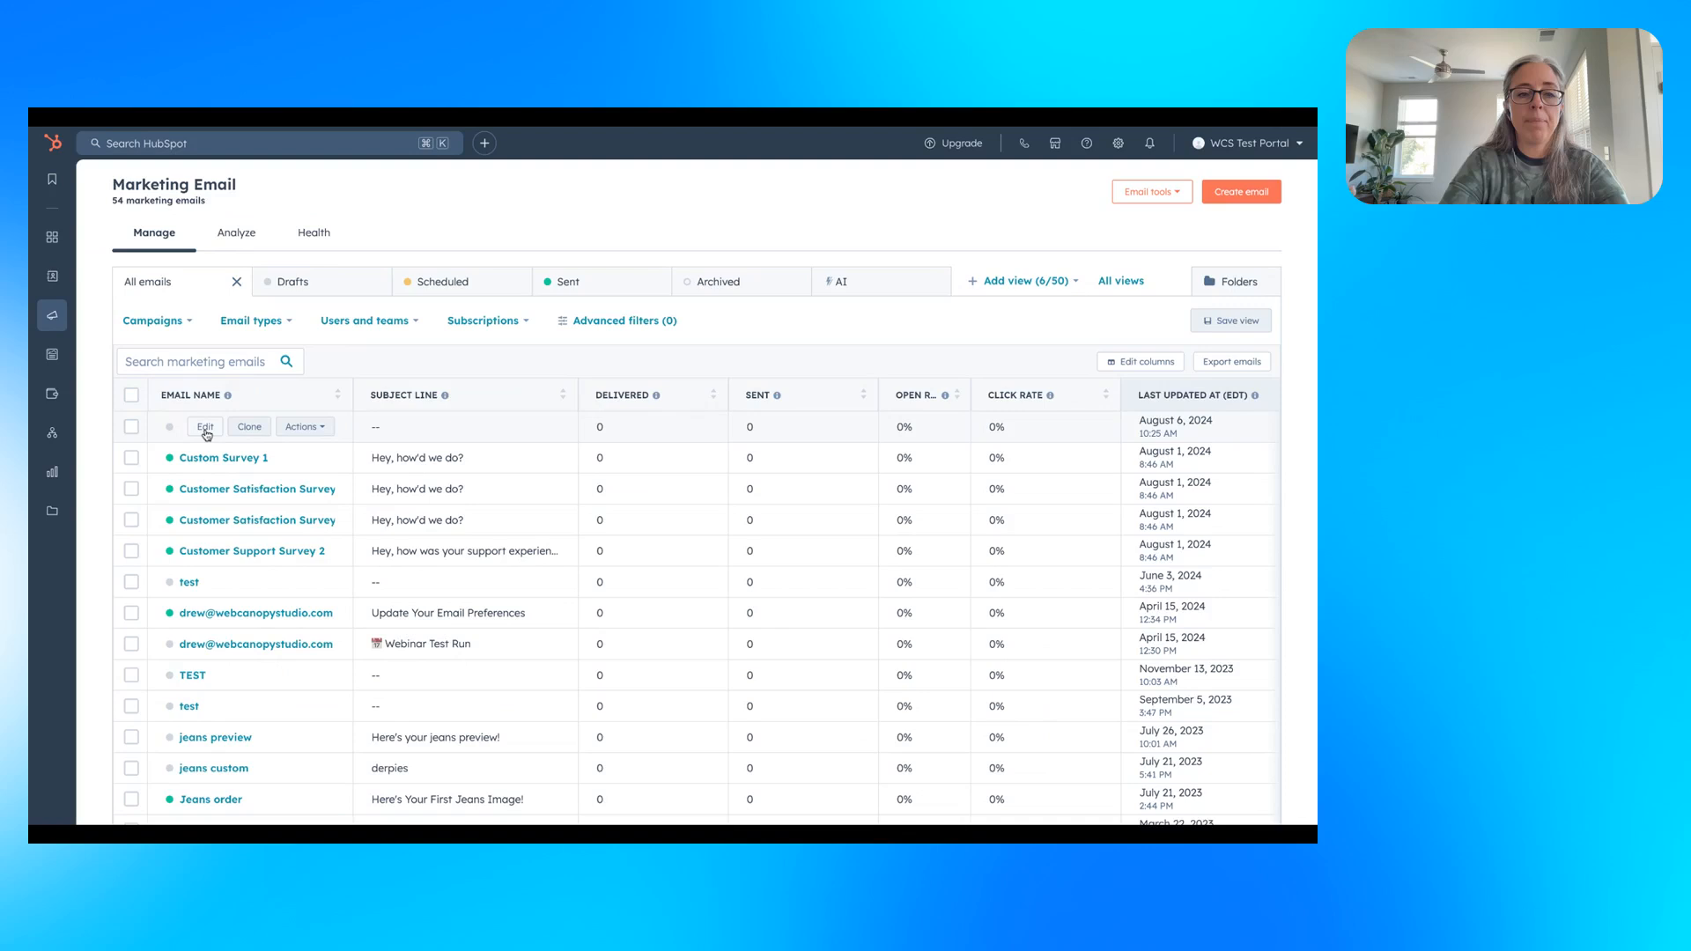
Open Podcast Email Example and clone its greeting and welcome text block.
click(204, 426)
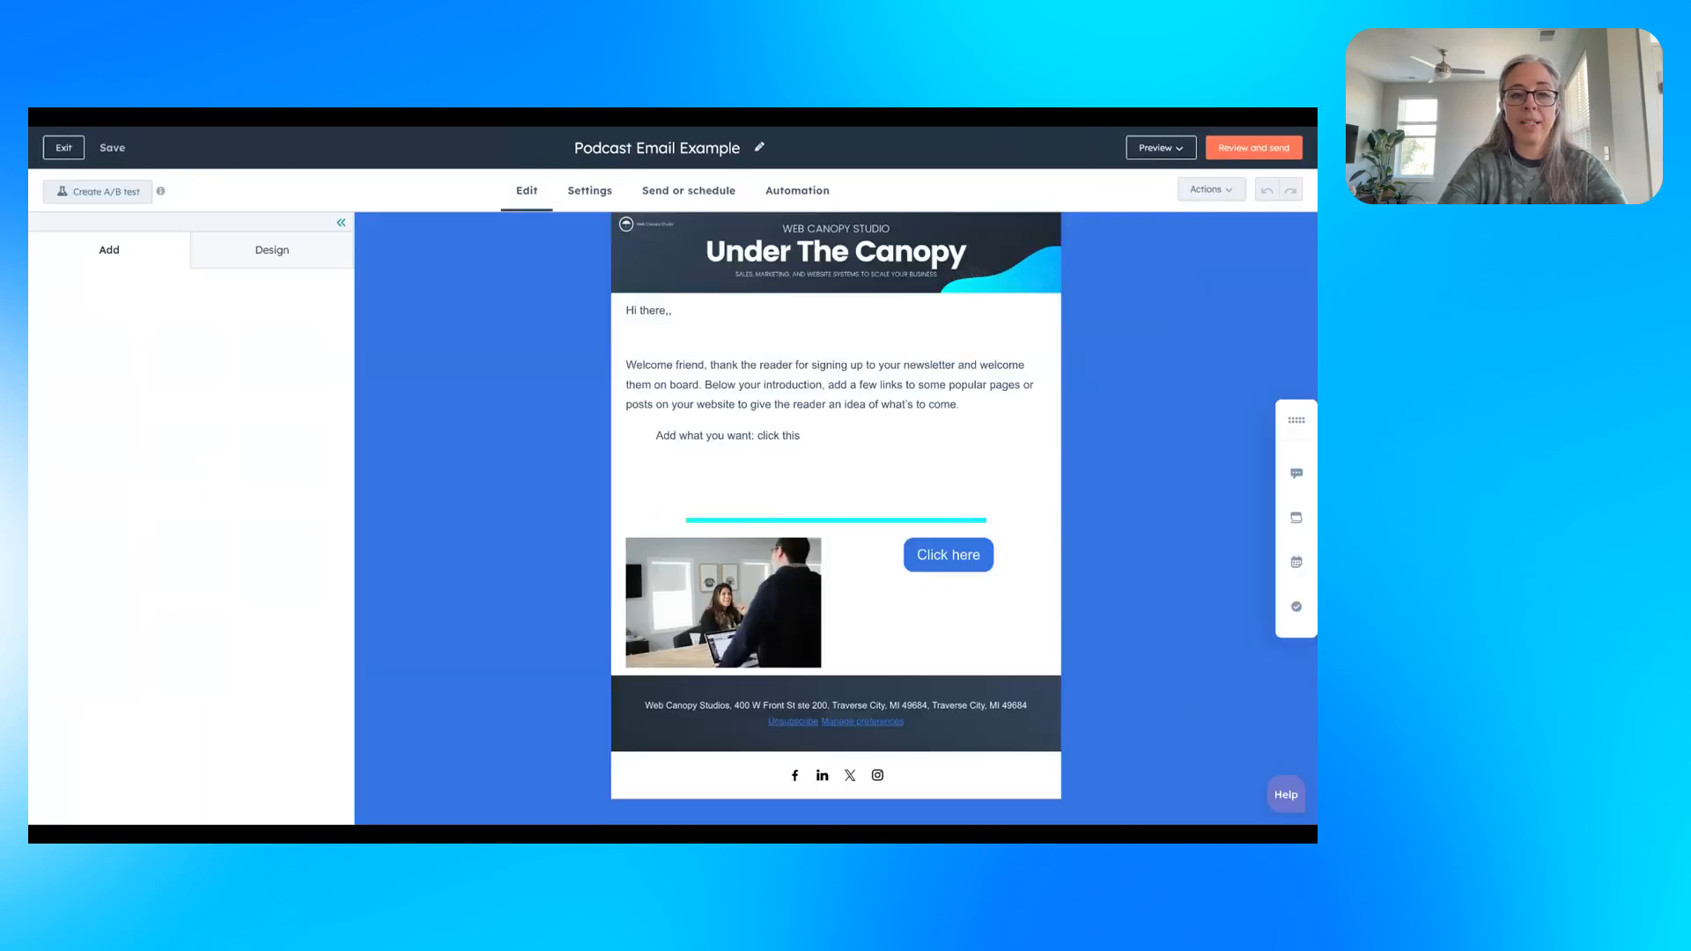
click(791, 291)
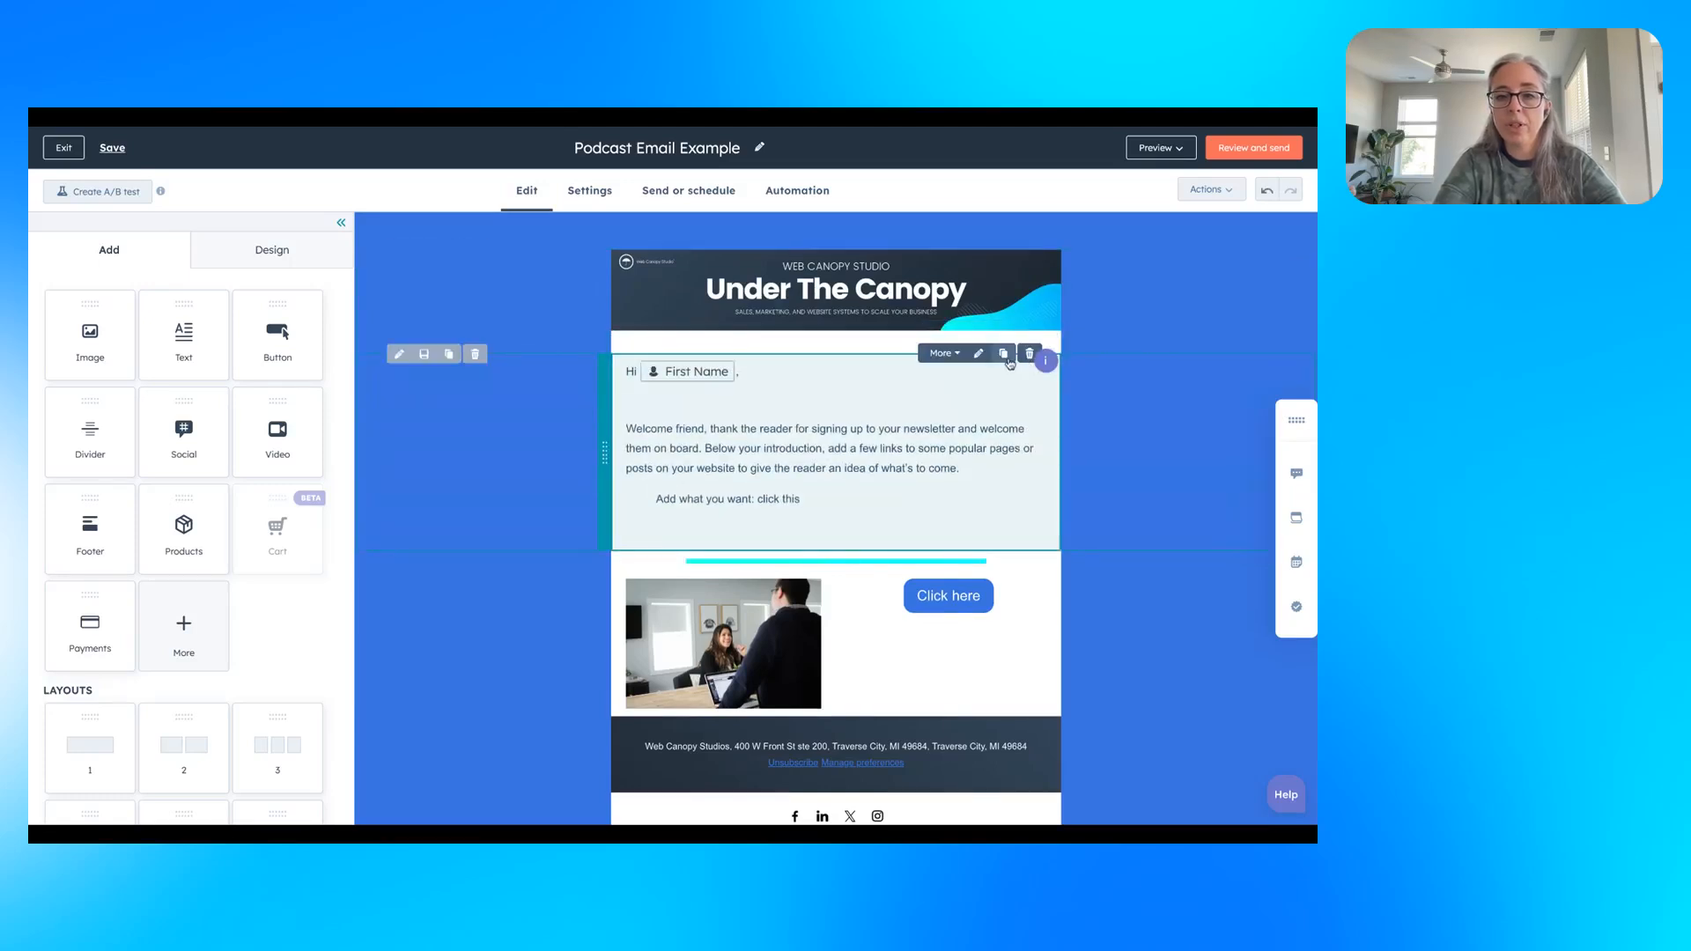
click(1003, 353)
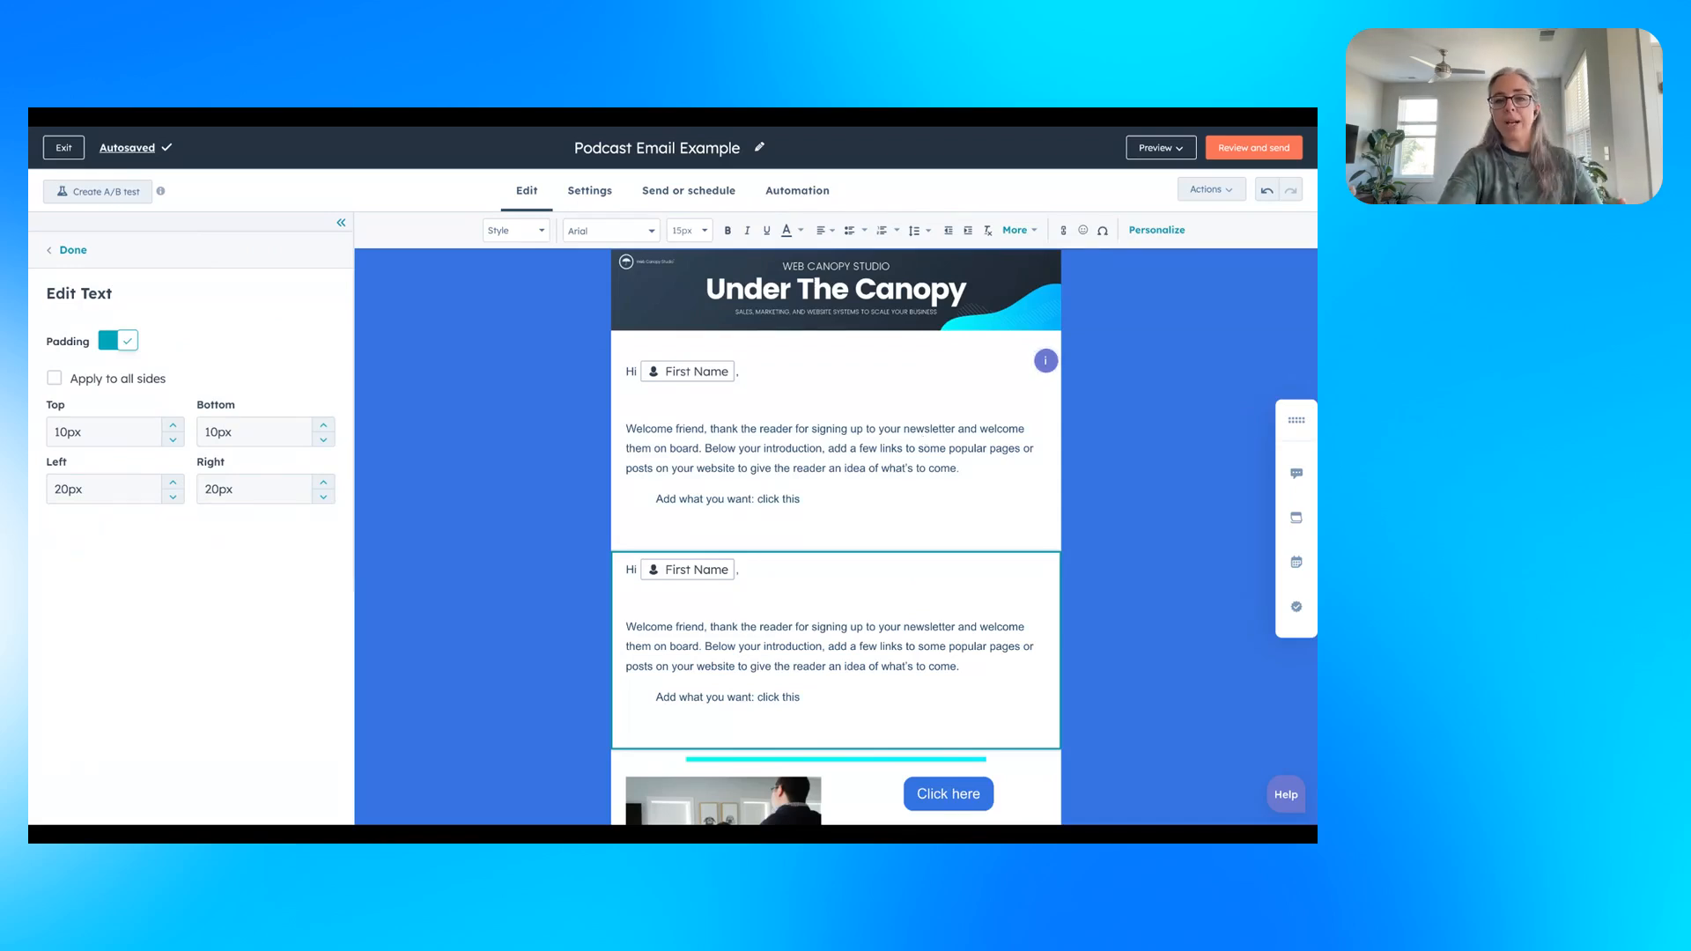
scroll(down, 3)
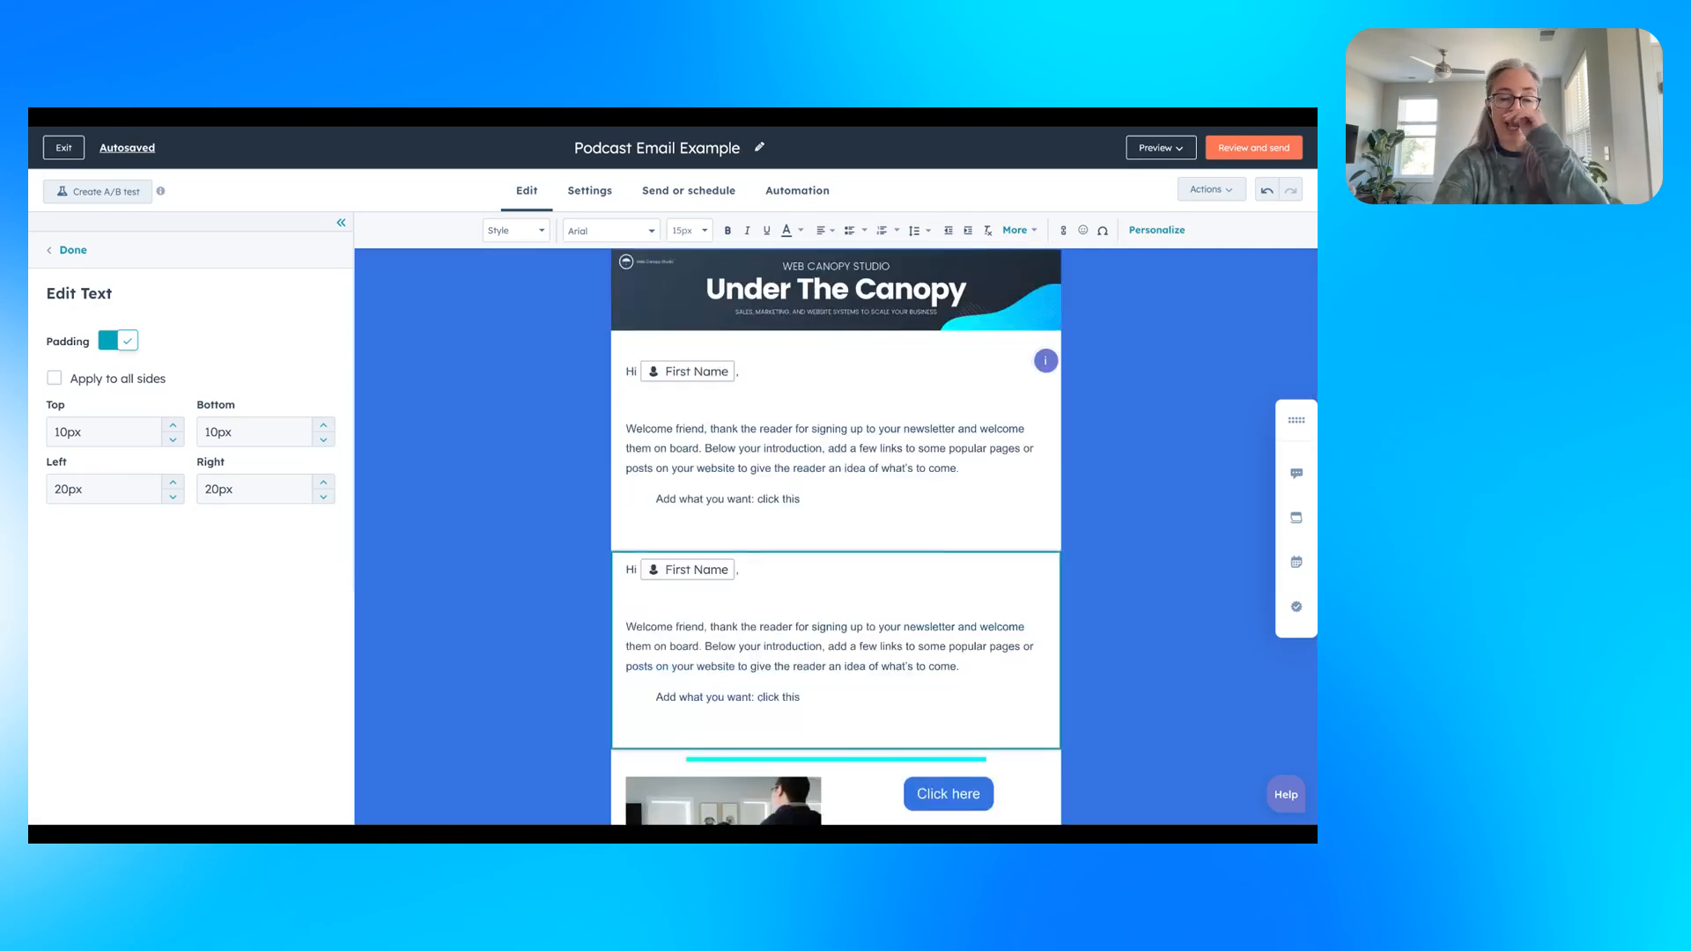
mouse_move(713, 458)
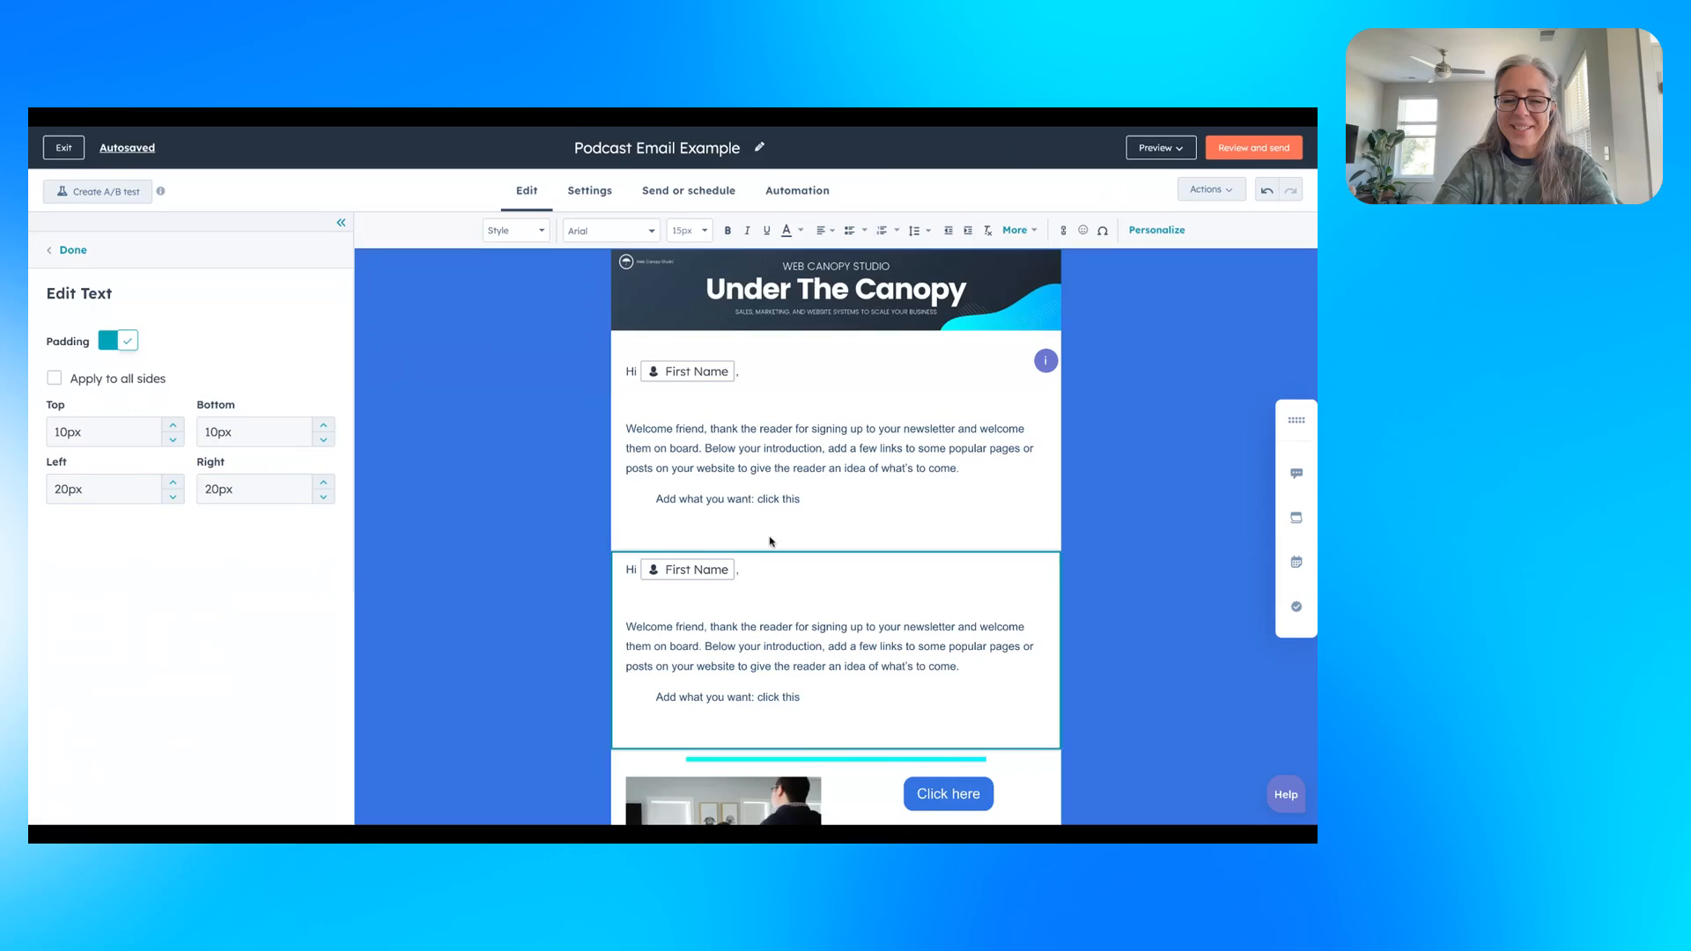
scroll(down, 3)
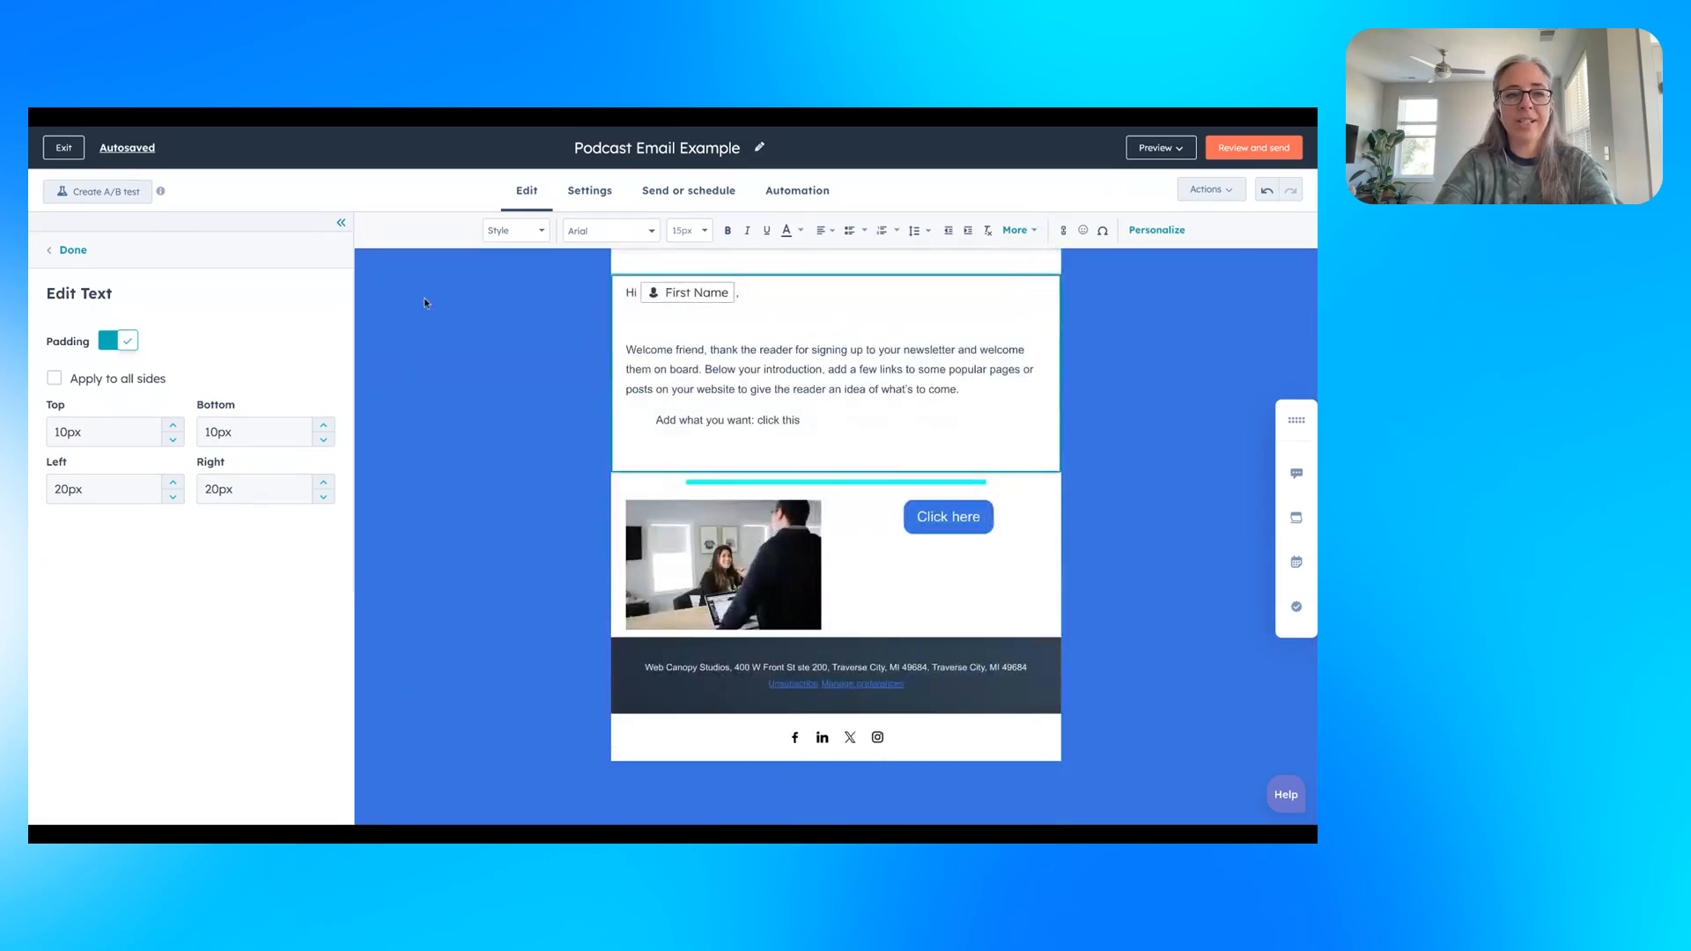
click(75, 250)
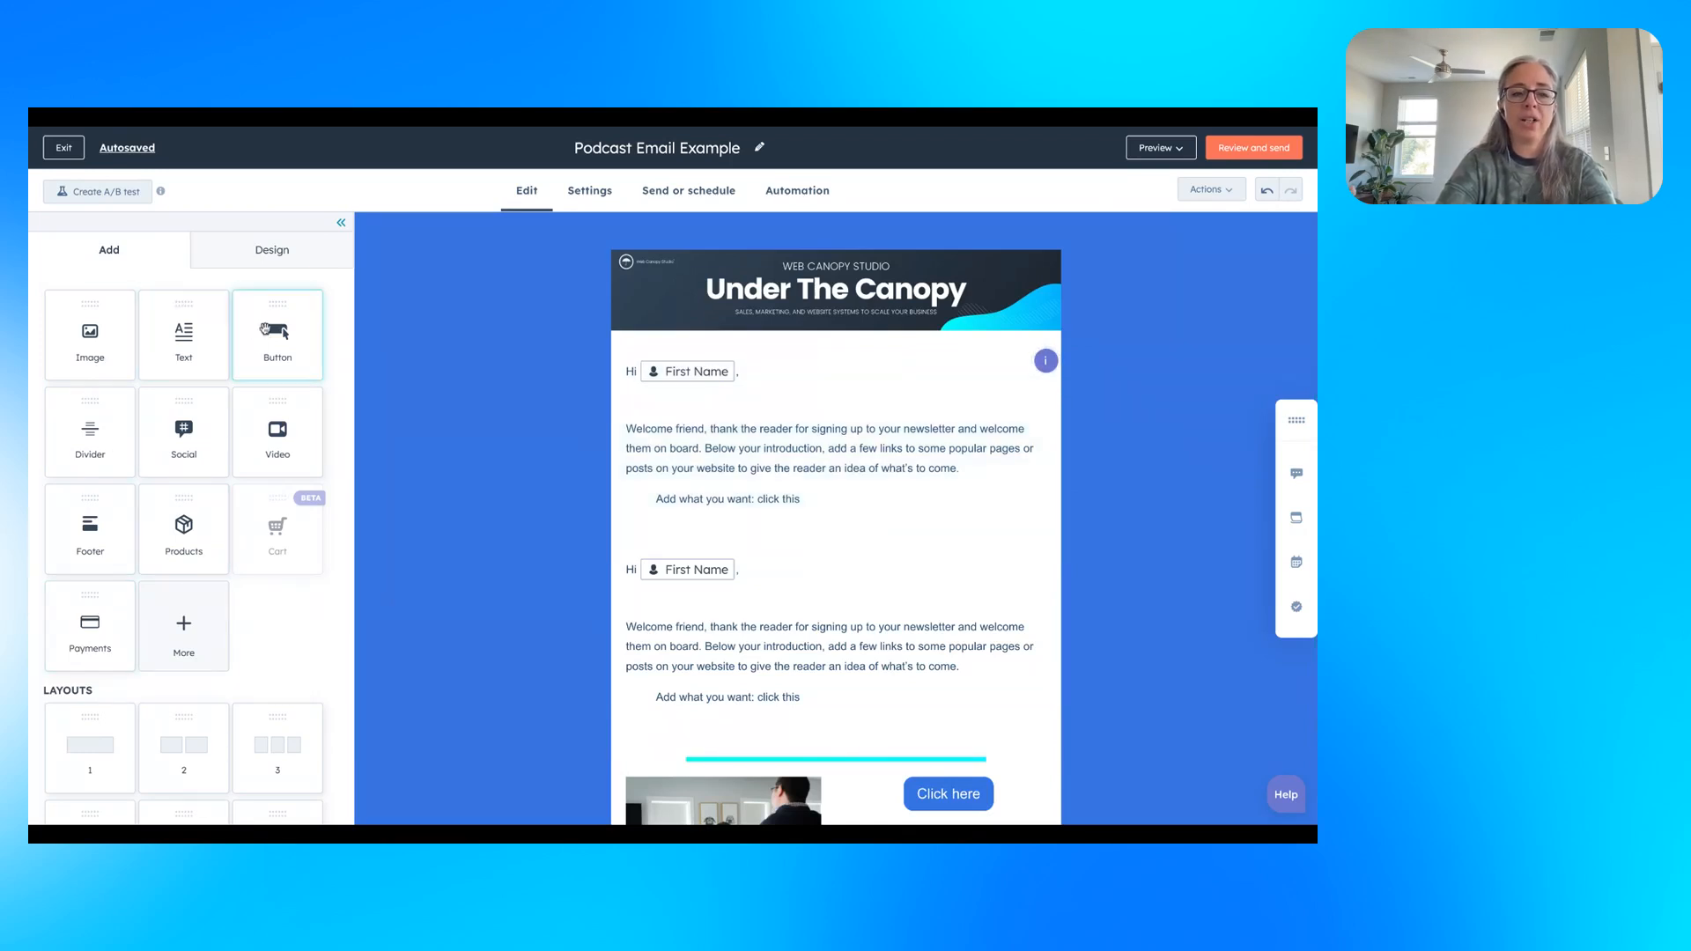
mouse_move(259, 410)
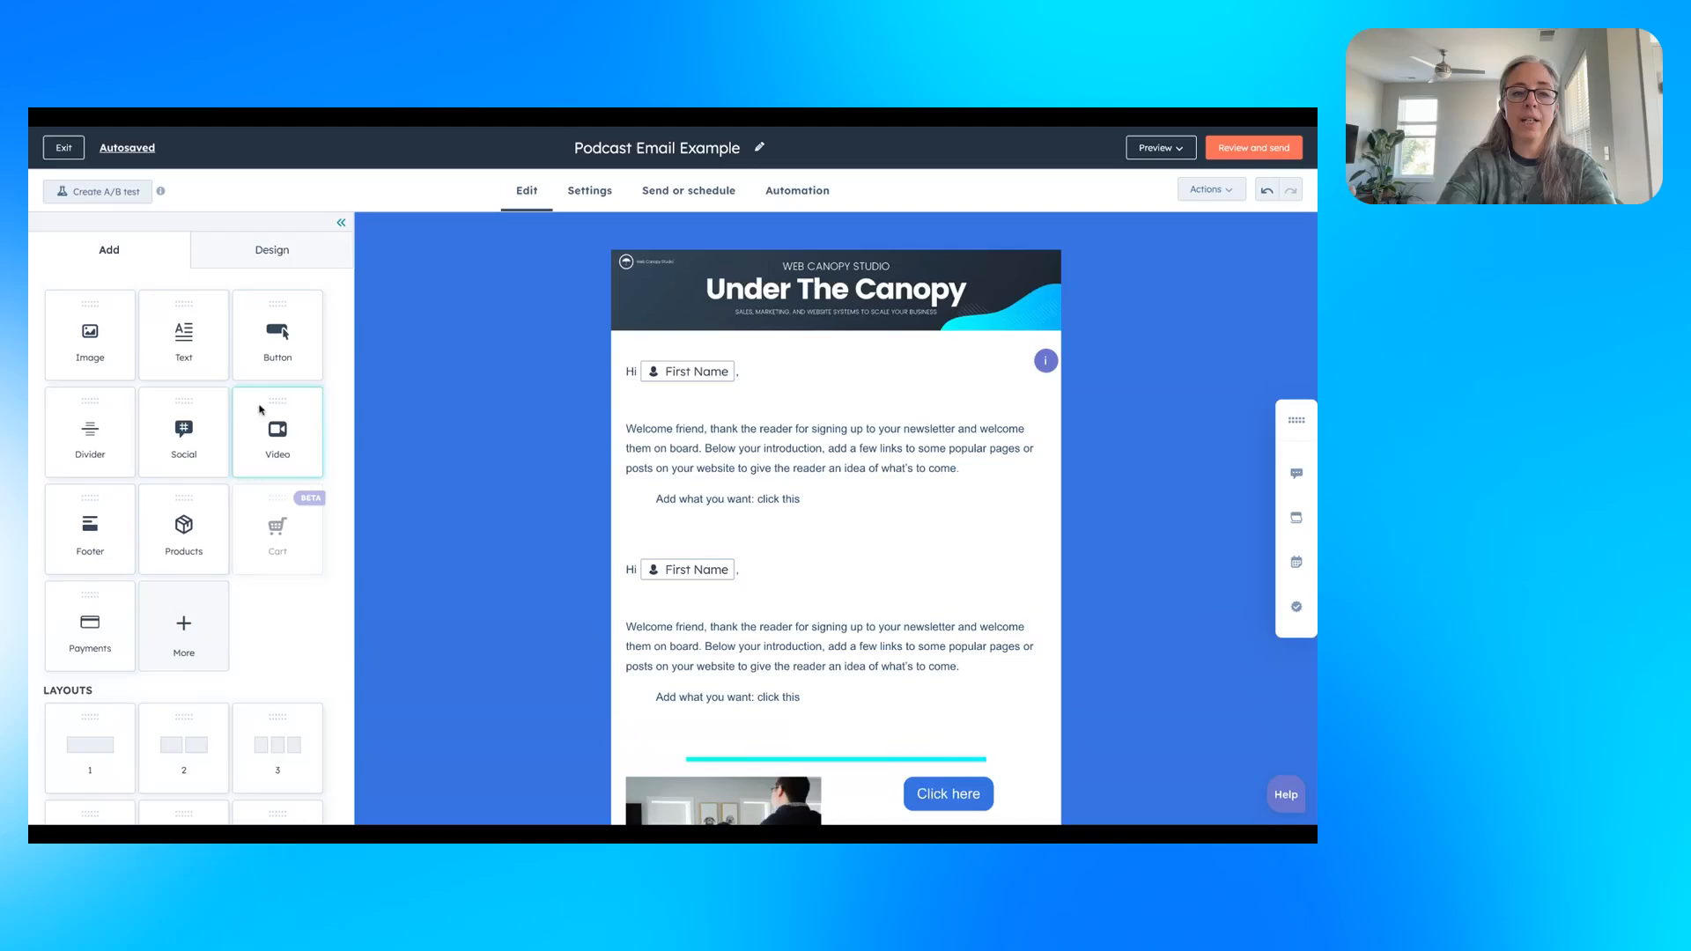
mouse_move(278, 334)
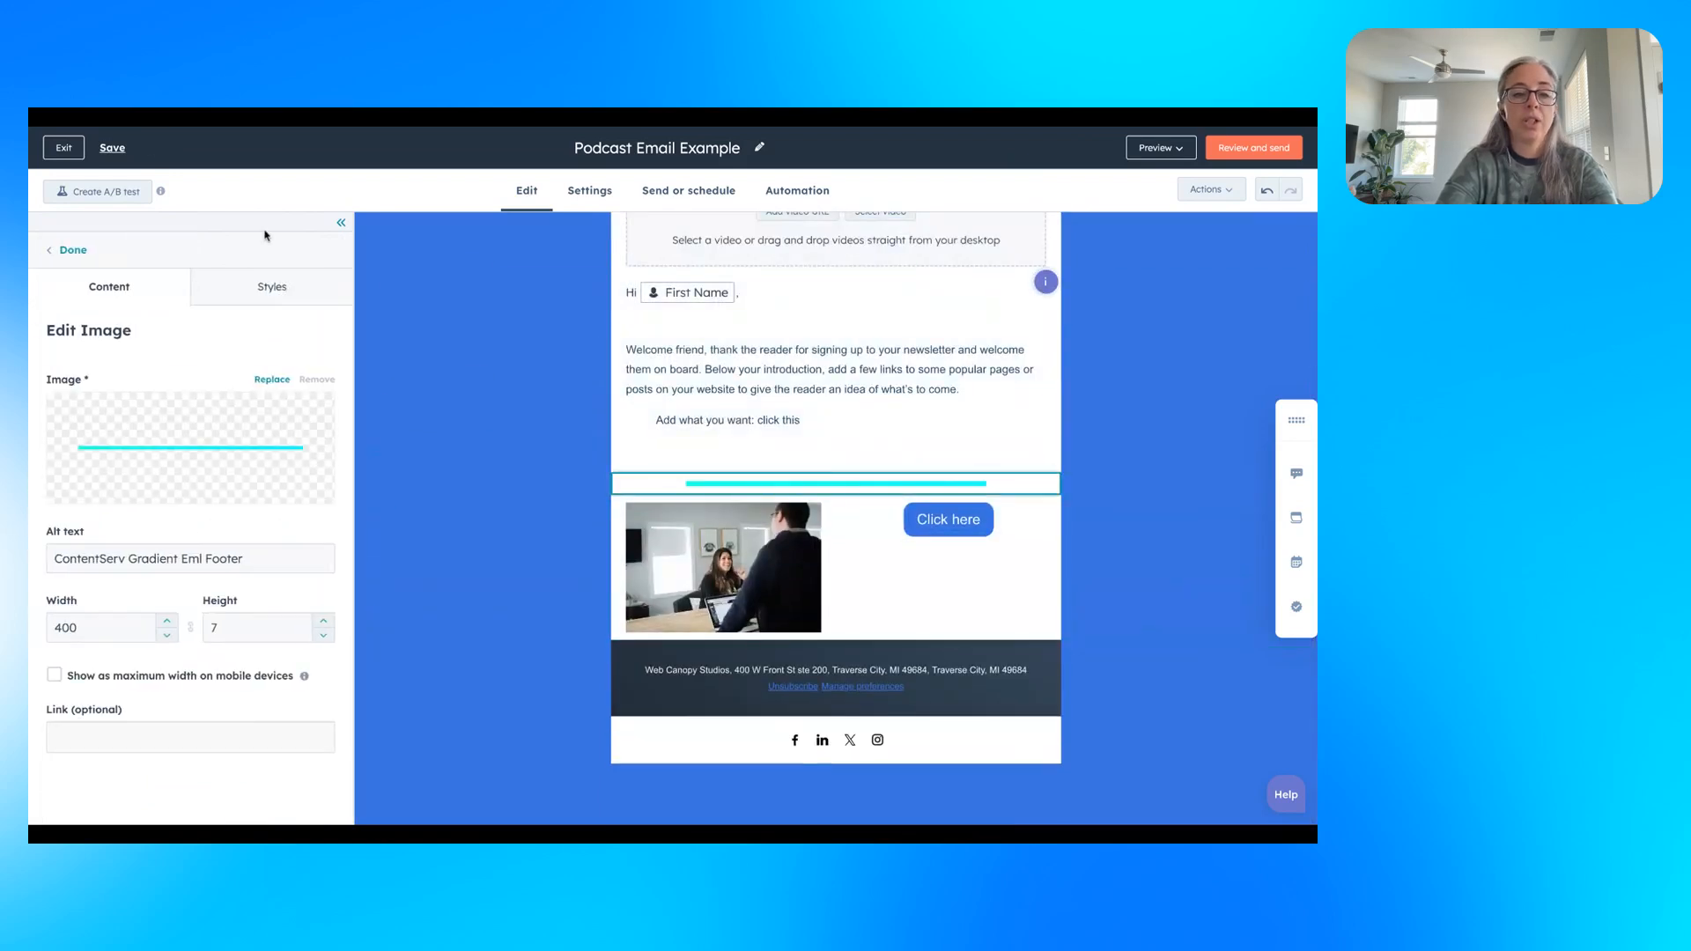
Check the gradient divider image's Styles and Content settings, then finish editing it.
click(273, 286)
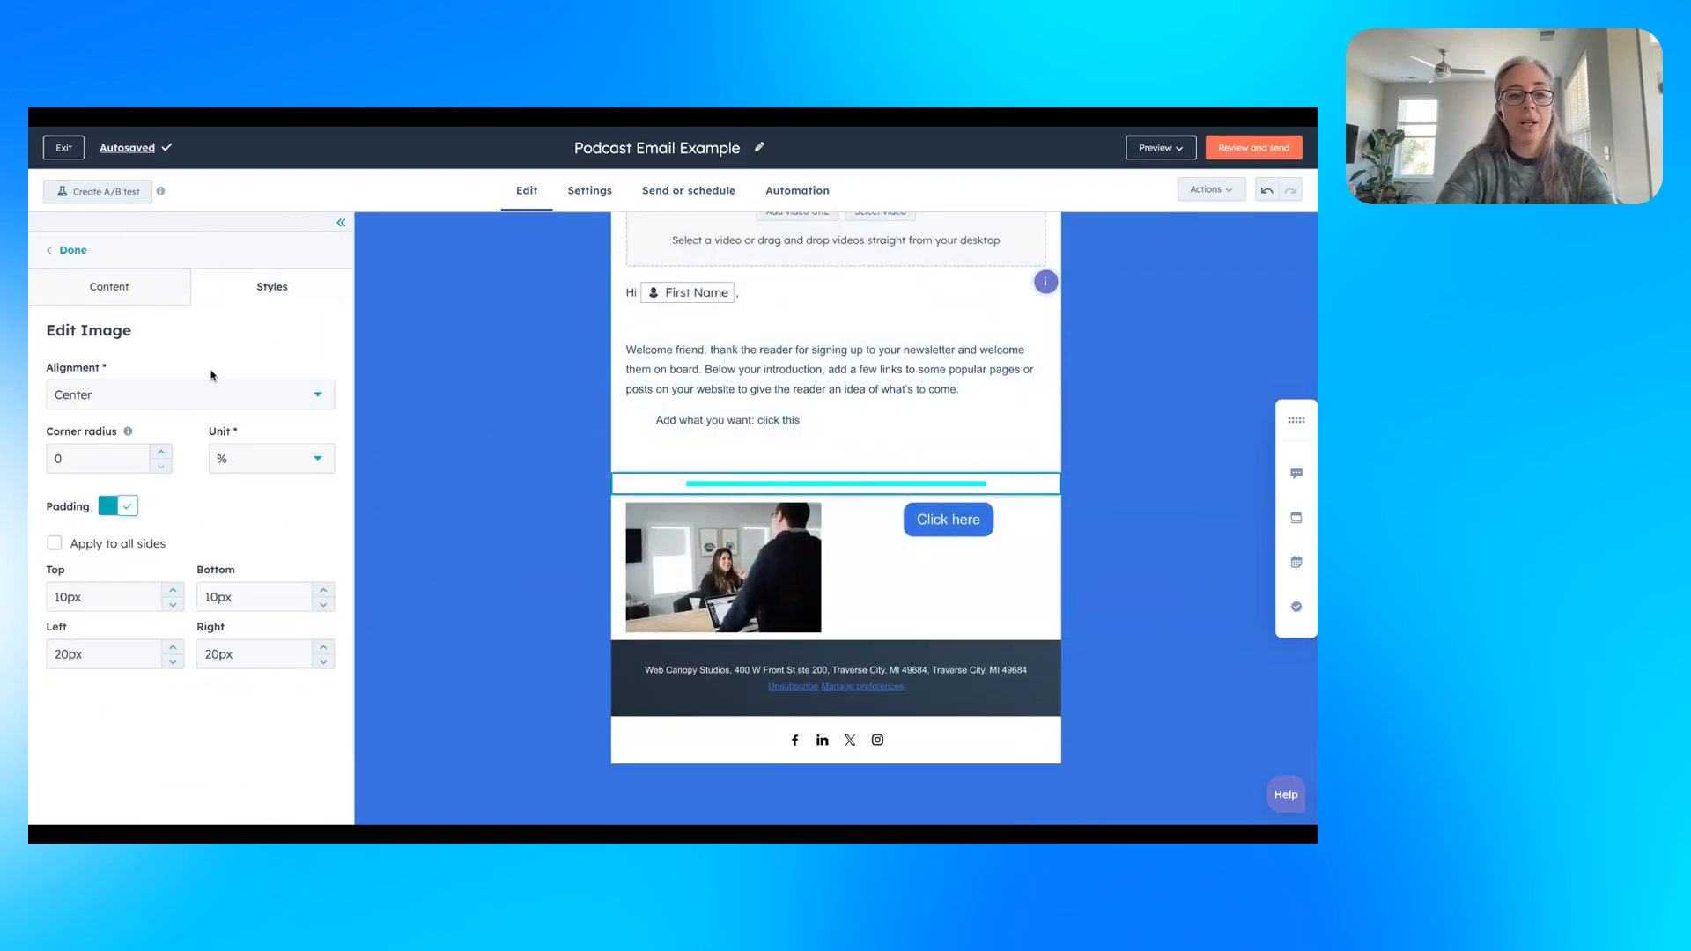
click(109, 287)
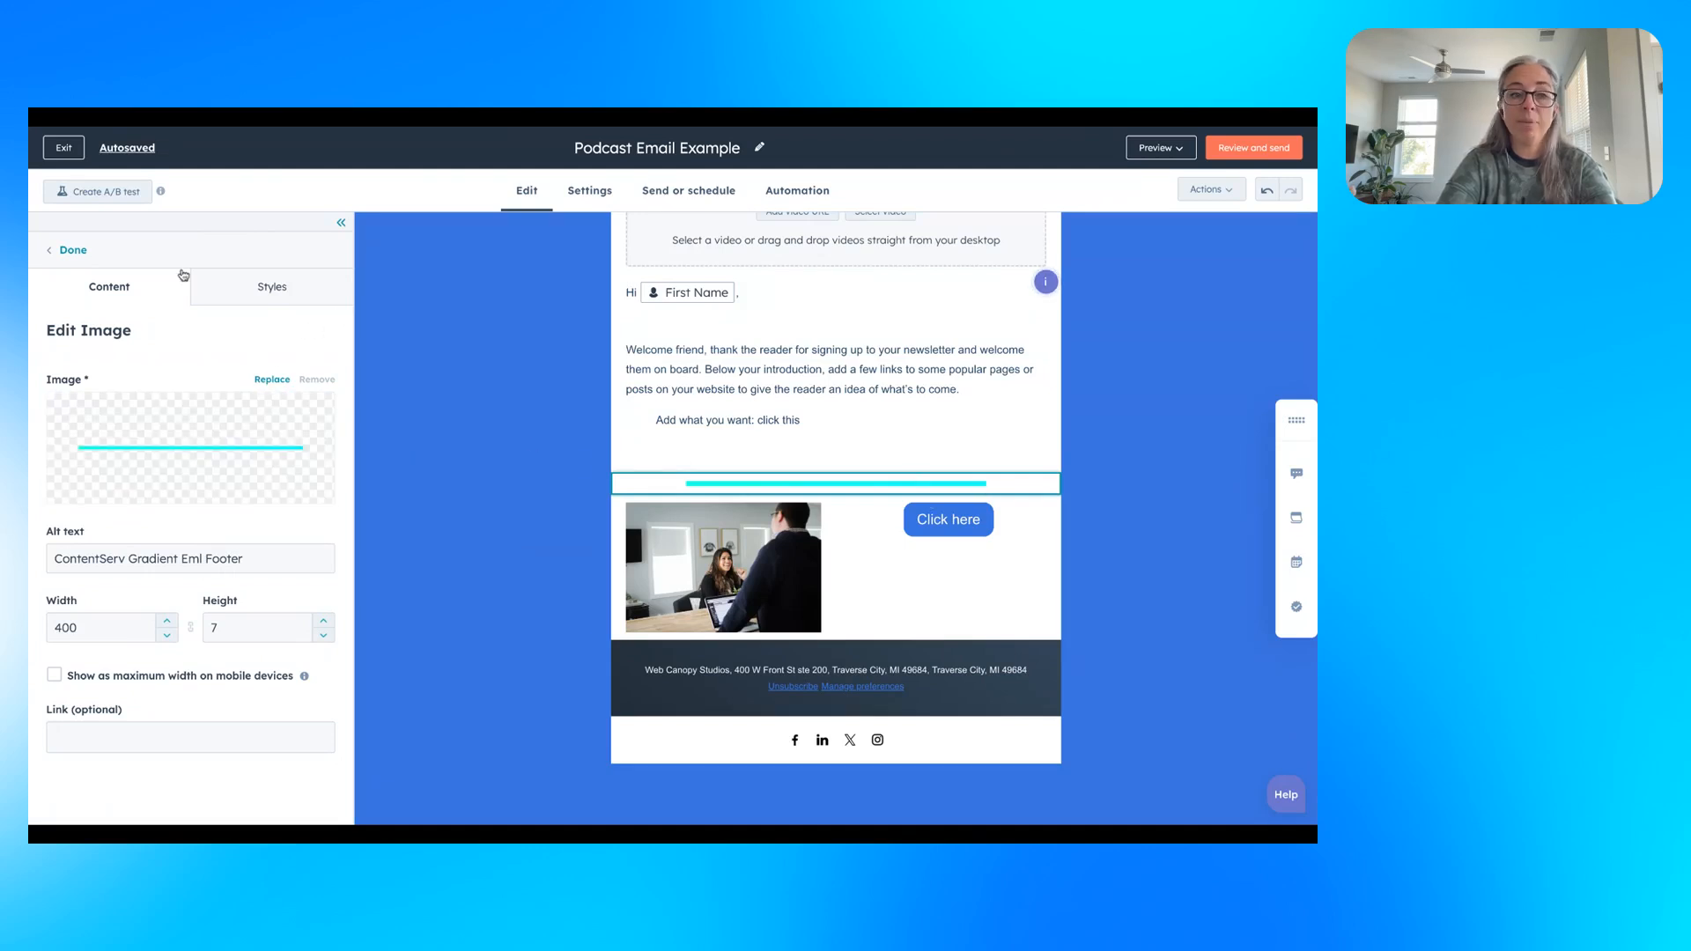
click(72, 250)
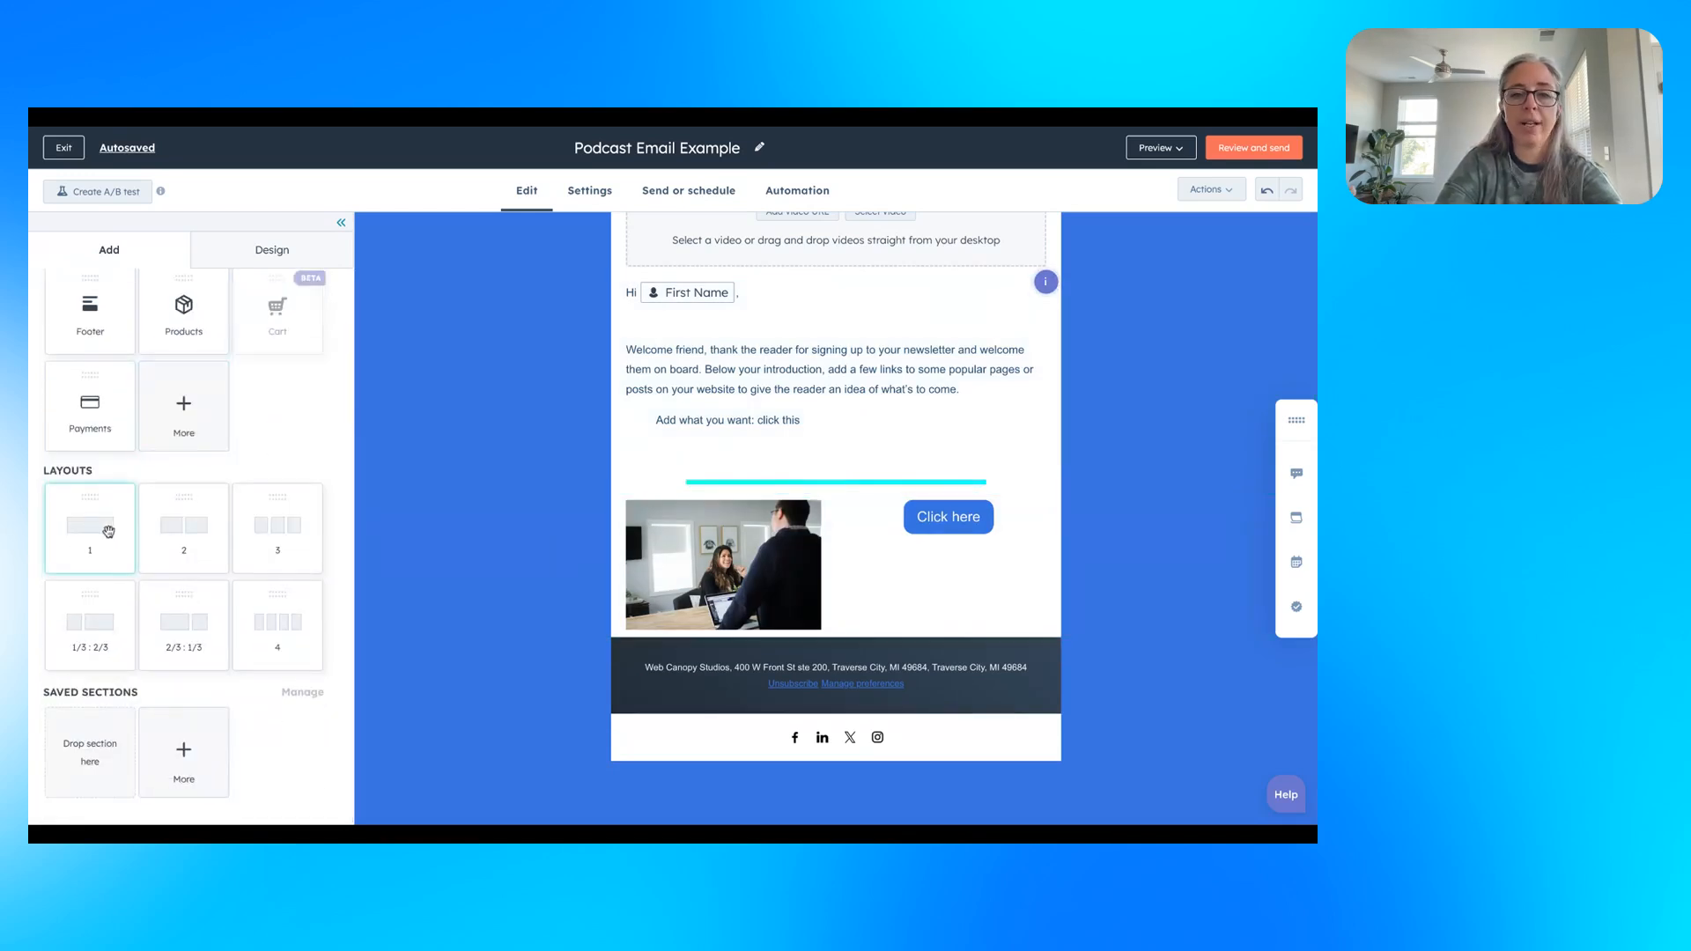
mouse_move(183, 530)
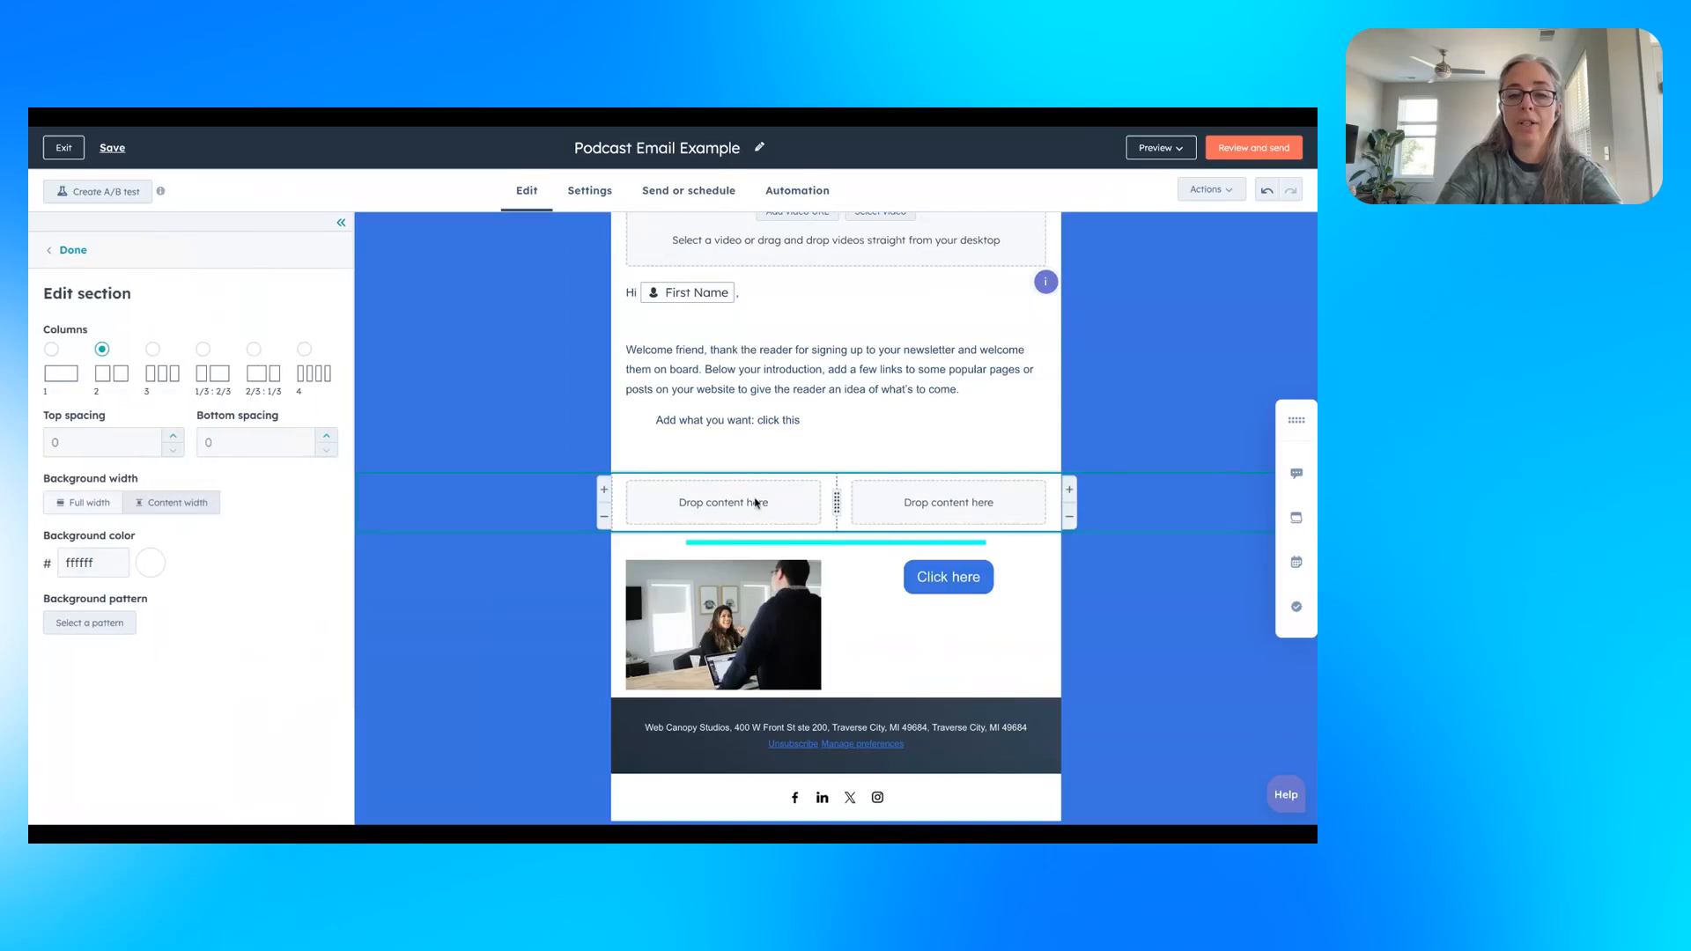
Place a Products module in the left column and a Text module in the right.
click(73, 251)
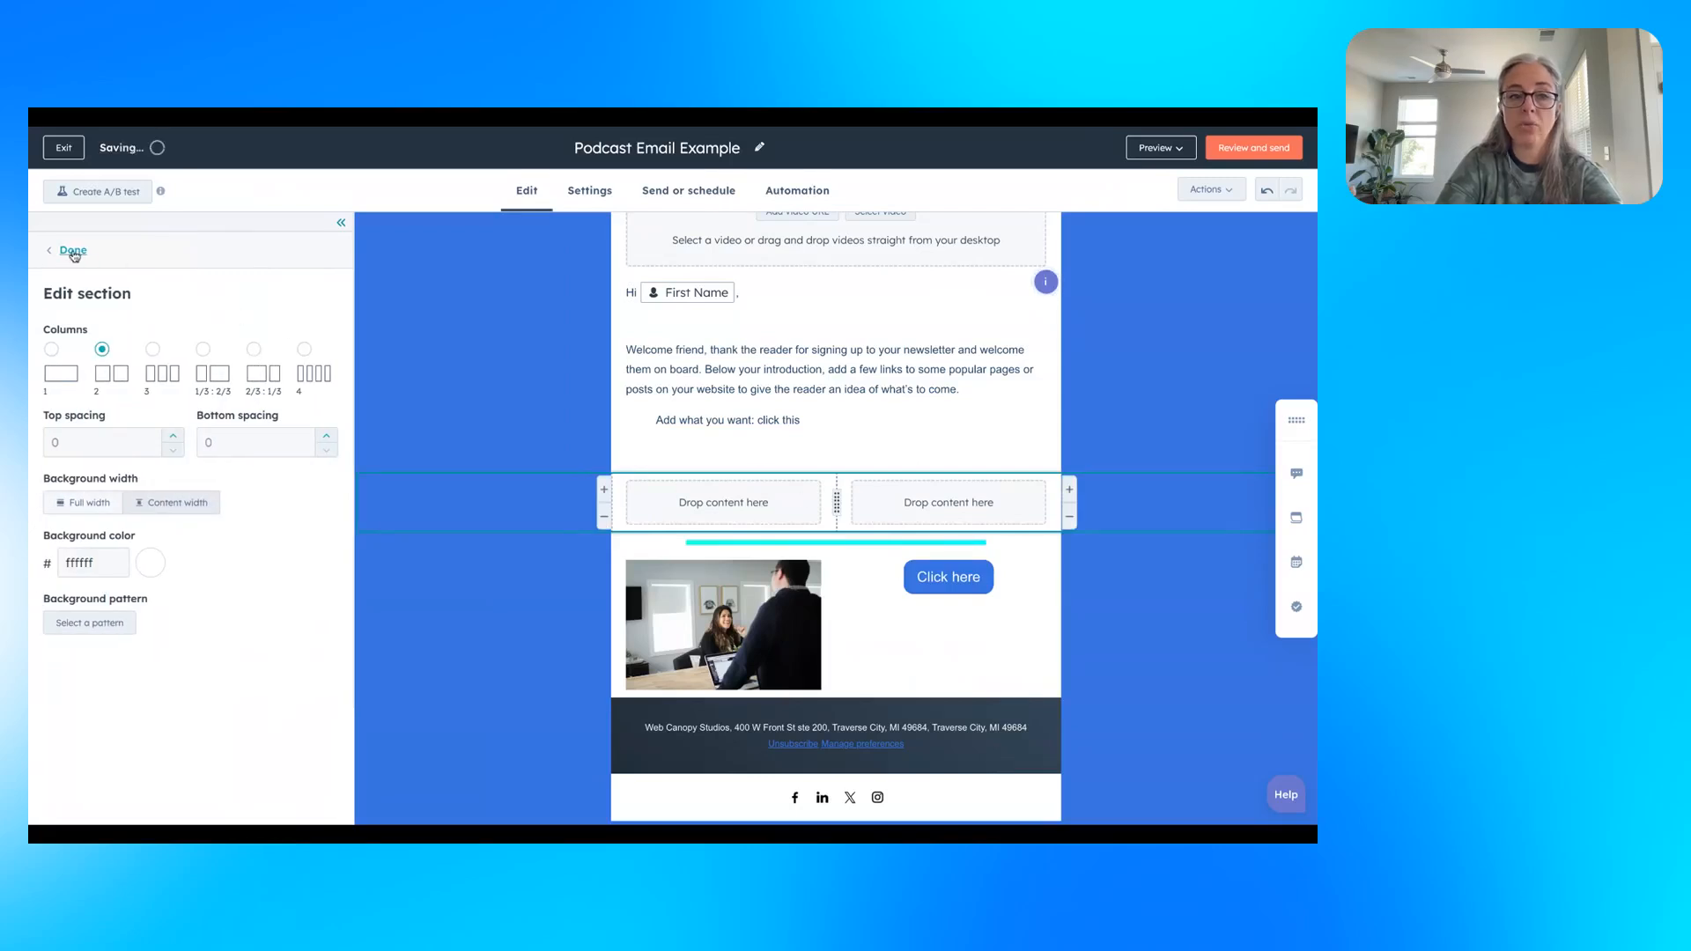
click(72, 251)
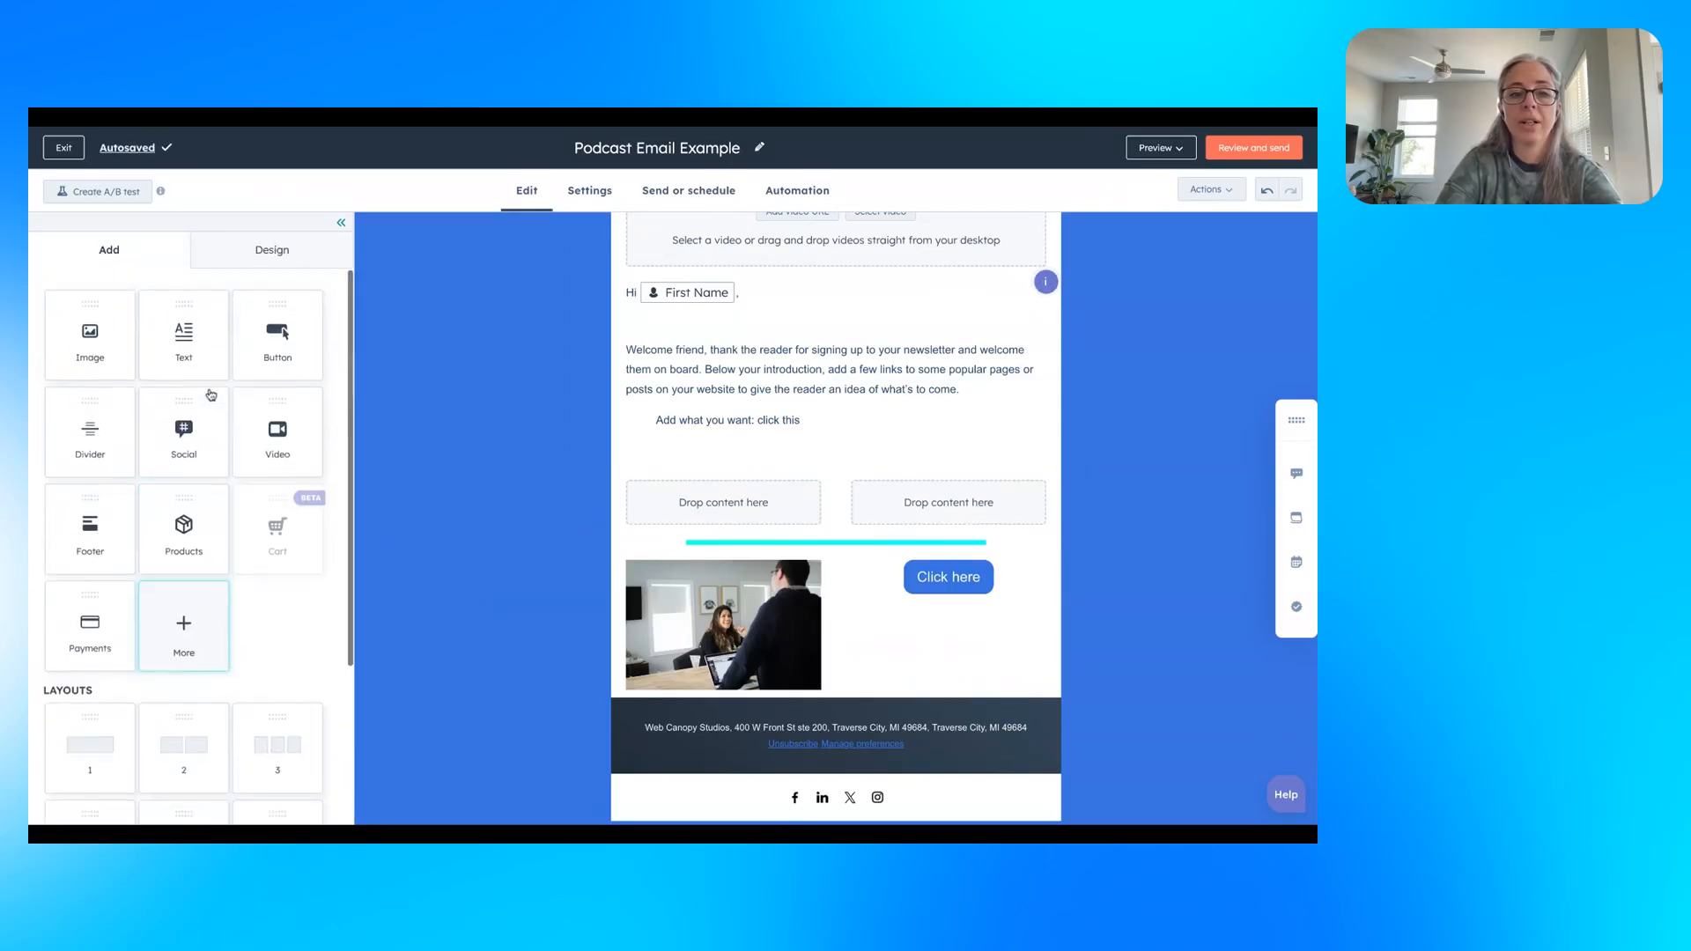
mouse_move(175, 511)
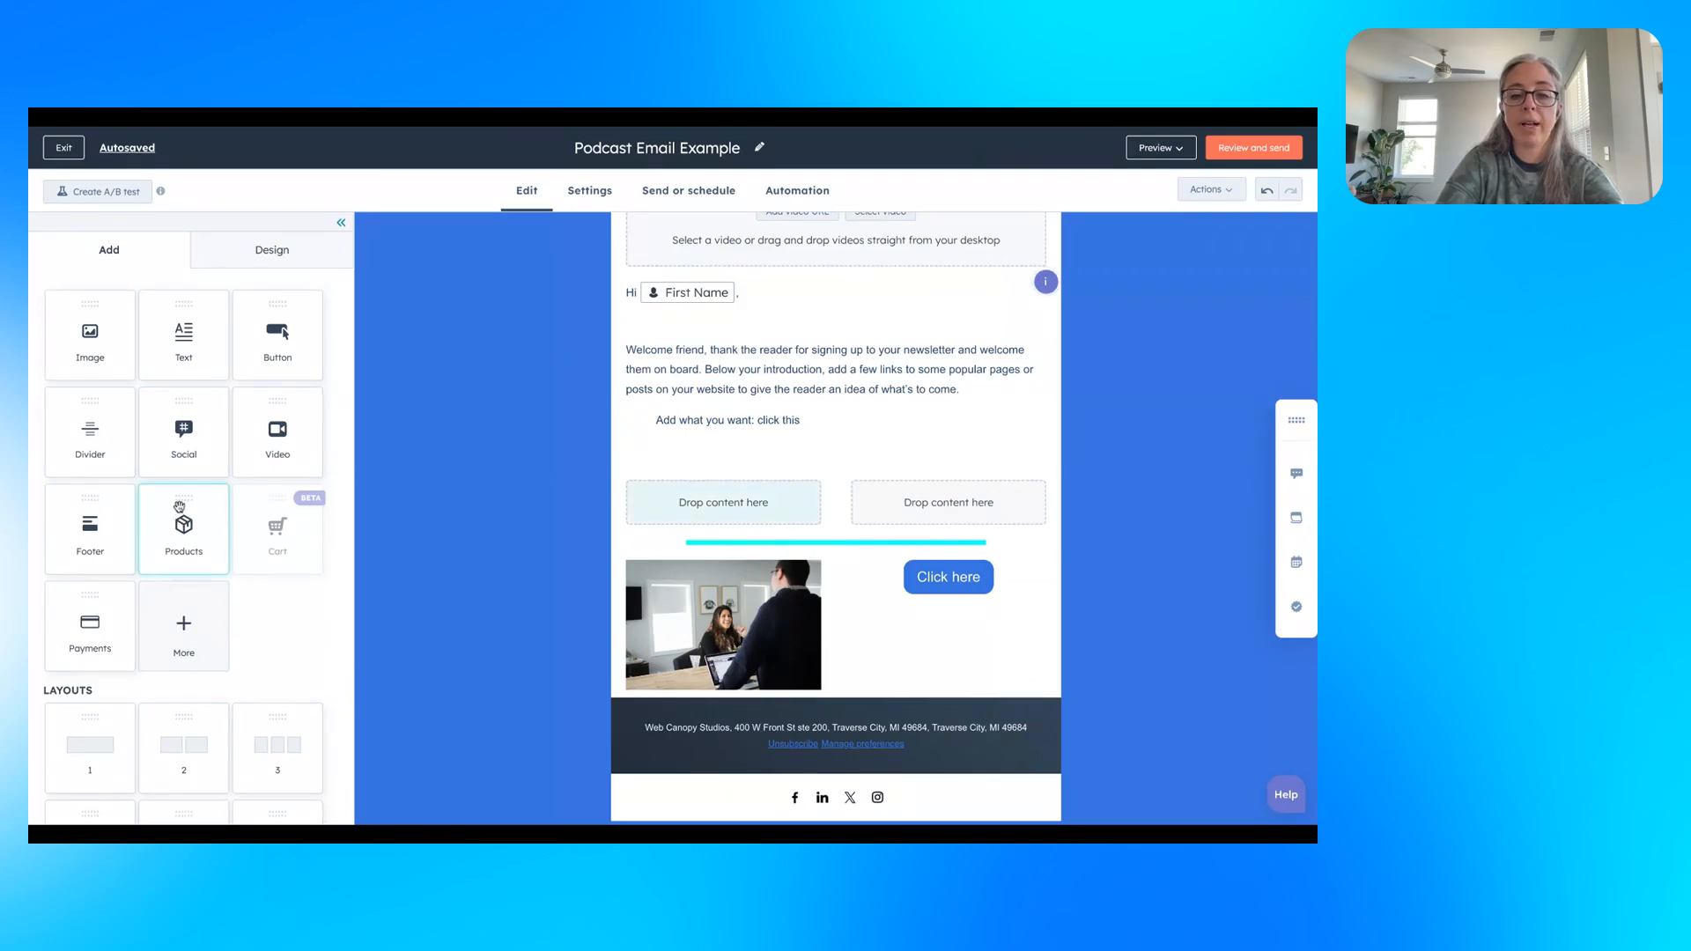
click(183, 528)
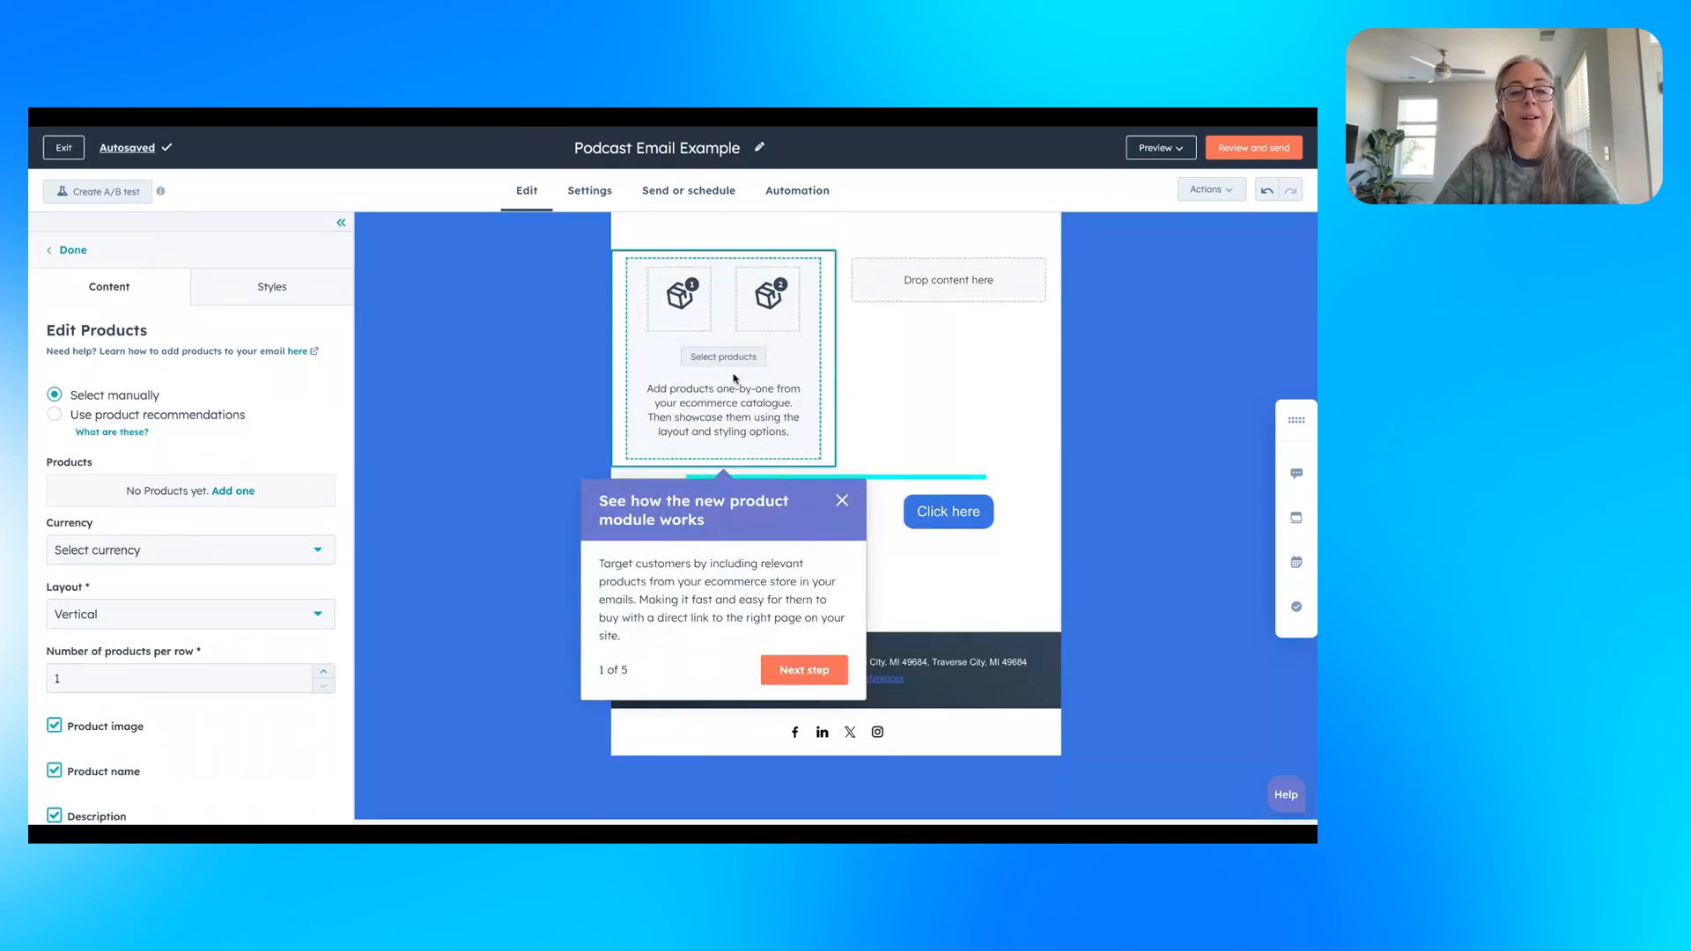
click(841, 500)
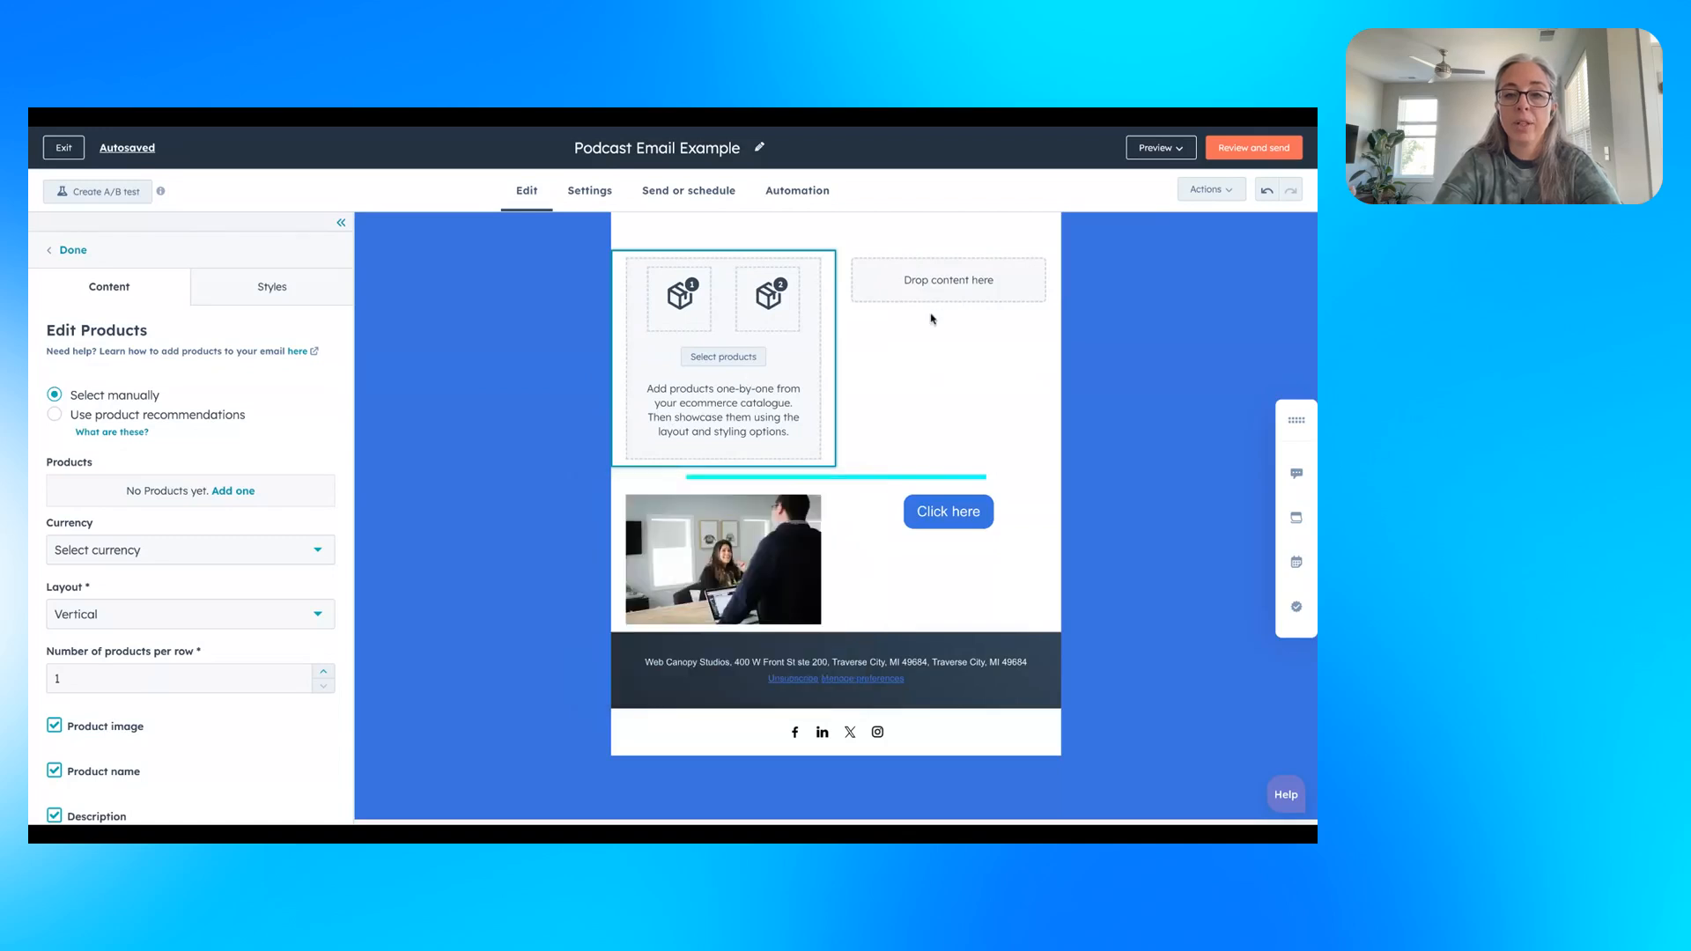
click(74, 250)
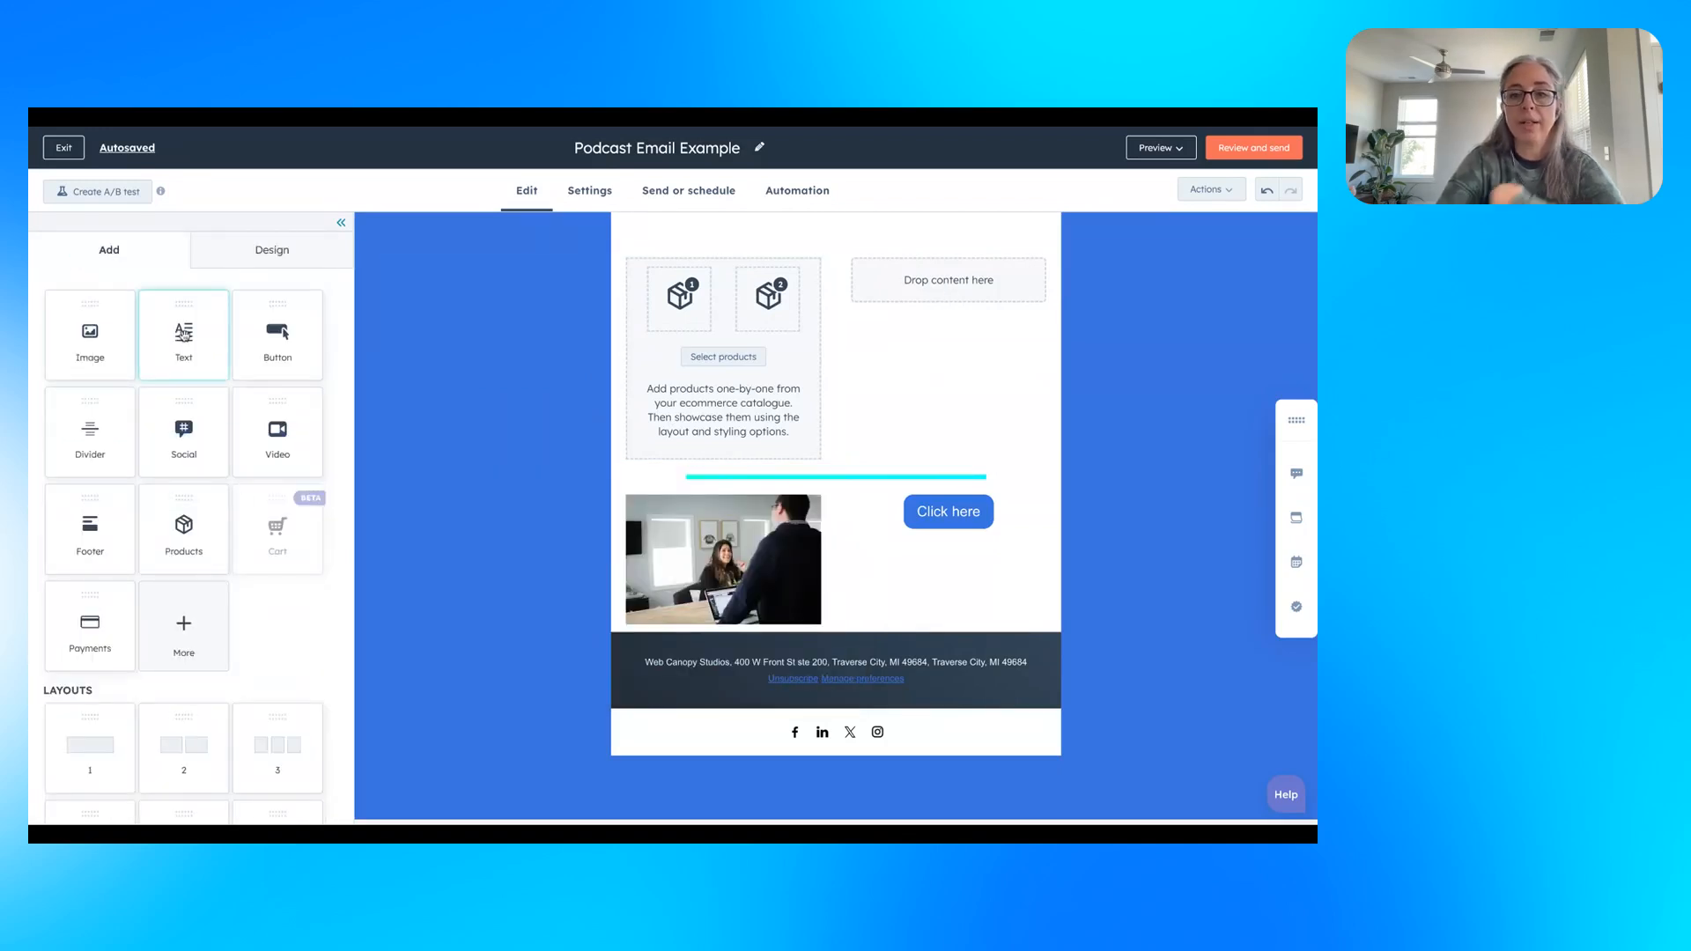
click(948, 280)
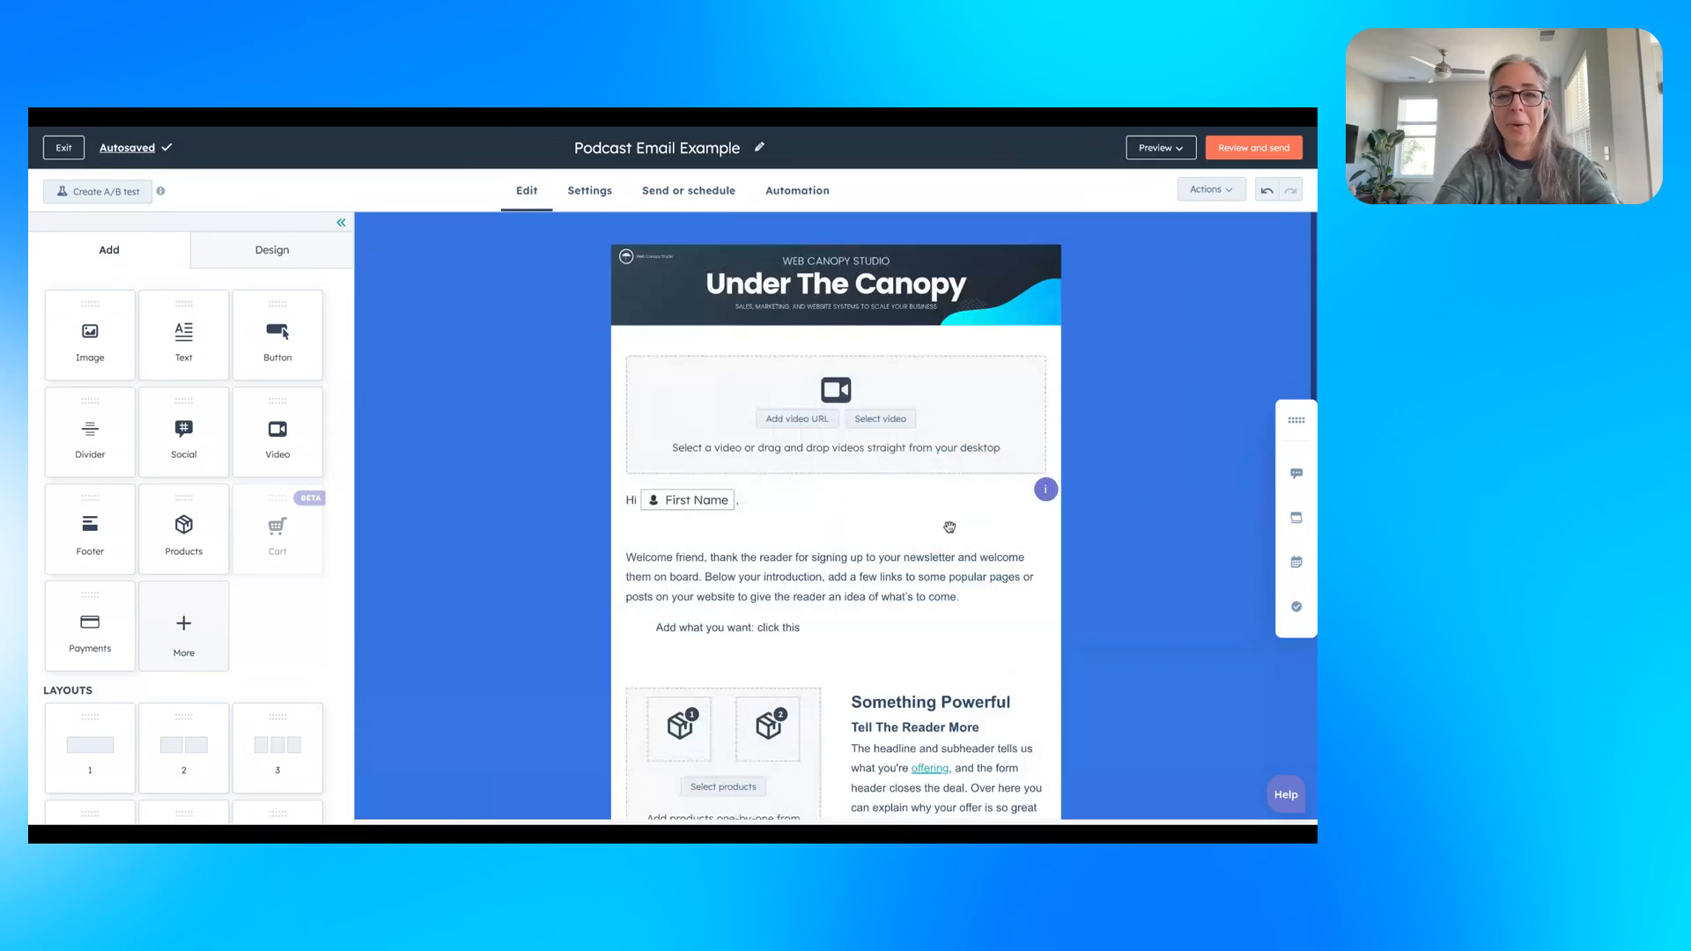
Set the header image's alt text to 'Under the canopy' and reopen it to confirm.
click(845, 285)
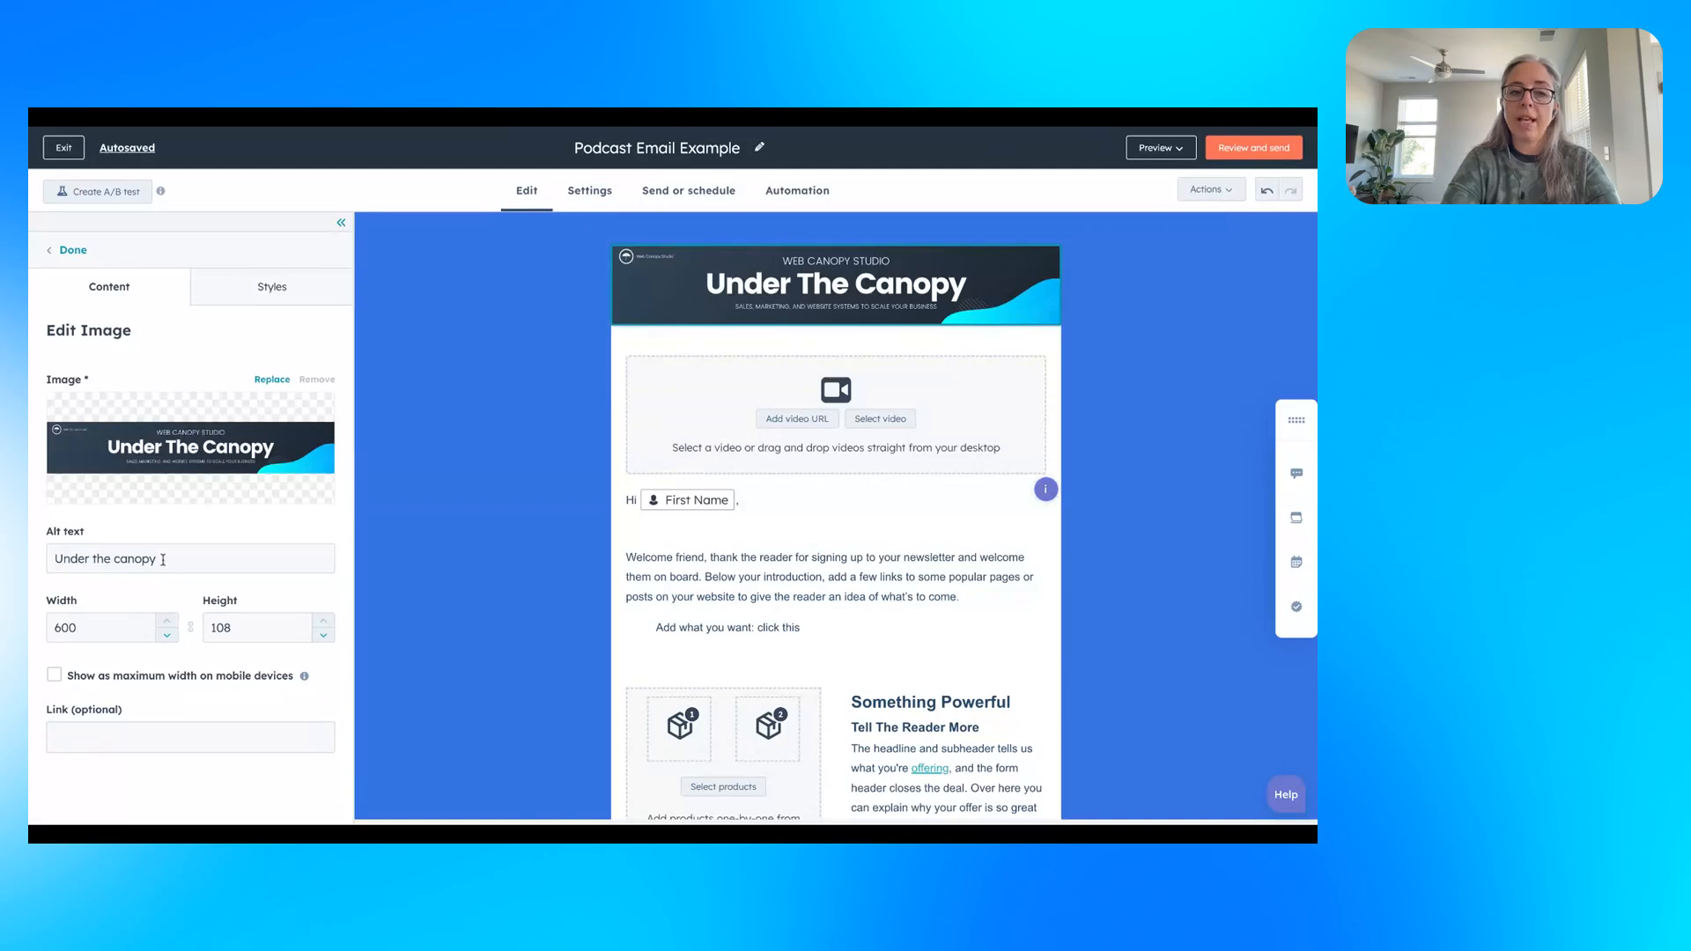
mouse_move(207, 558)
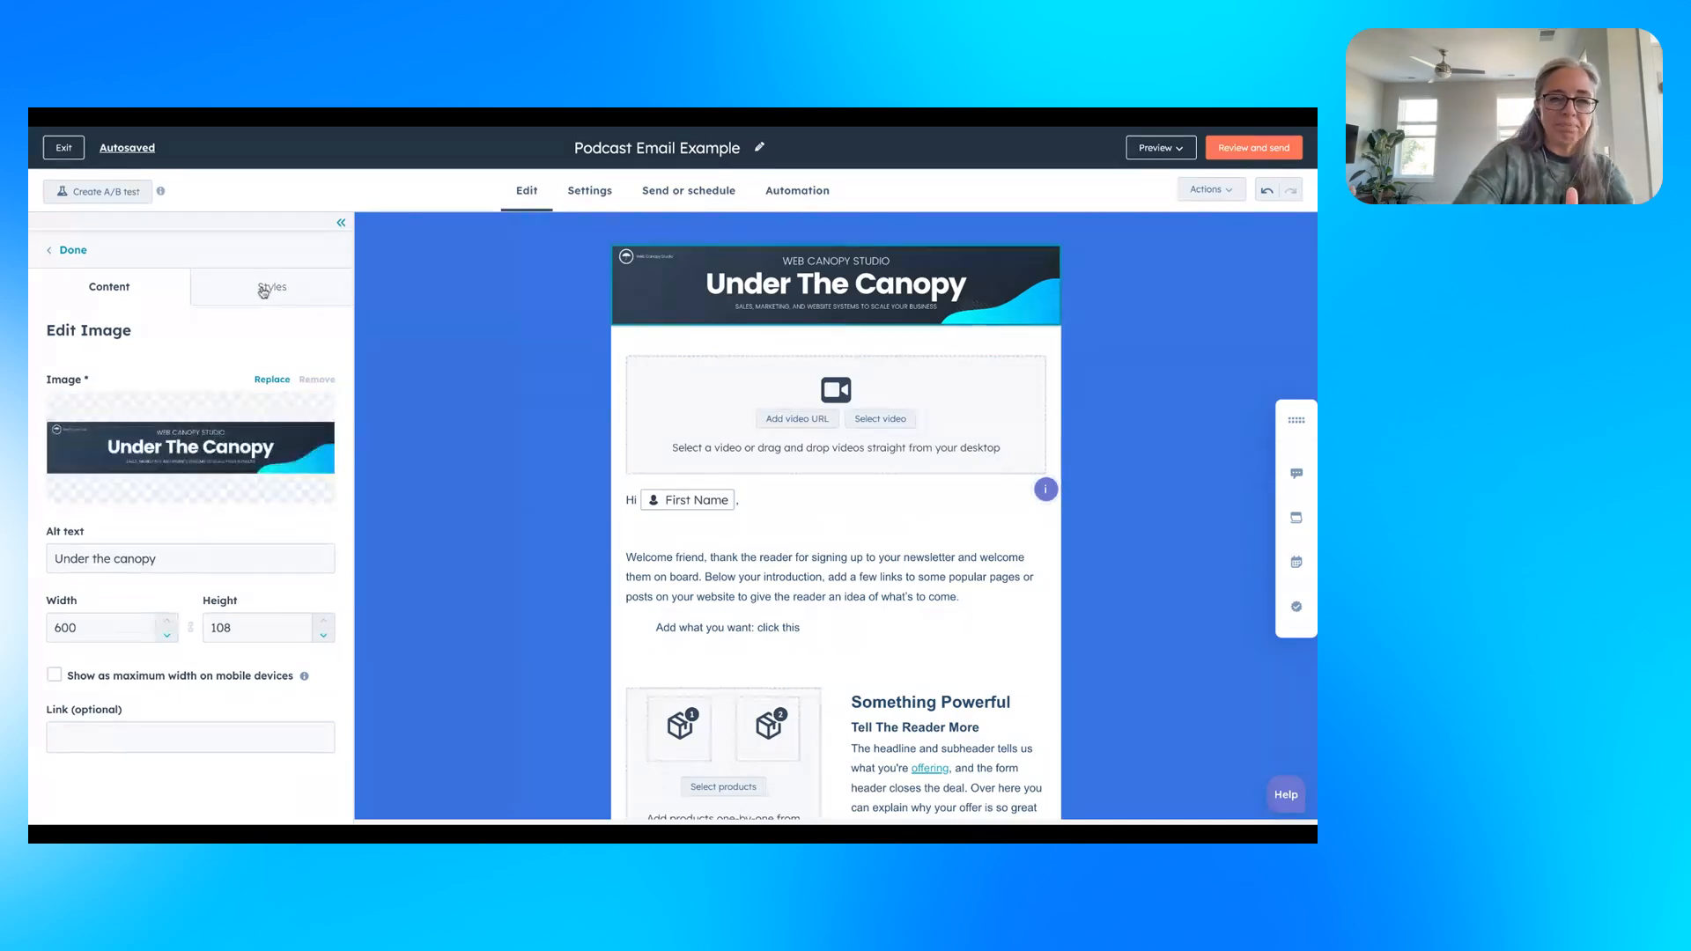
click(272, 287)
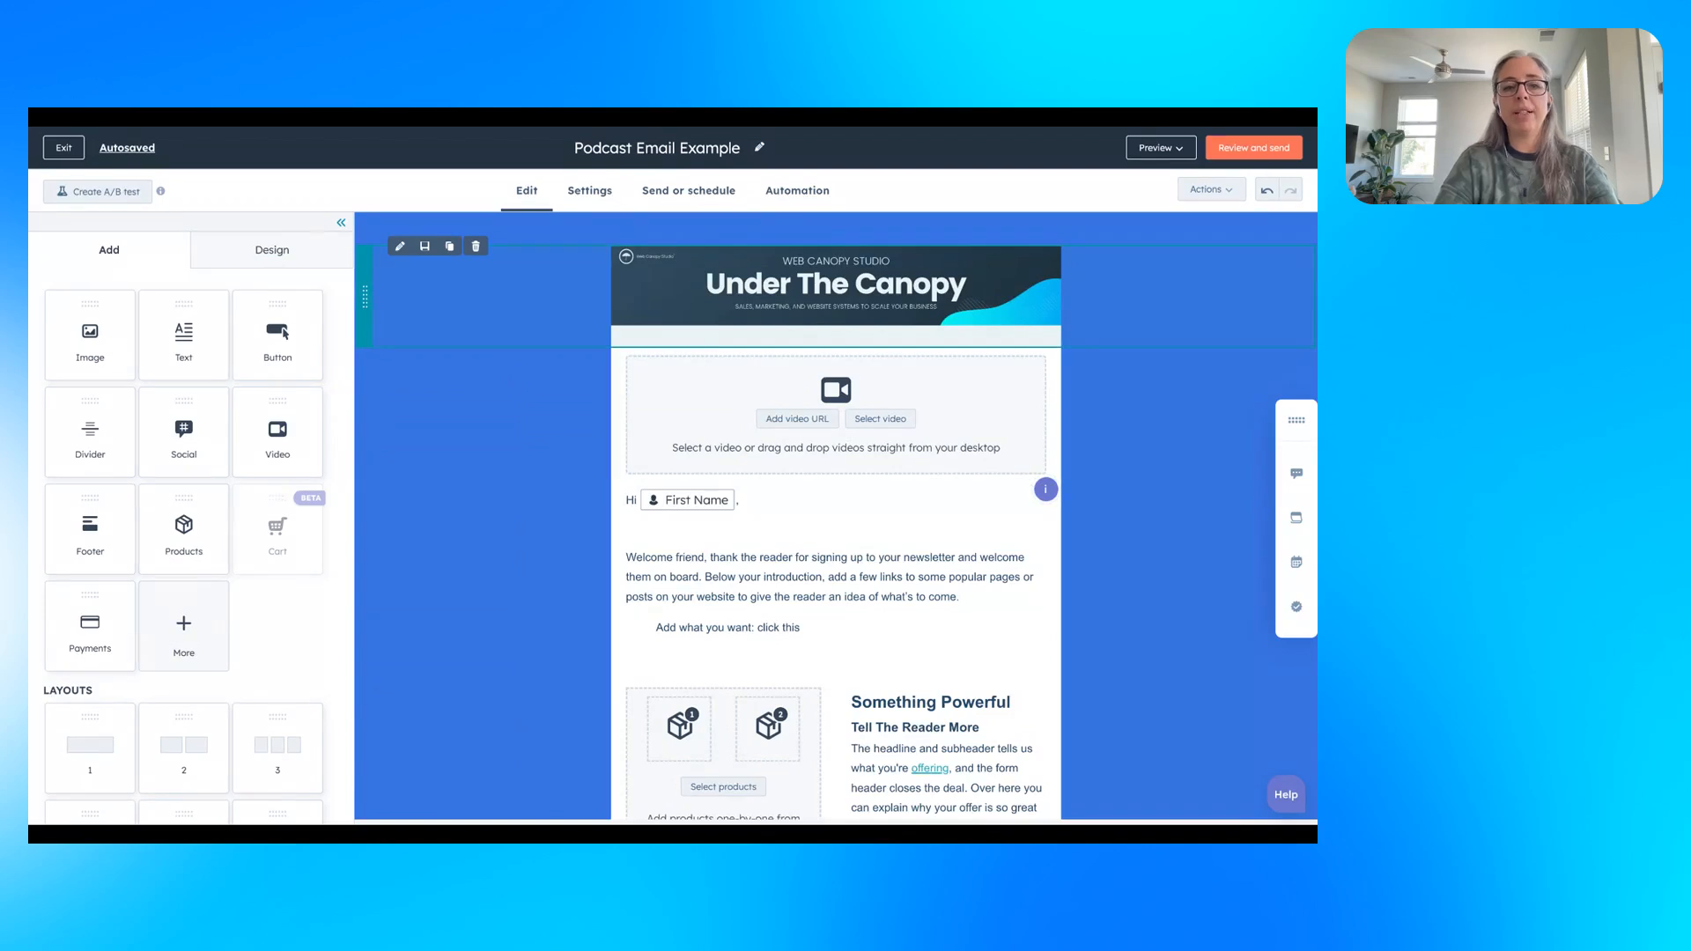
click(835, 283)
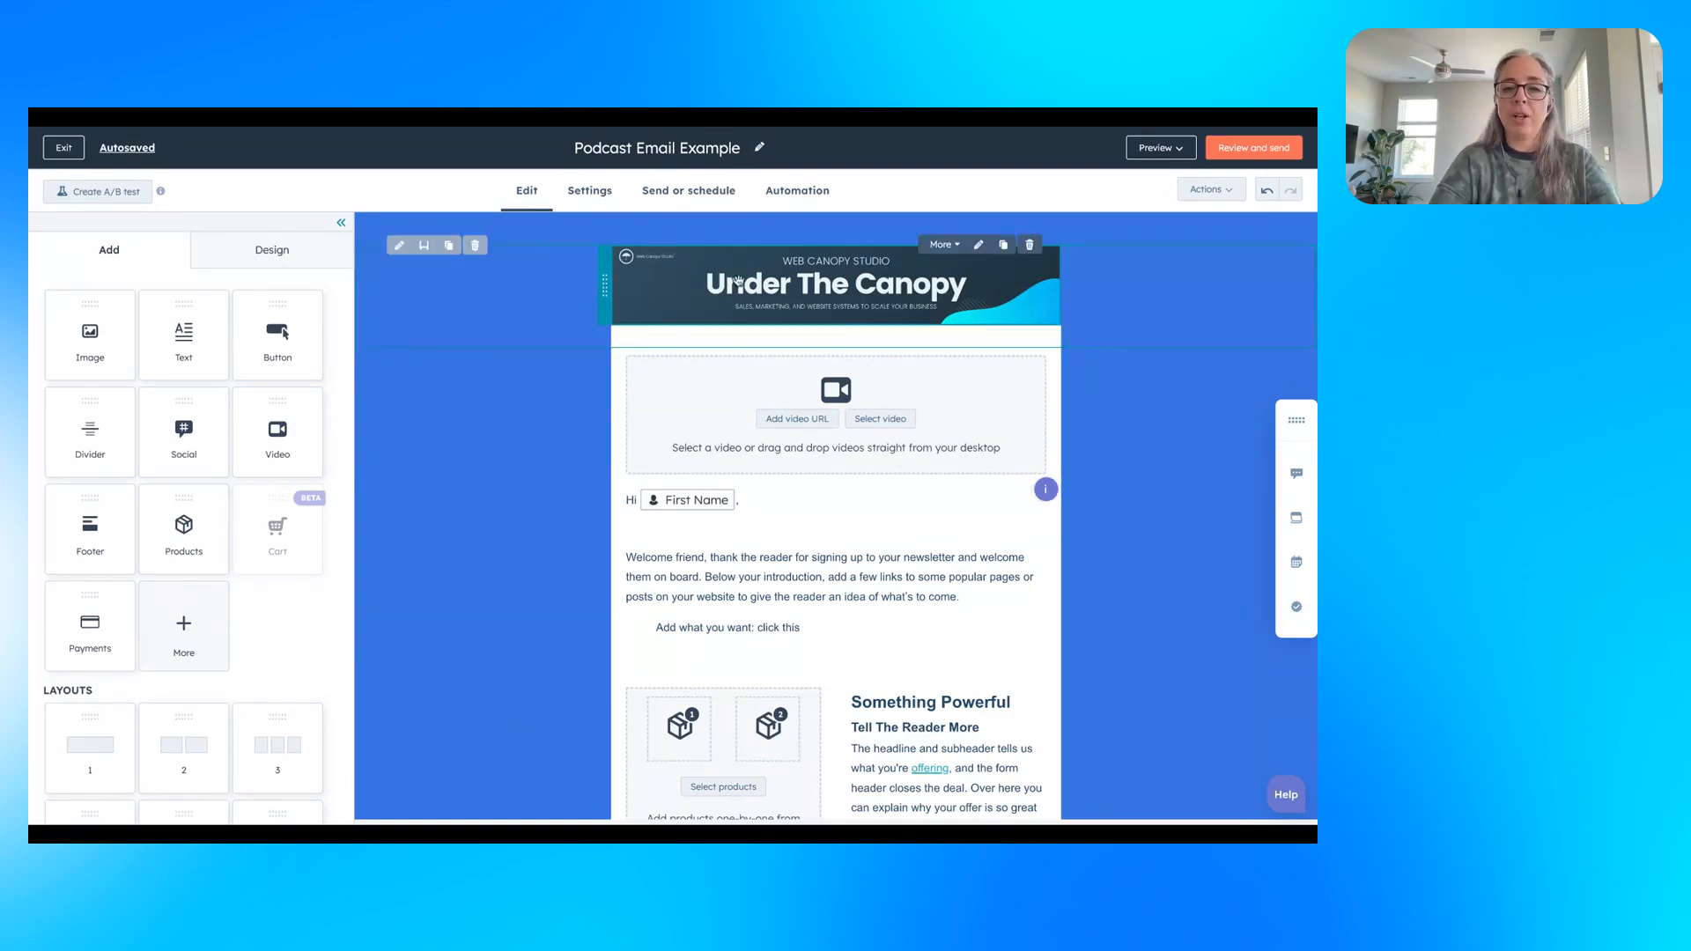
click(835, 284)
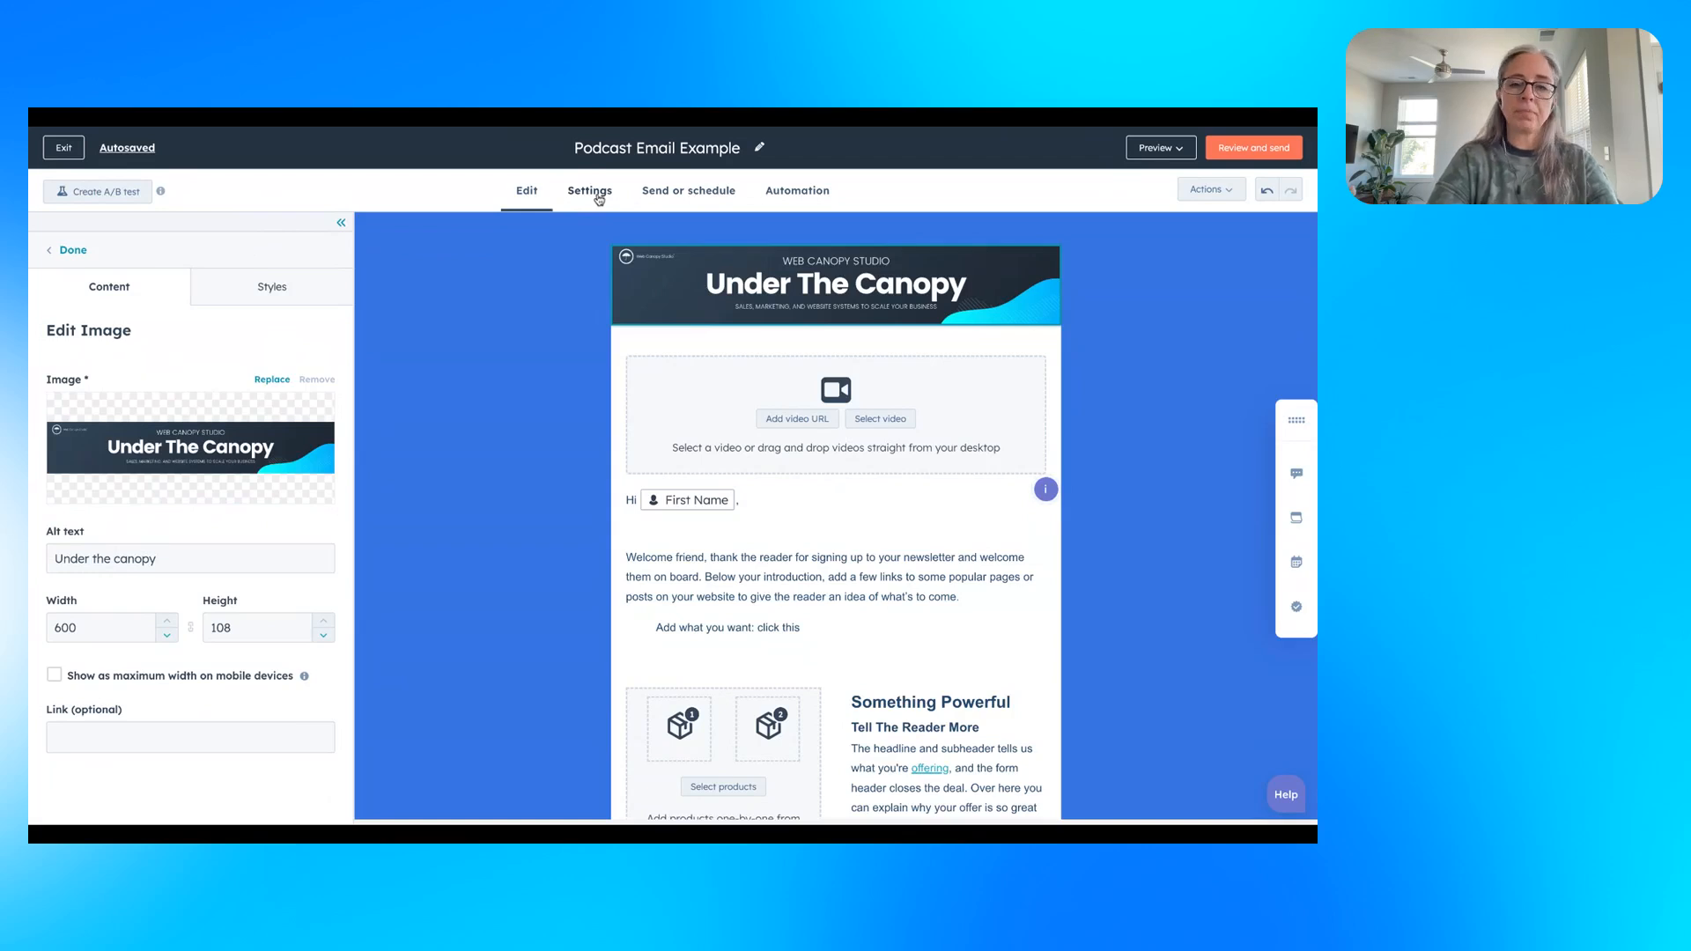
Review the email's sender details, empty subject line and unselected subscription type in Settings.
click(589, 190)
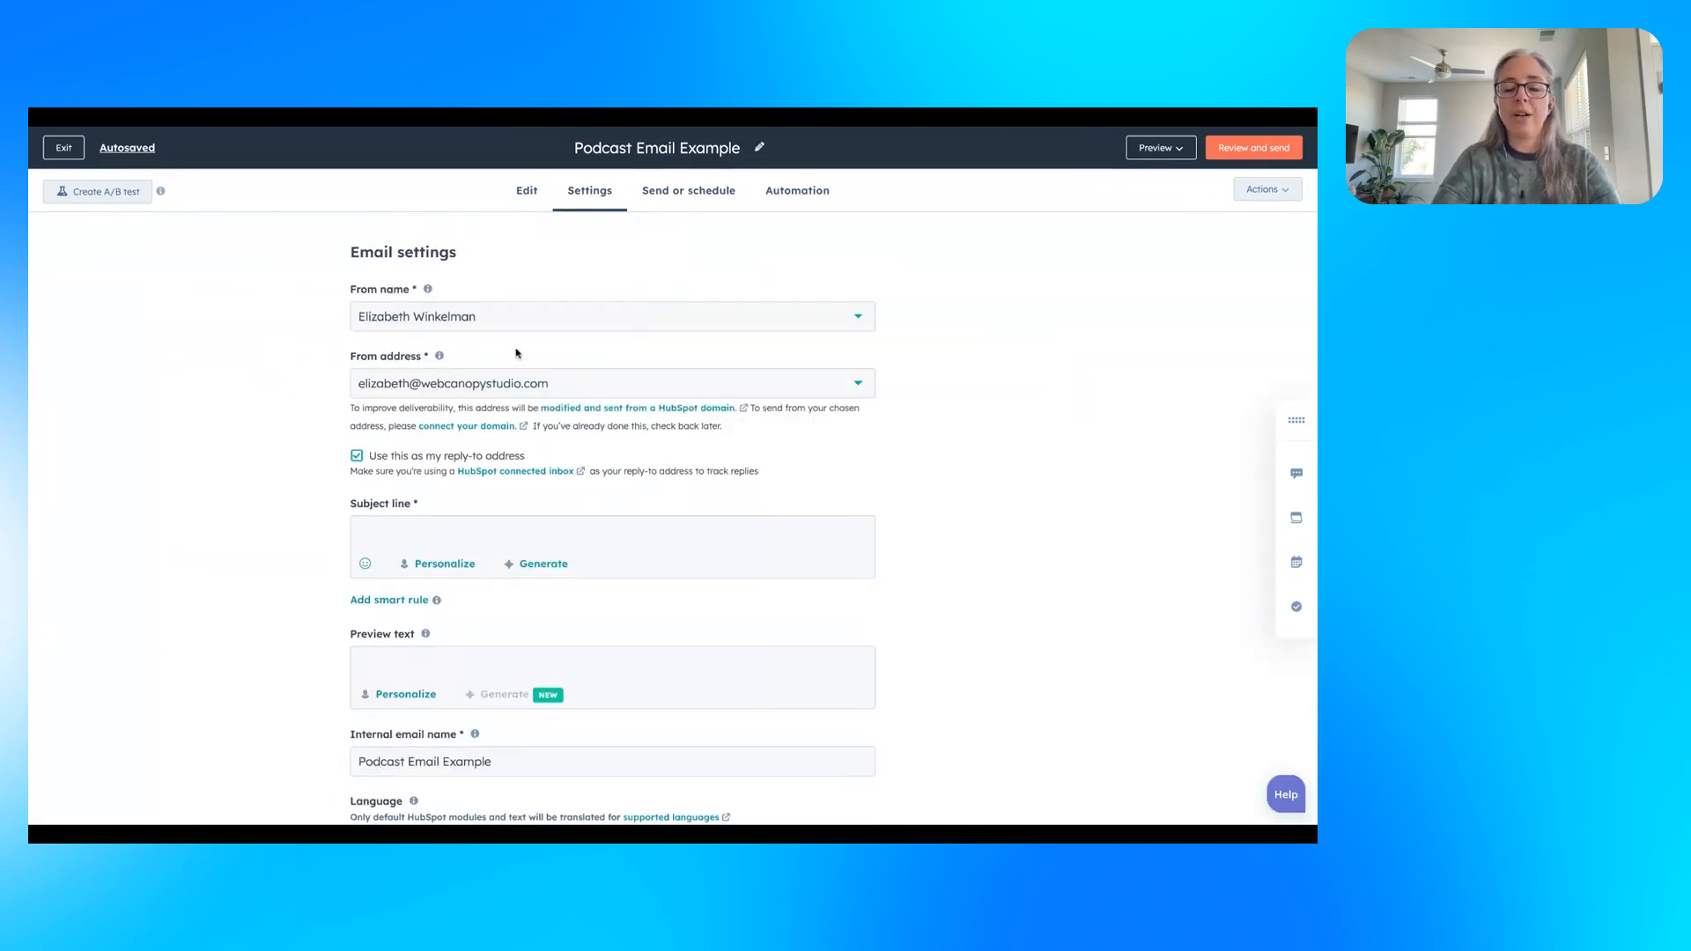
scroll(down, 3)
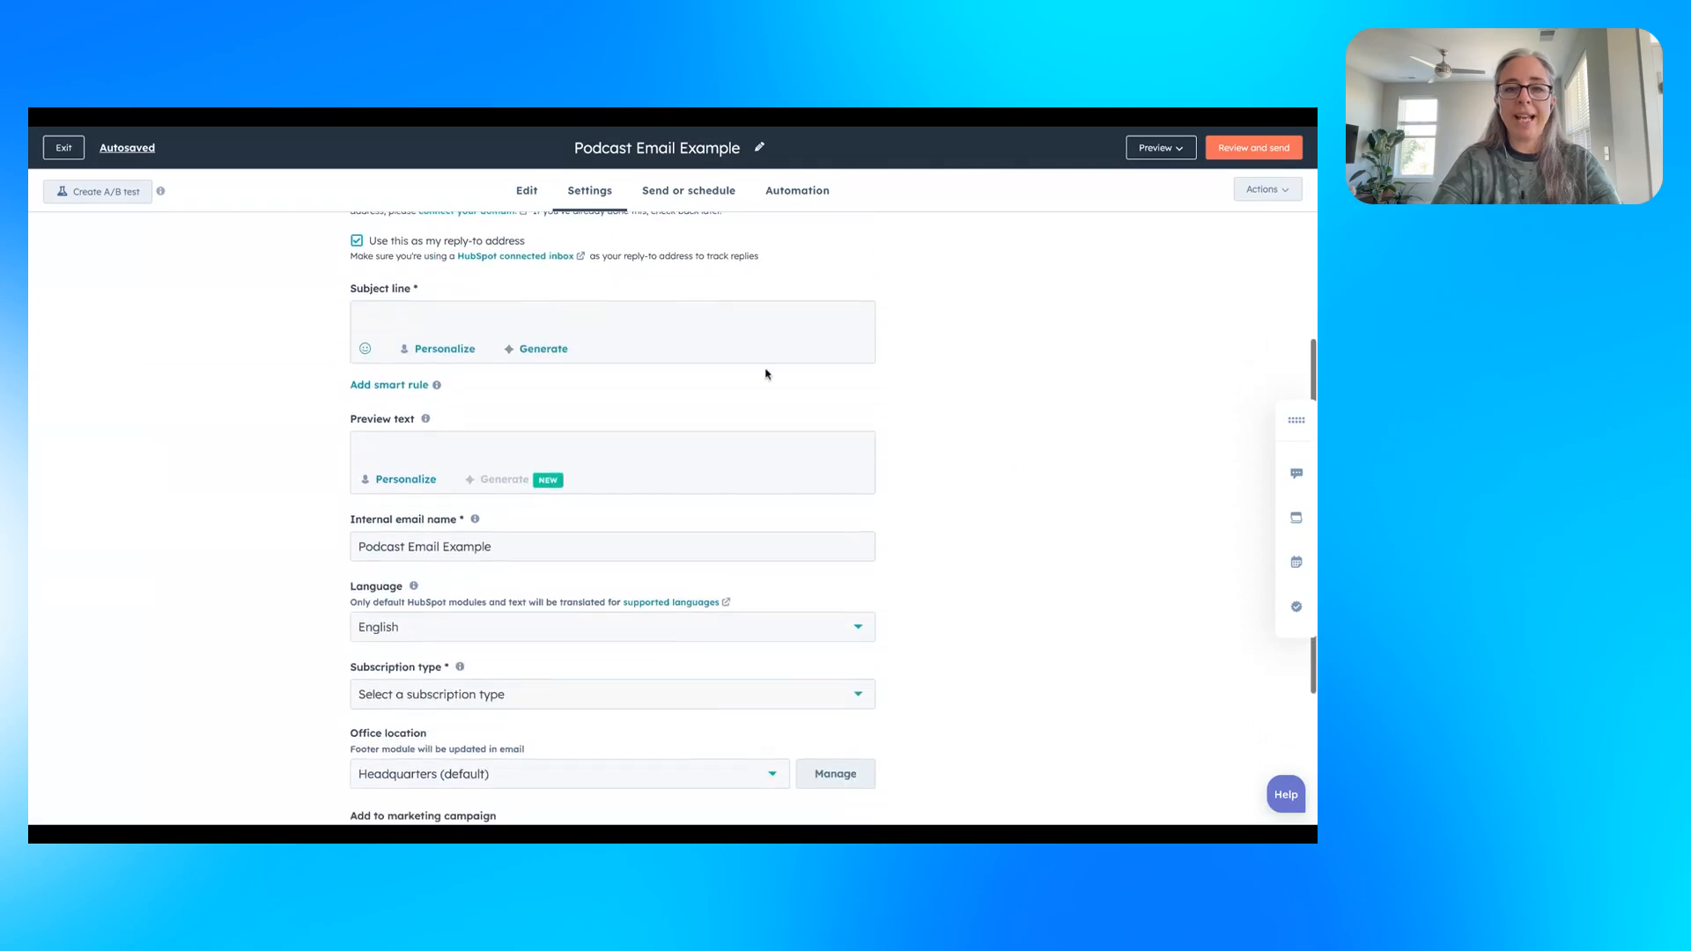
scroll(down, 3)
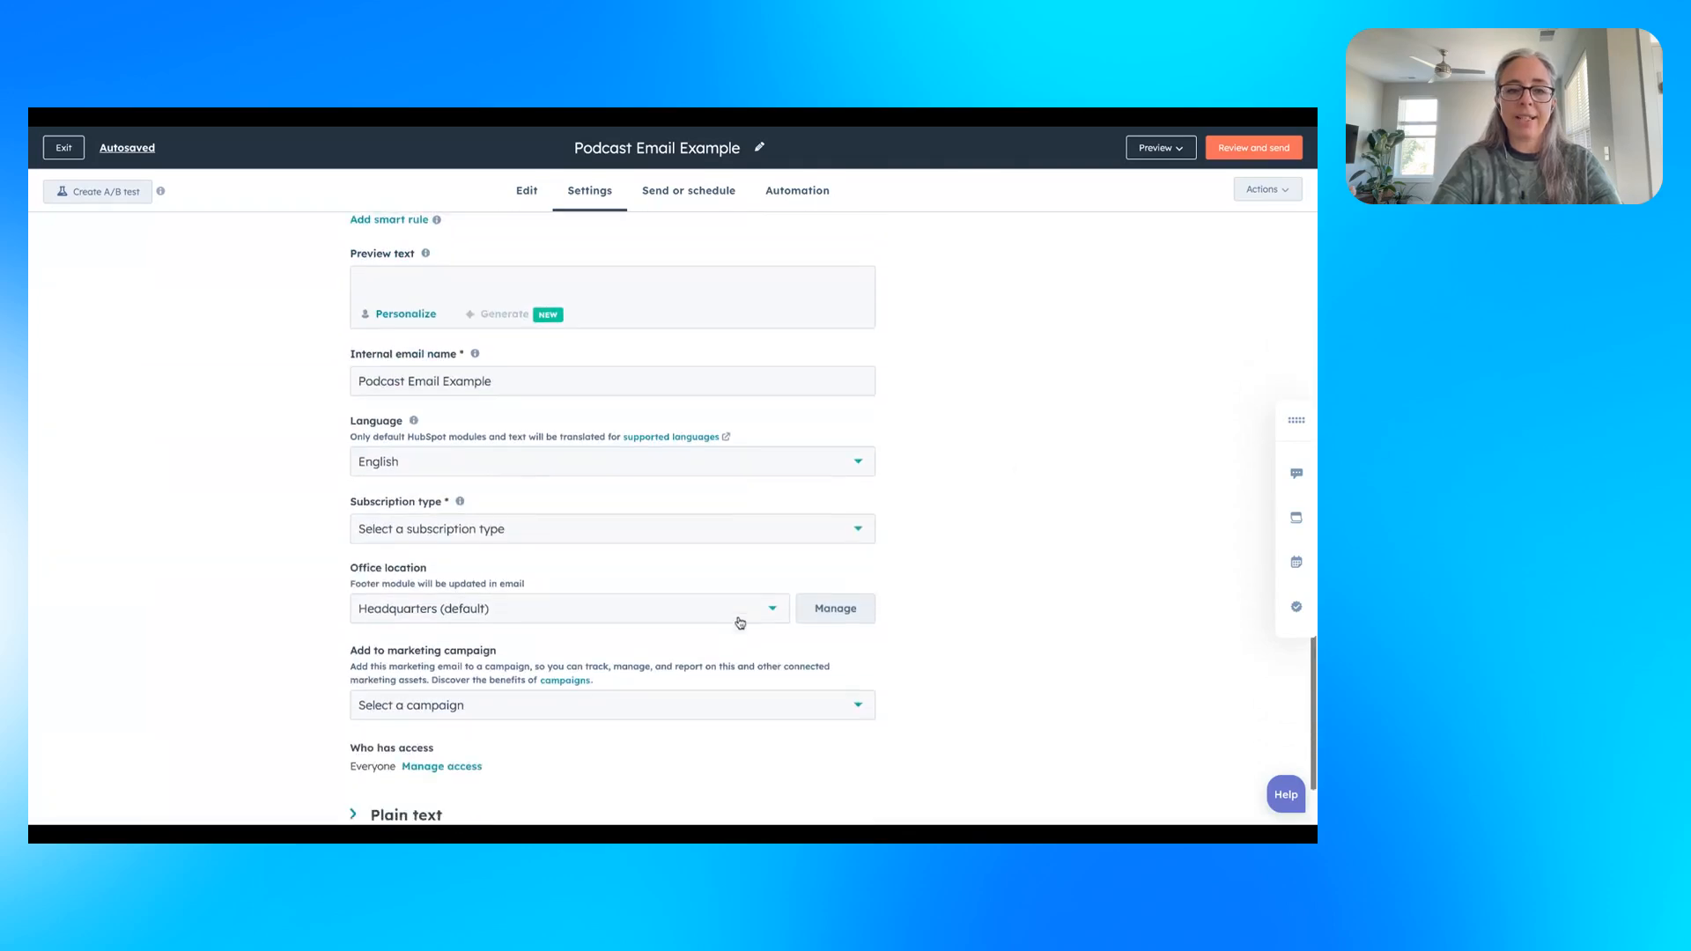
View the Send or schedule page, showing no recipients chosen and Send now selected.
click(688, 190)
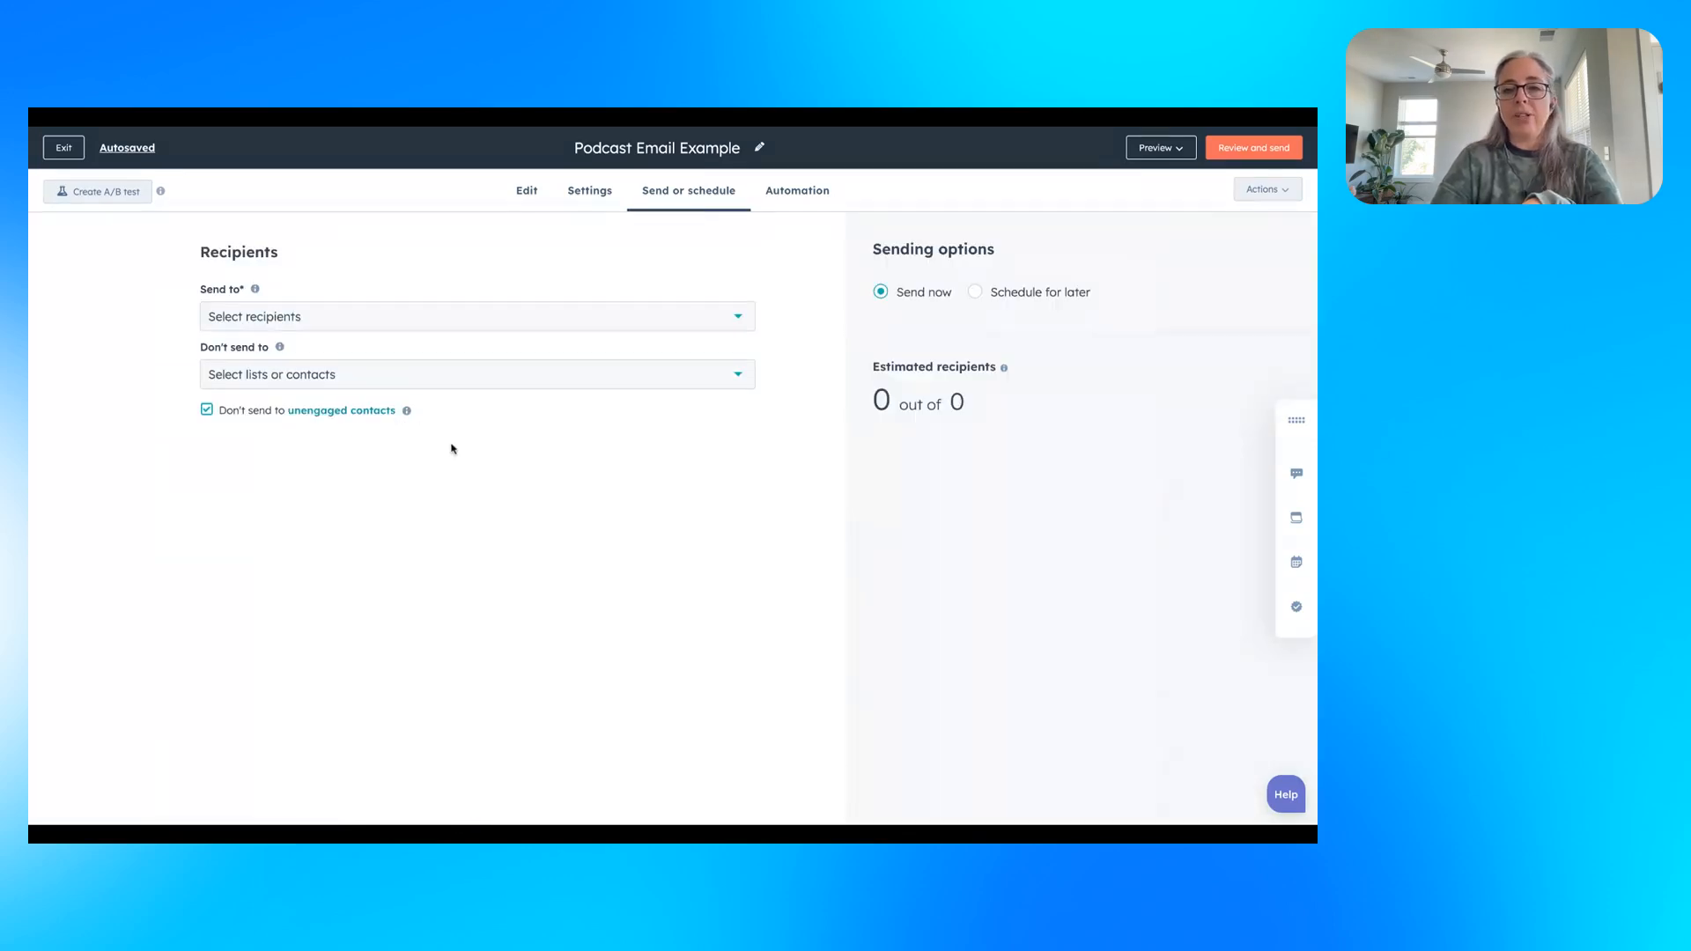
mouse_move(394, 339)
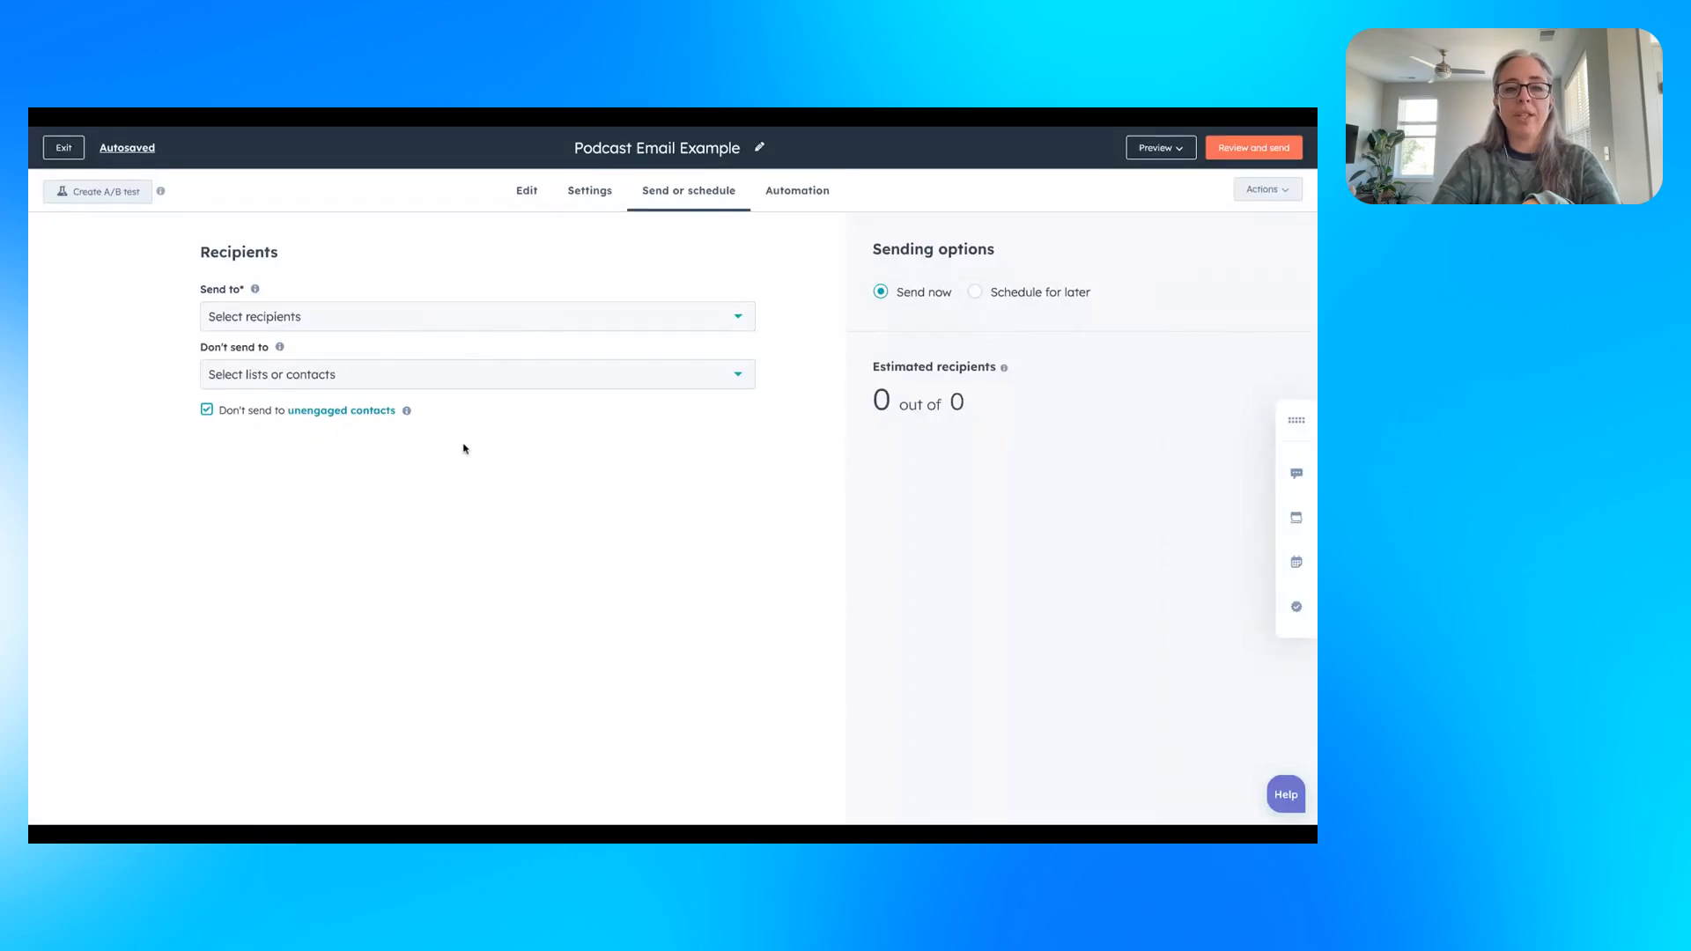
mouse_move(336, 446)
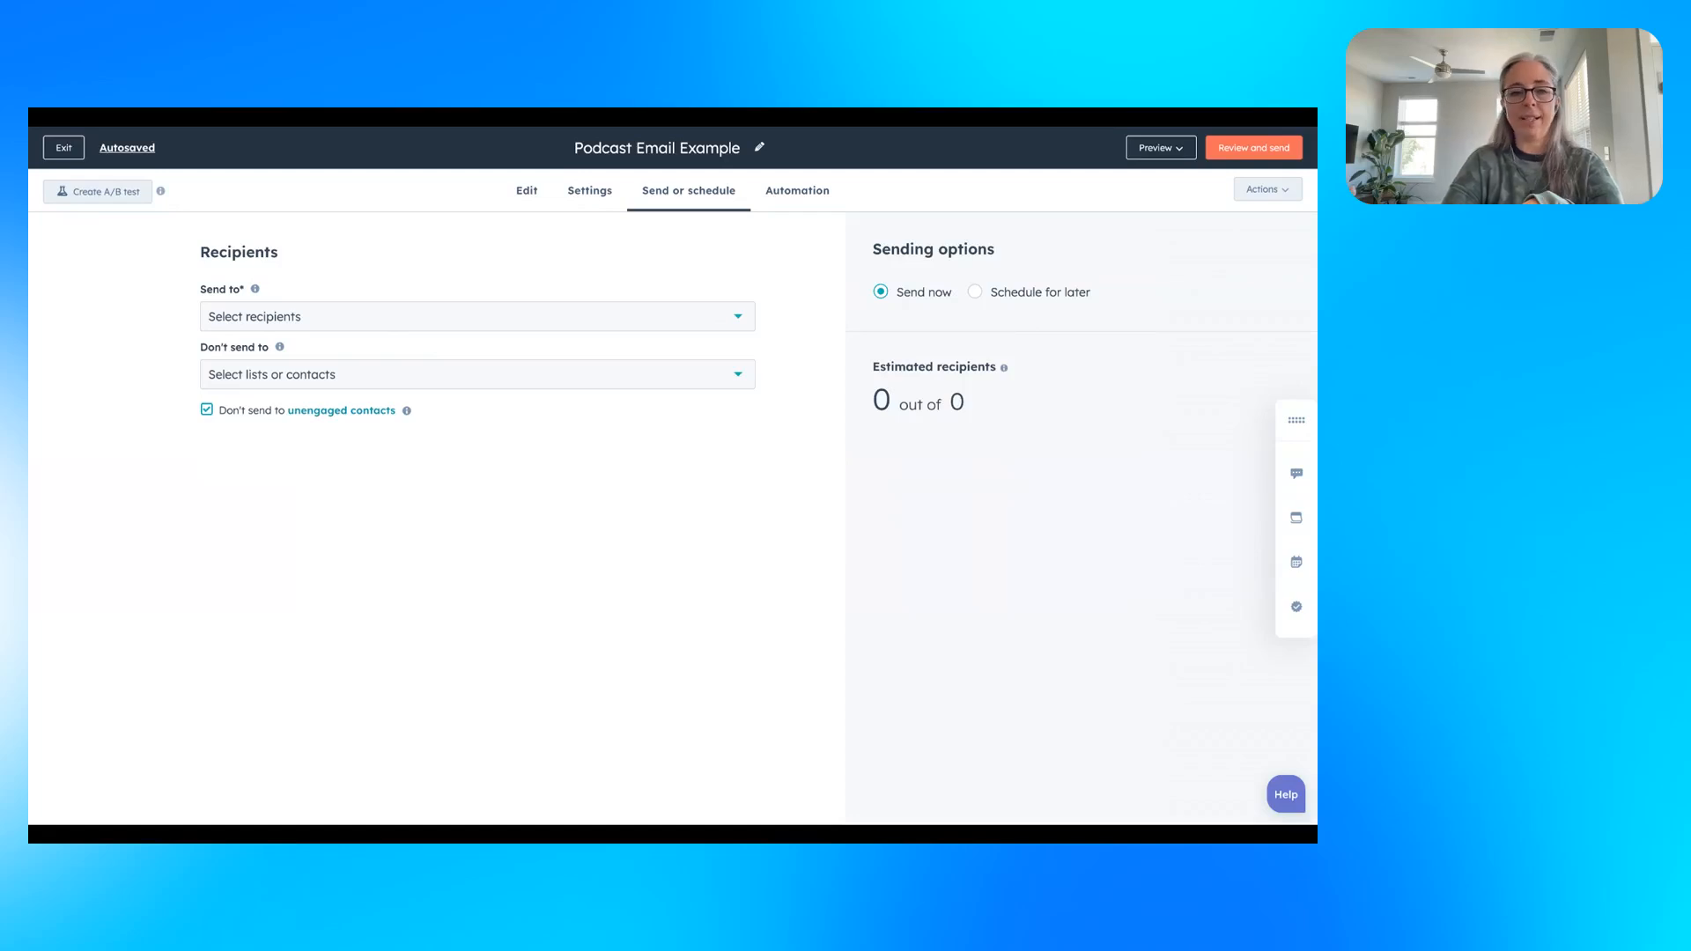
click(476, 316)
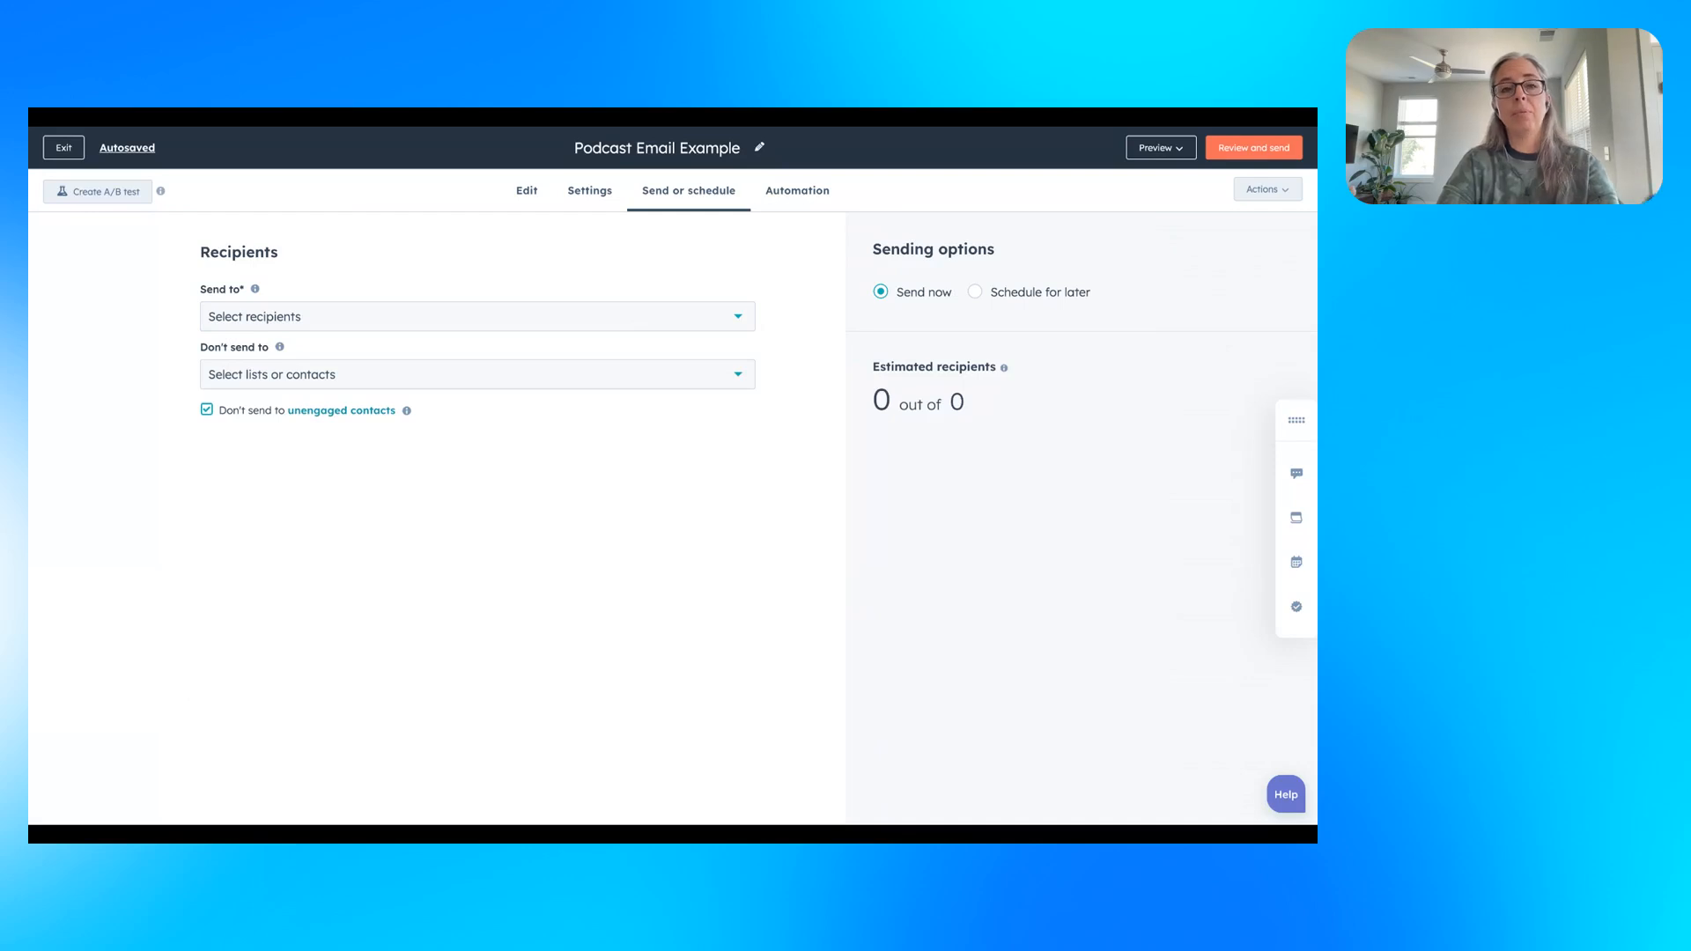
mouse_move(505, 334)
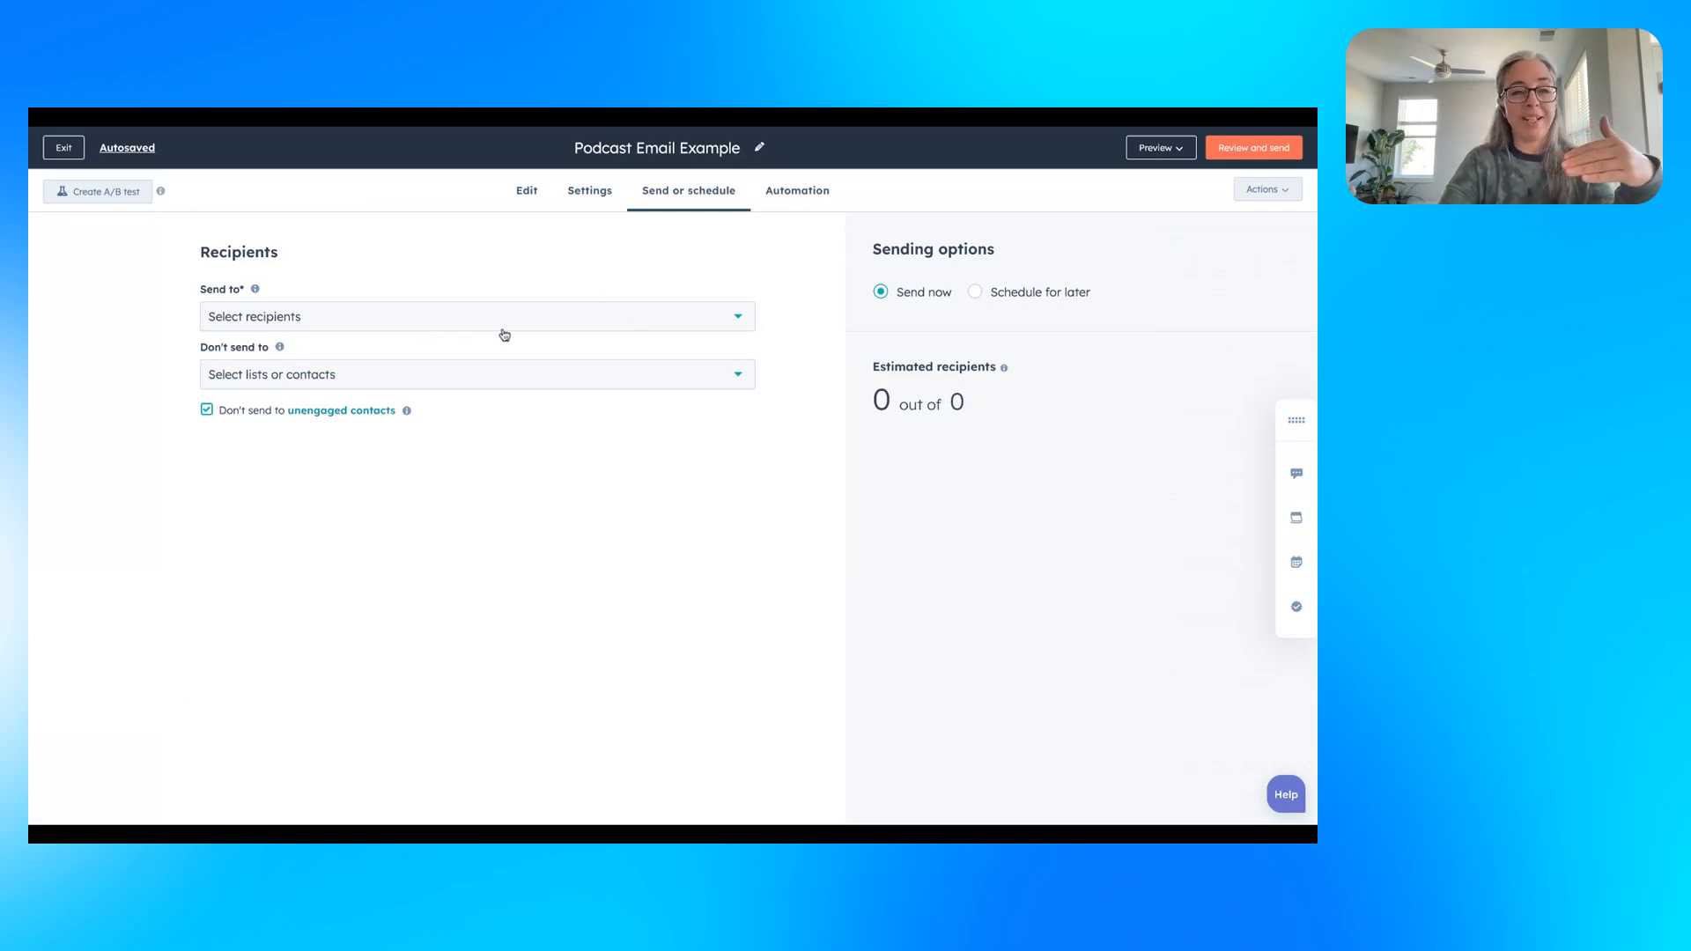
click(476, 316)
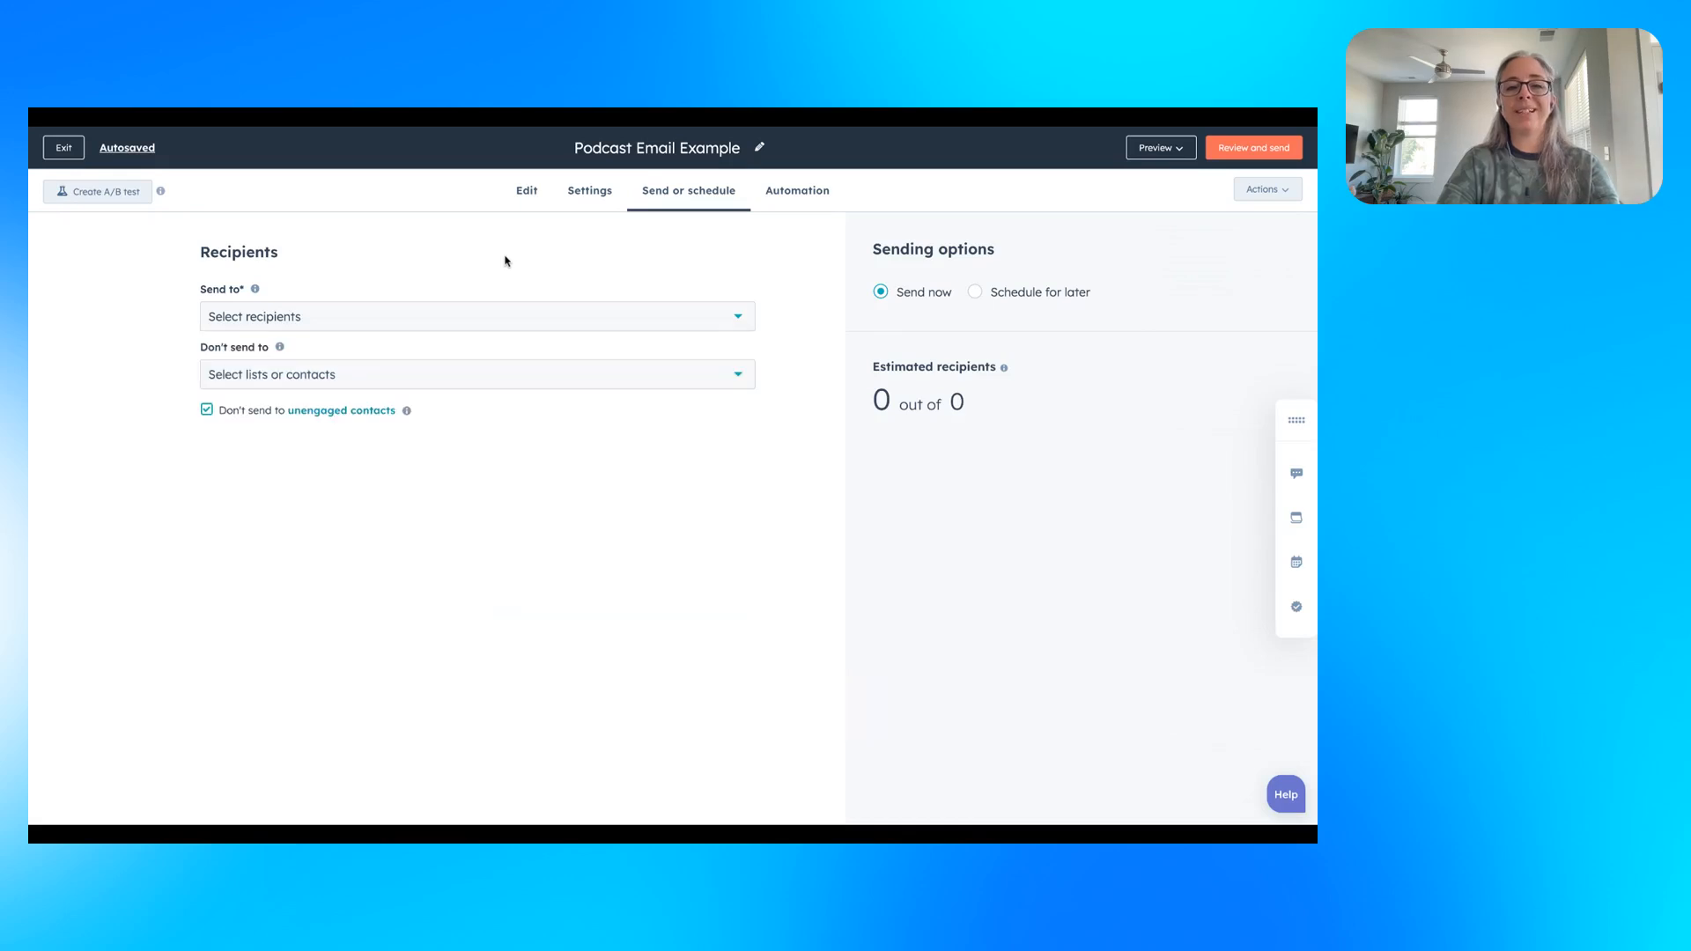
mouse_move(498, 378)
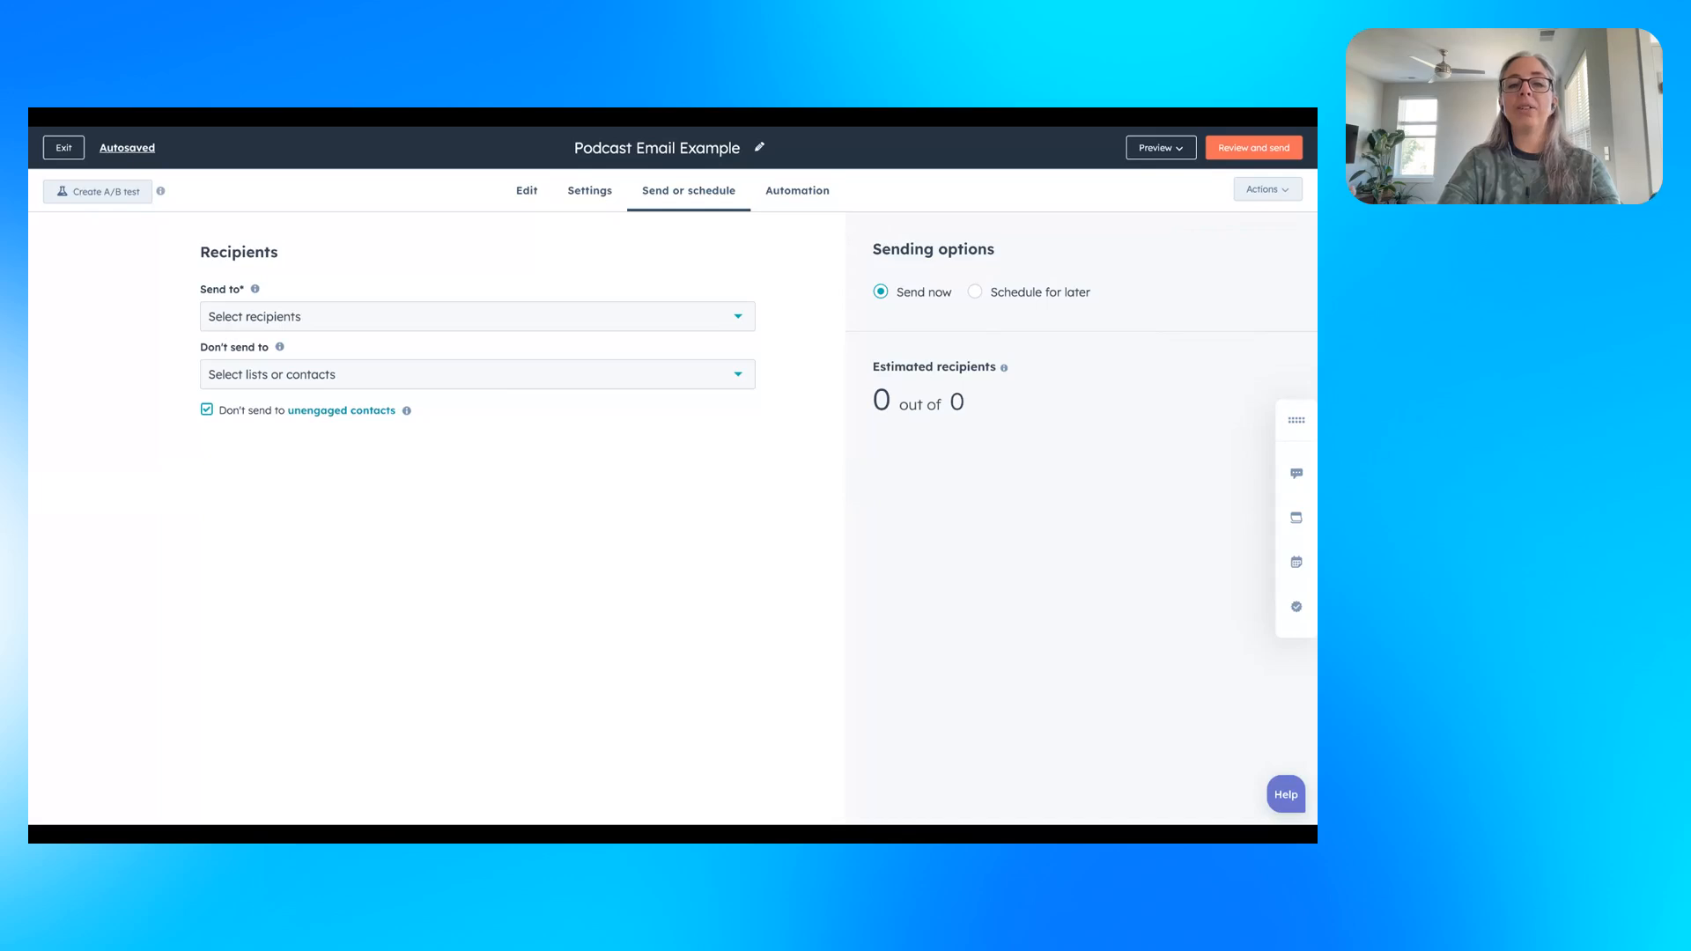
mouse_move(543, 460)
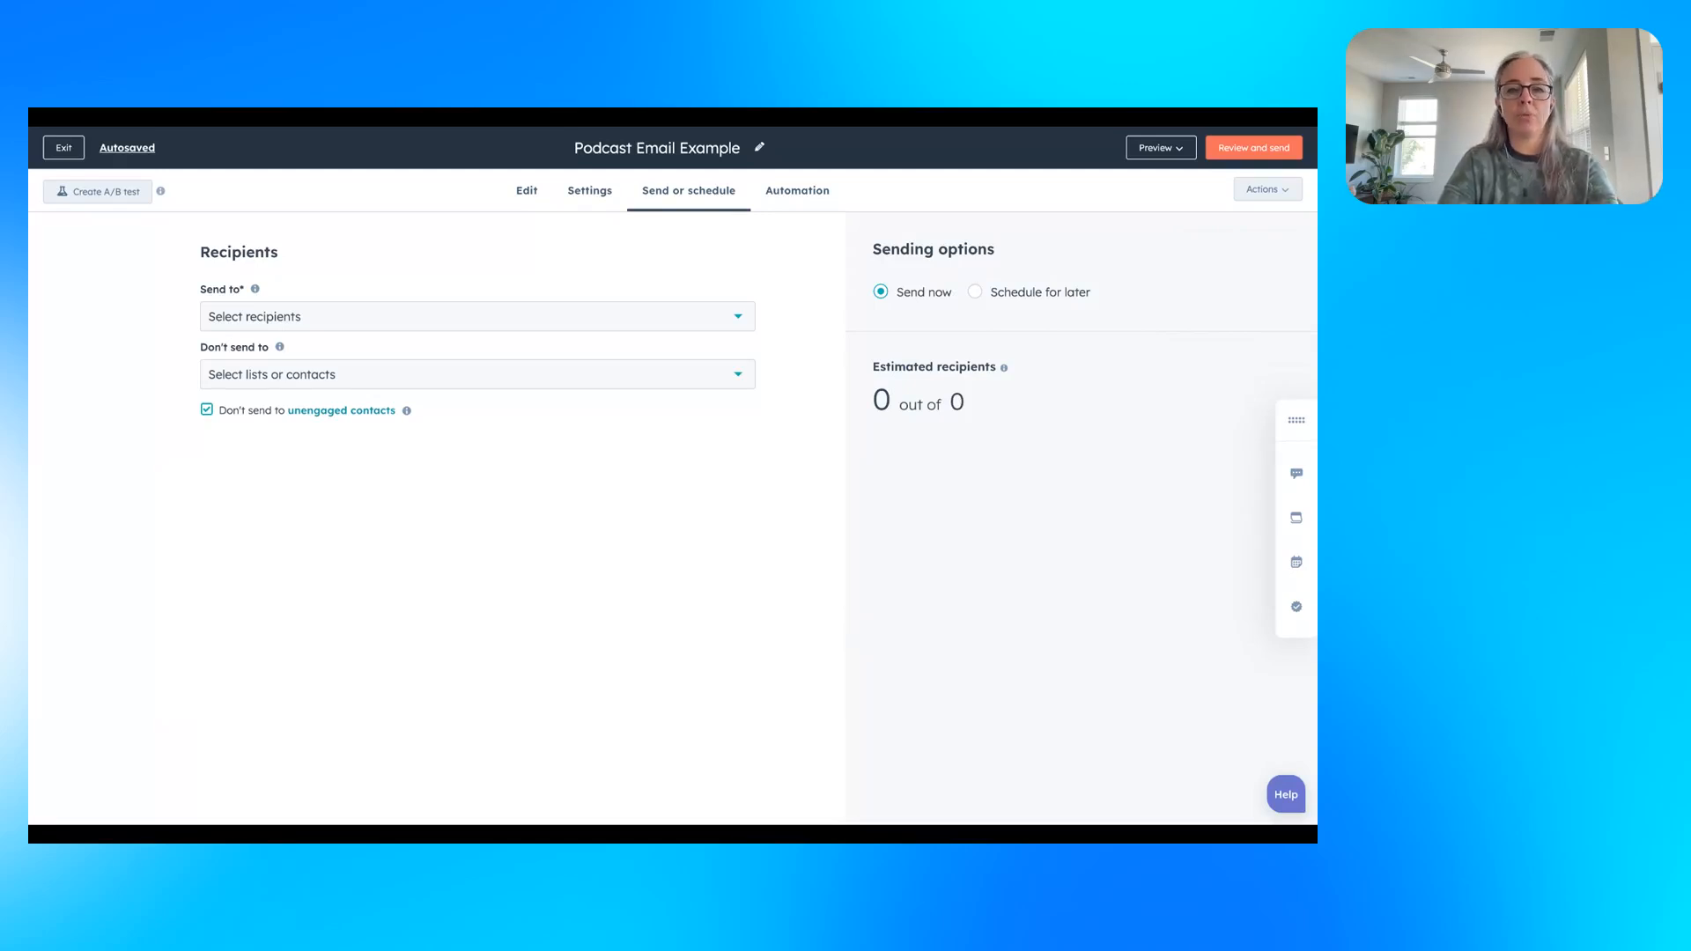
click(477, 374)
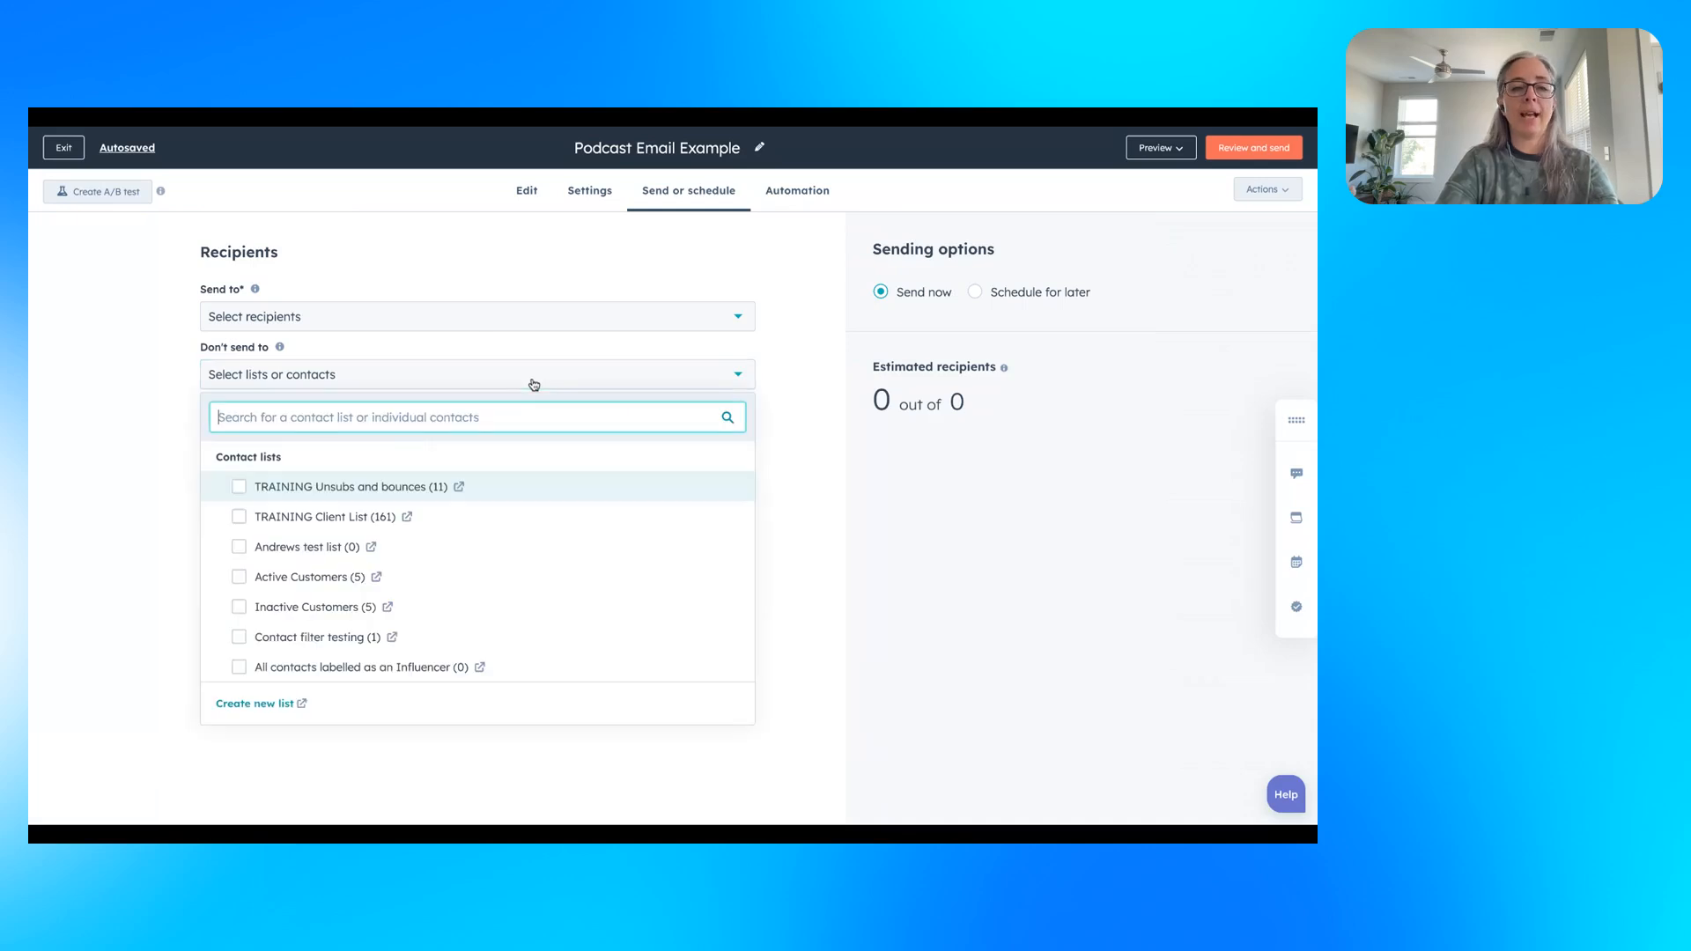
mouse_move(820, 420)
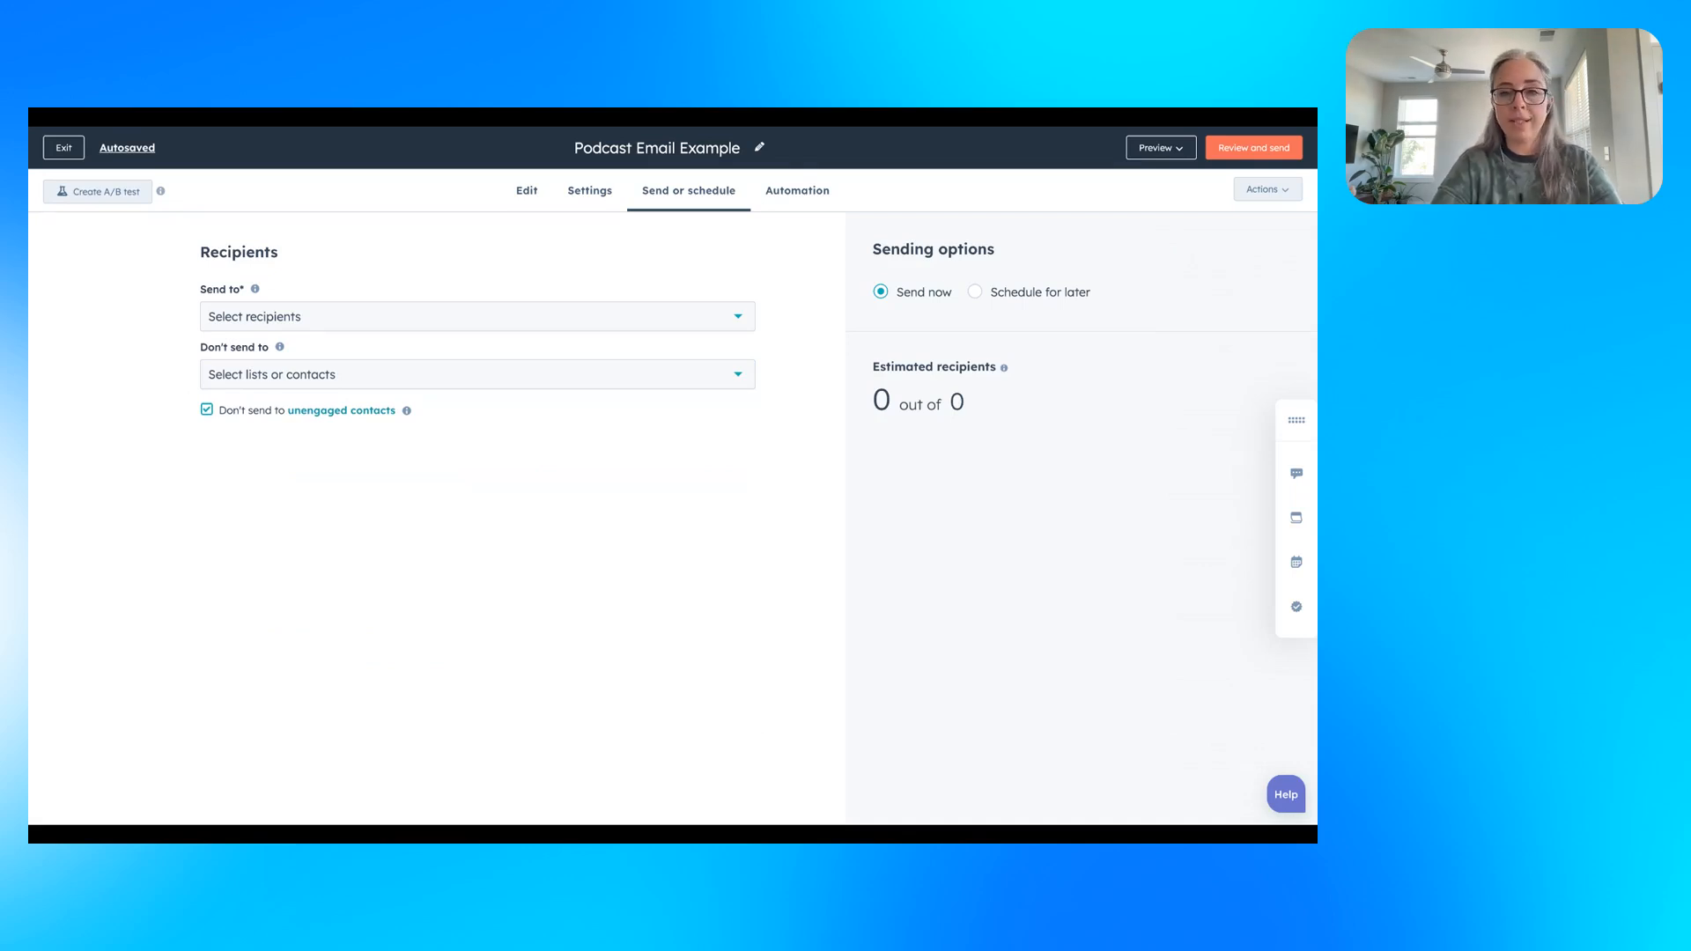
click(974, 291)
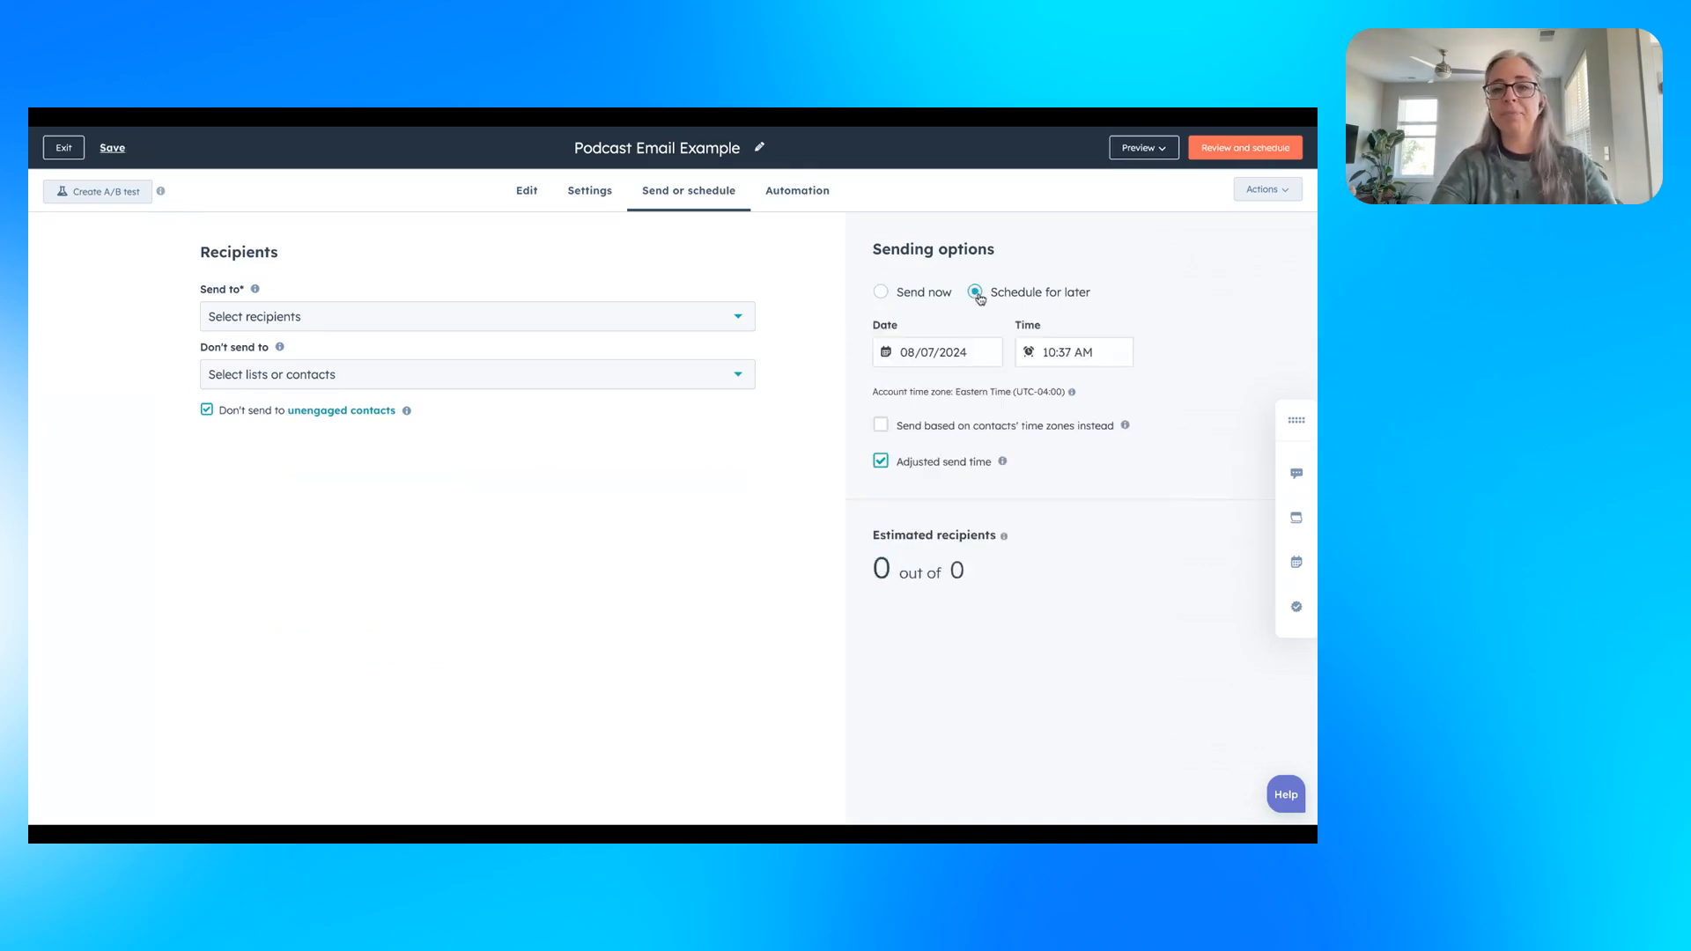
click(879, 291)
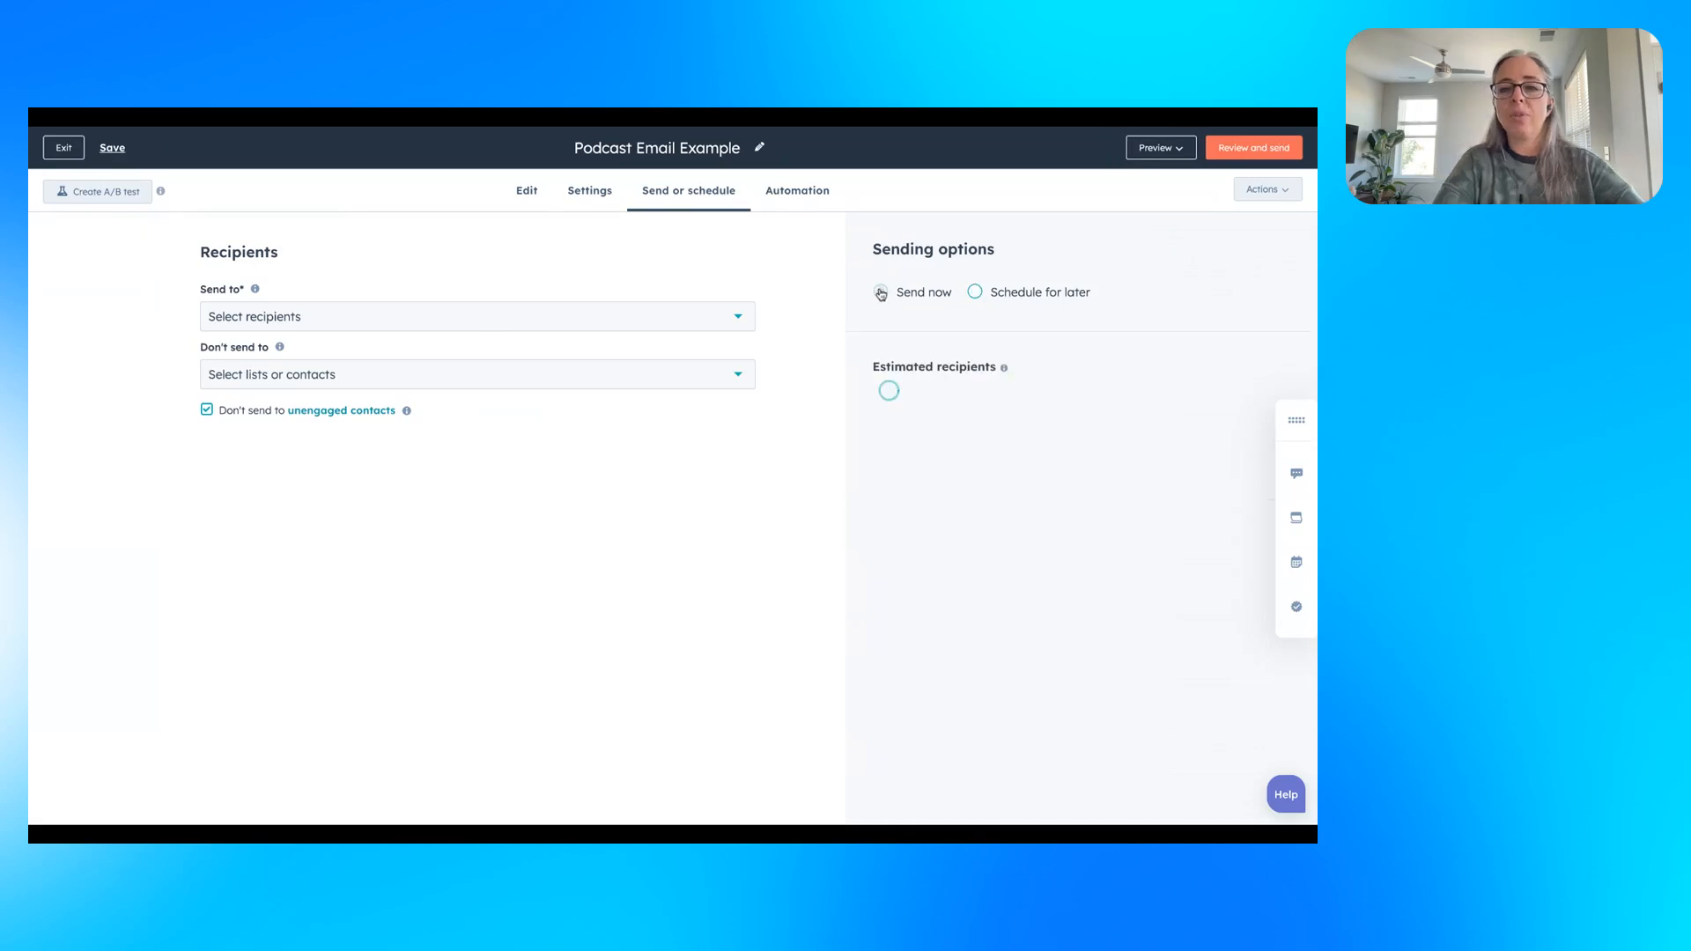